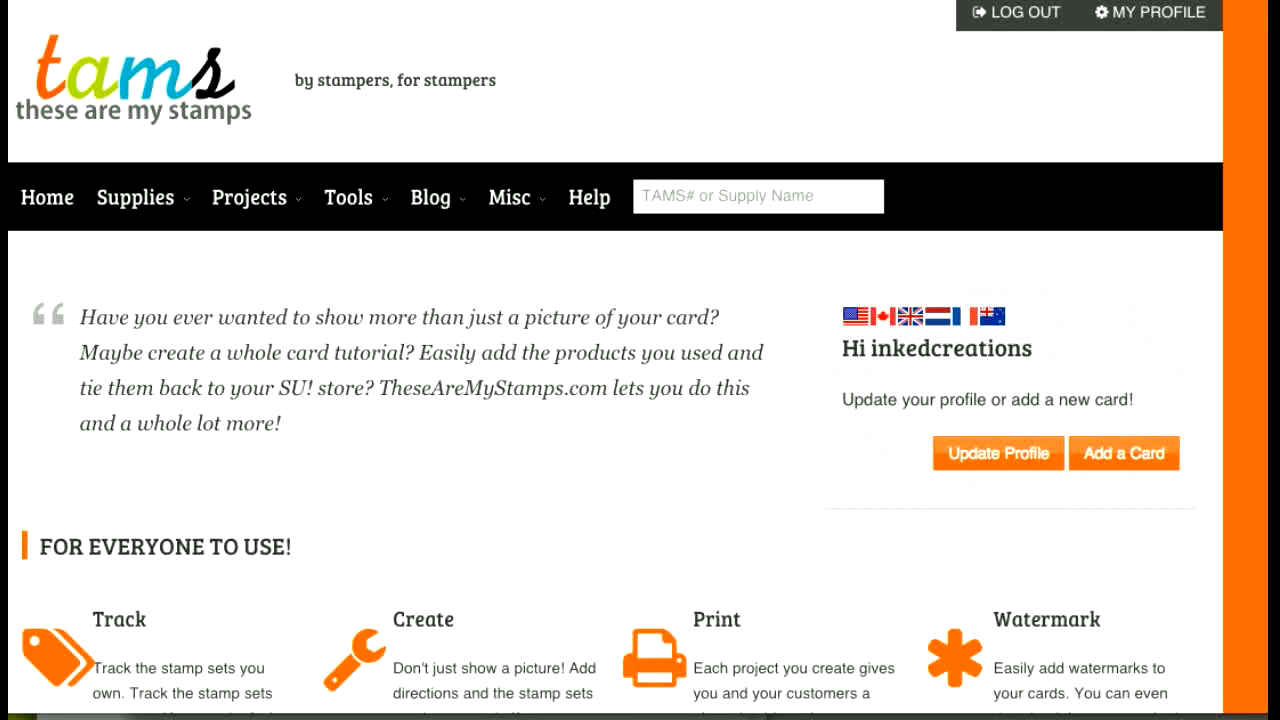
mouse_move(836, 8)
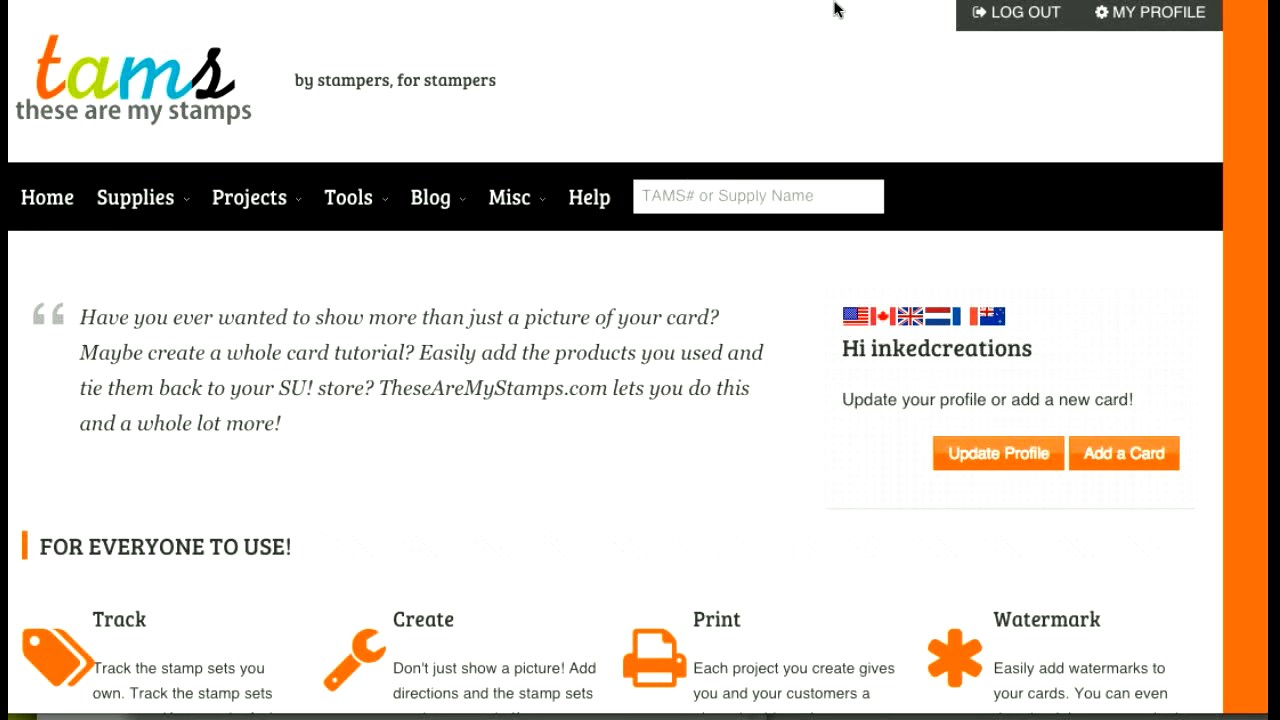
mouse_move(800, 84)
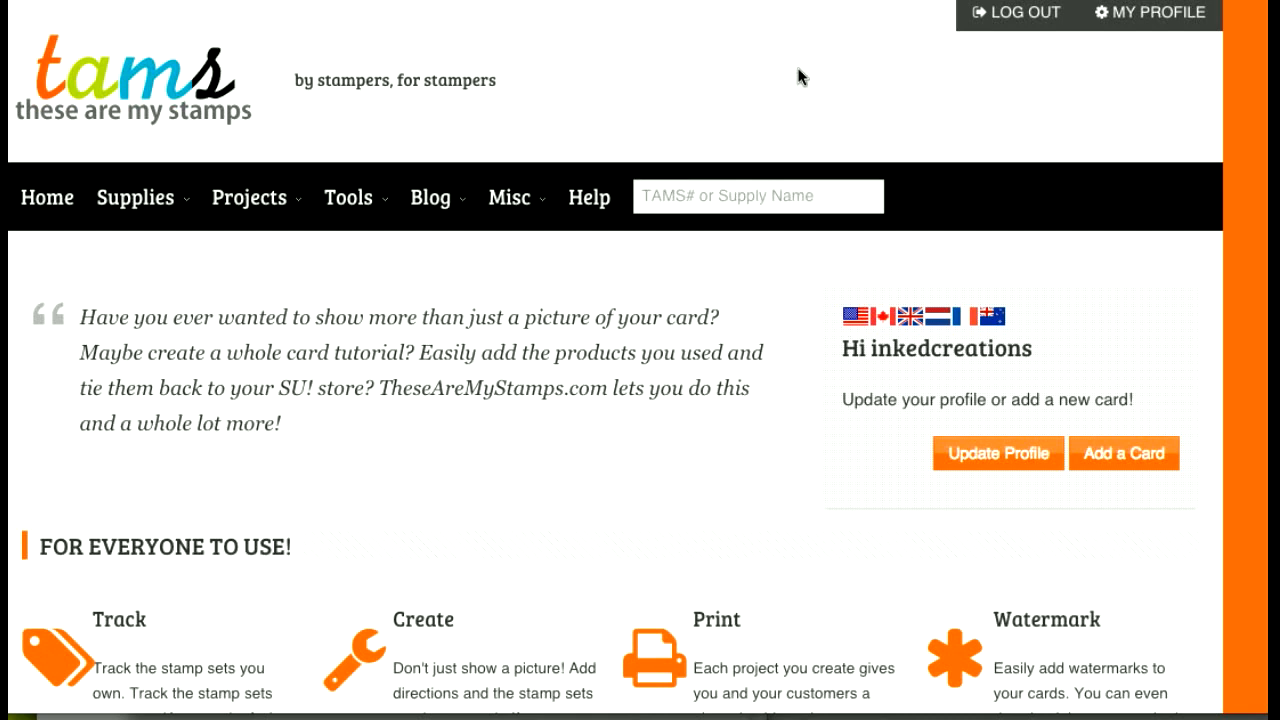
Show the account's My Profile page and review its counts, details and About Me section.
click(256, 198)
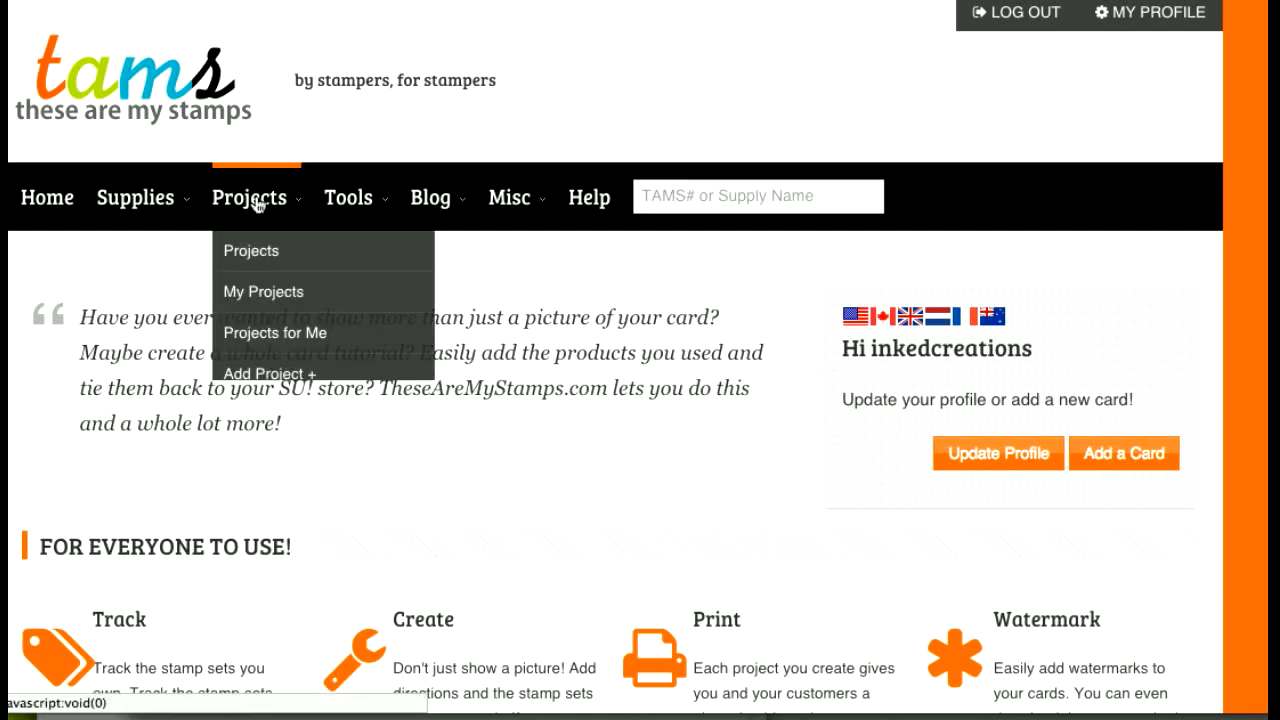
mouse_move(268, 374)
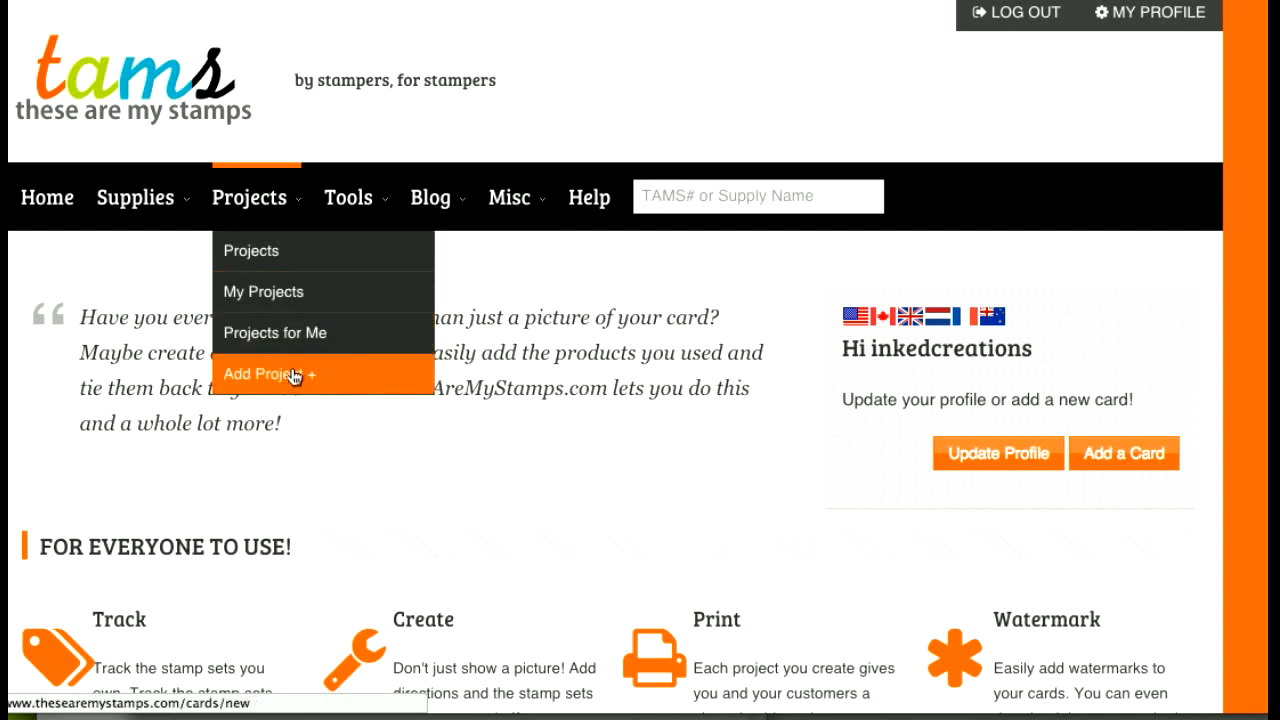
mouse_move(298, 384)
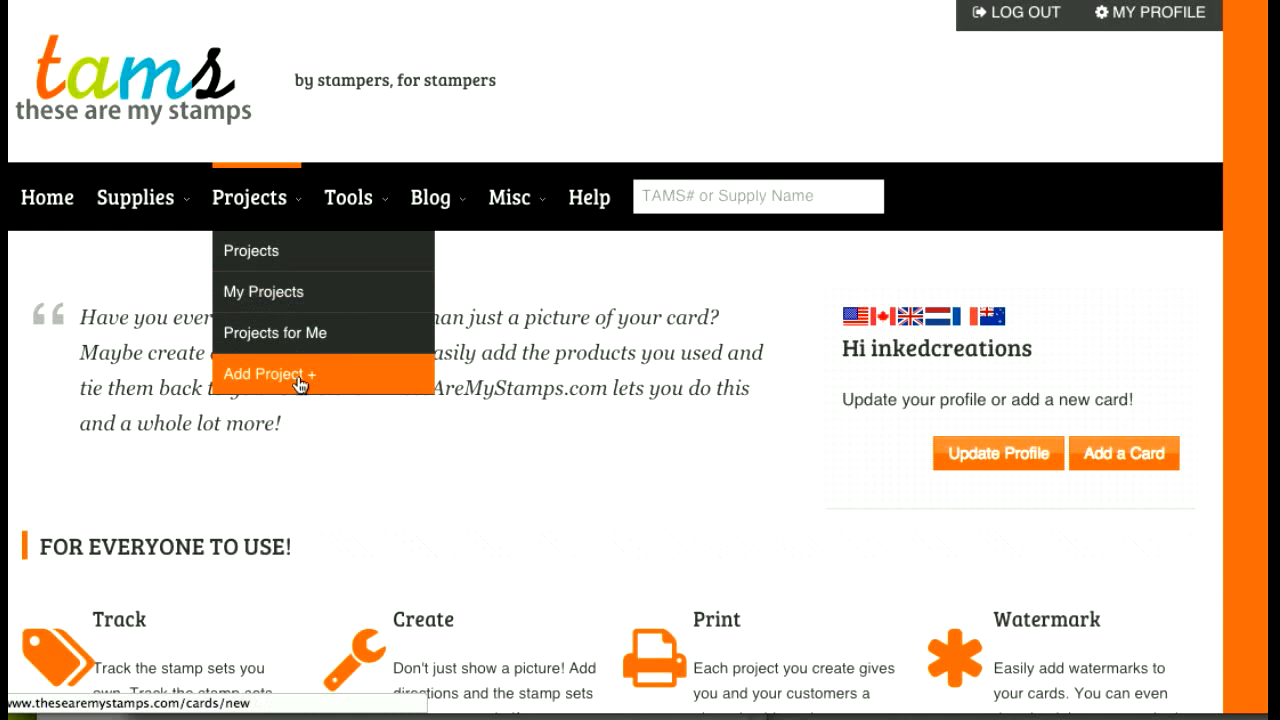
mouse_move(304, 384)
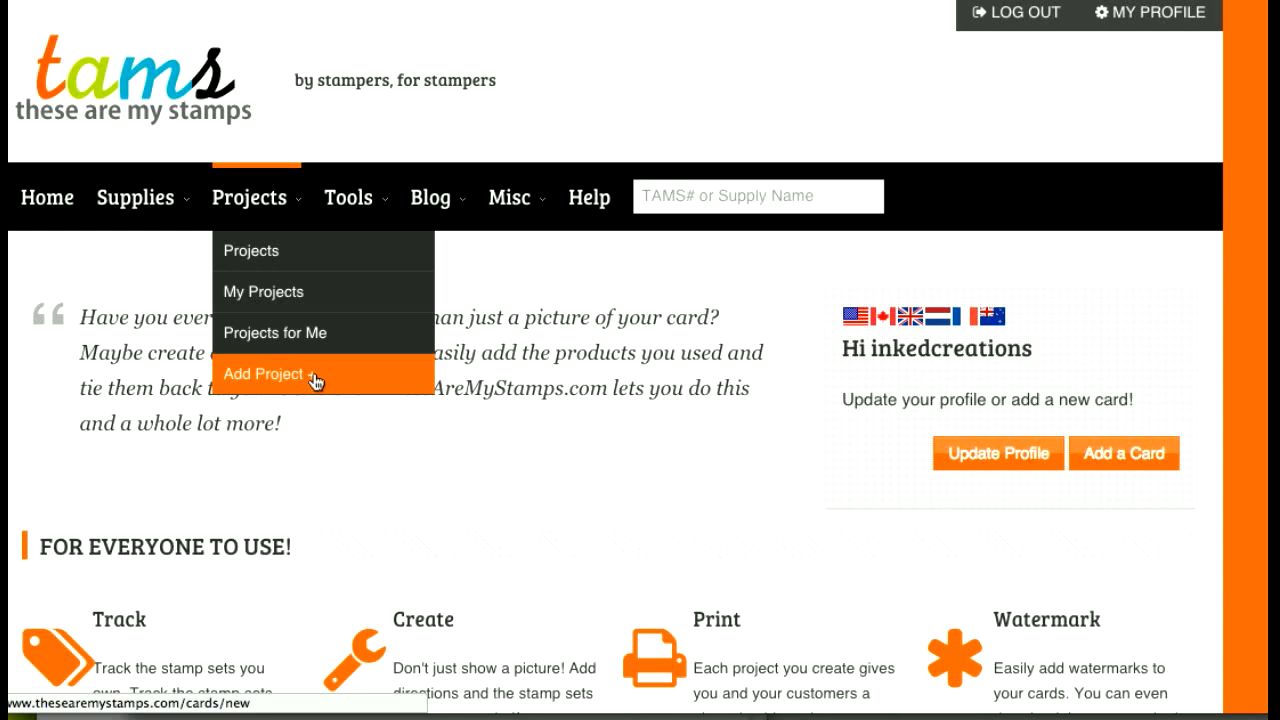
mouse_move(388, 388)
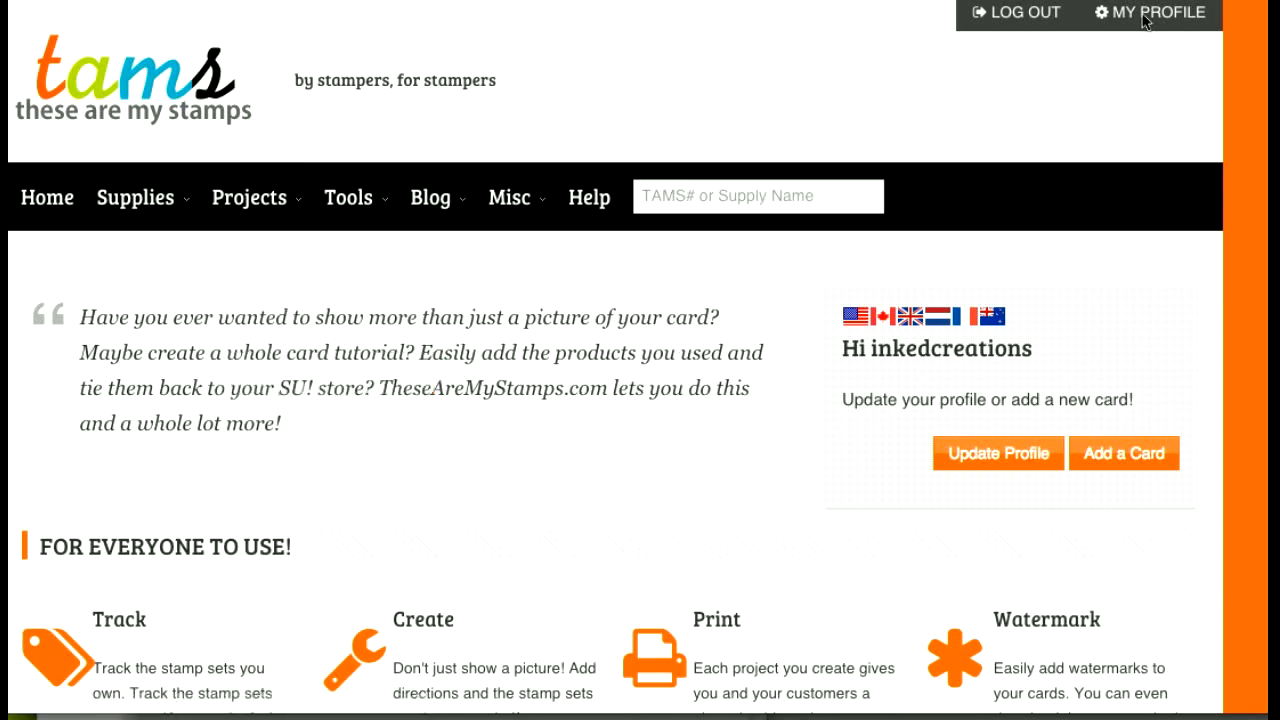
click(1158, 12)
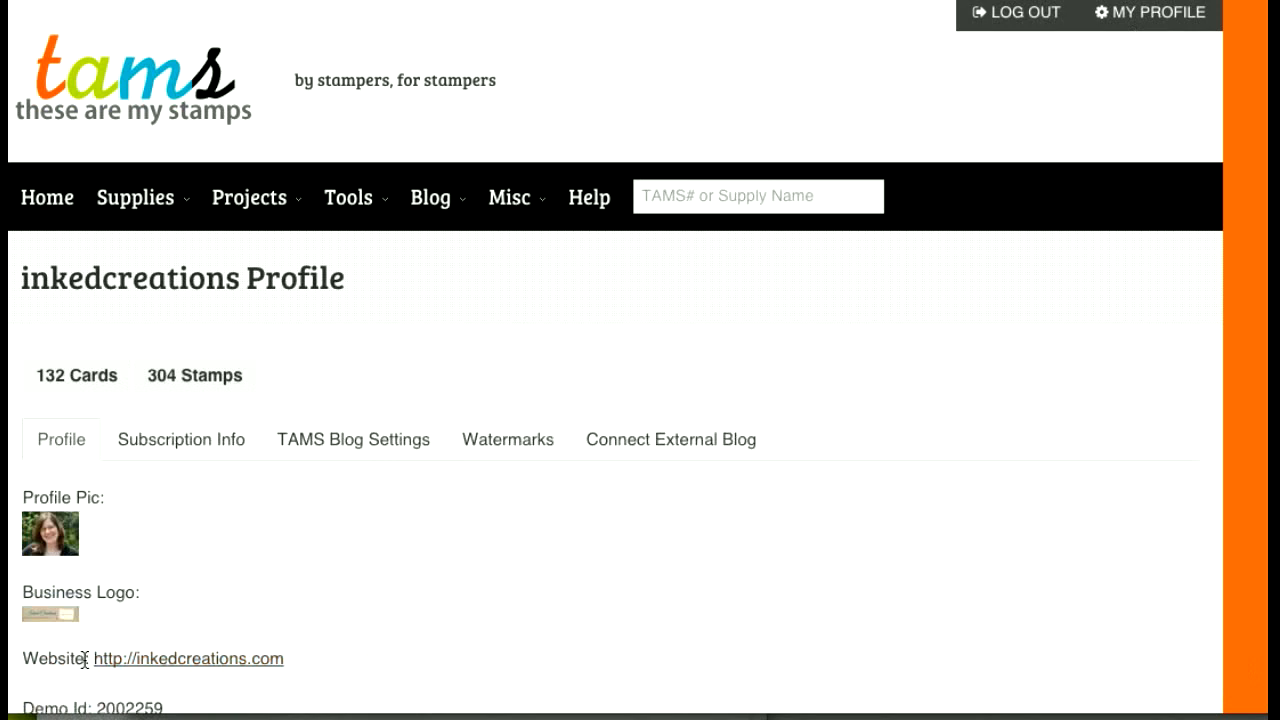
mouse_move(870, 444)
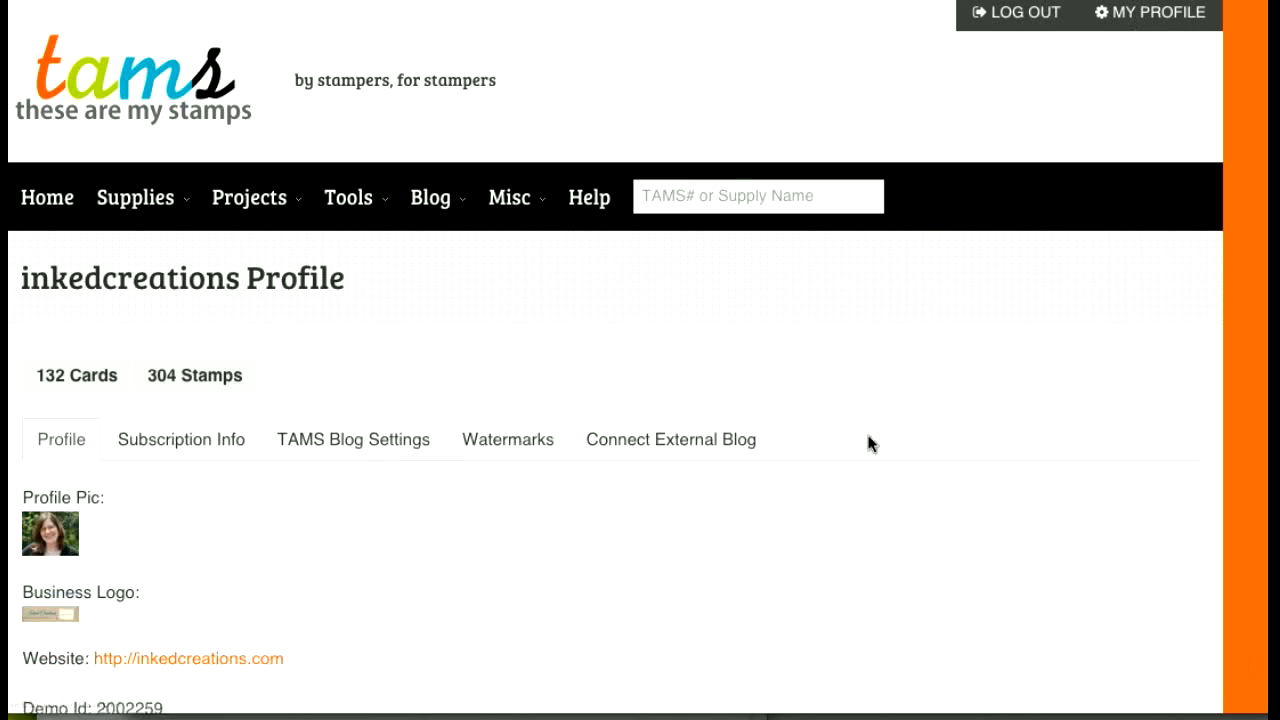
scroll(down, 3)
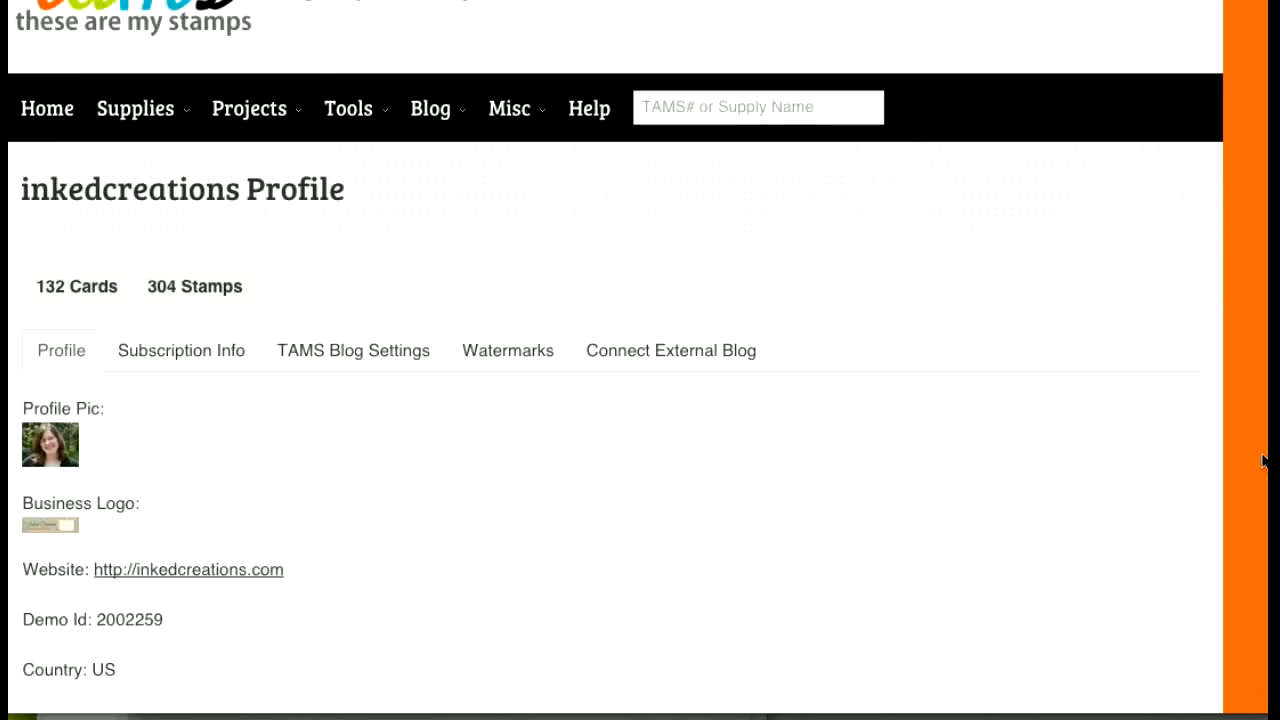
scroll(down, 3)
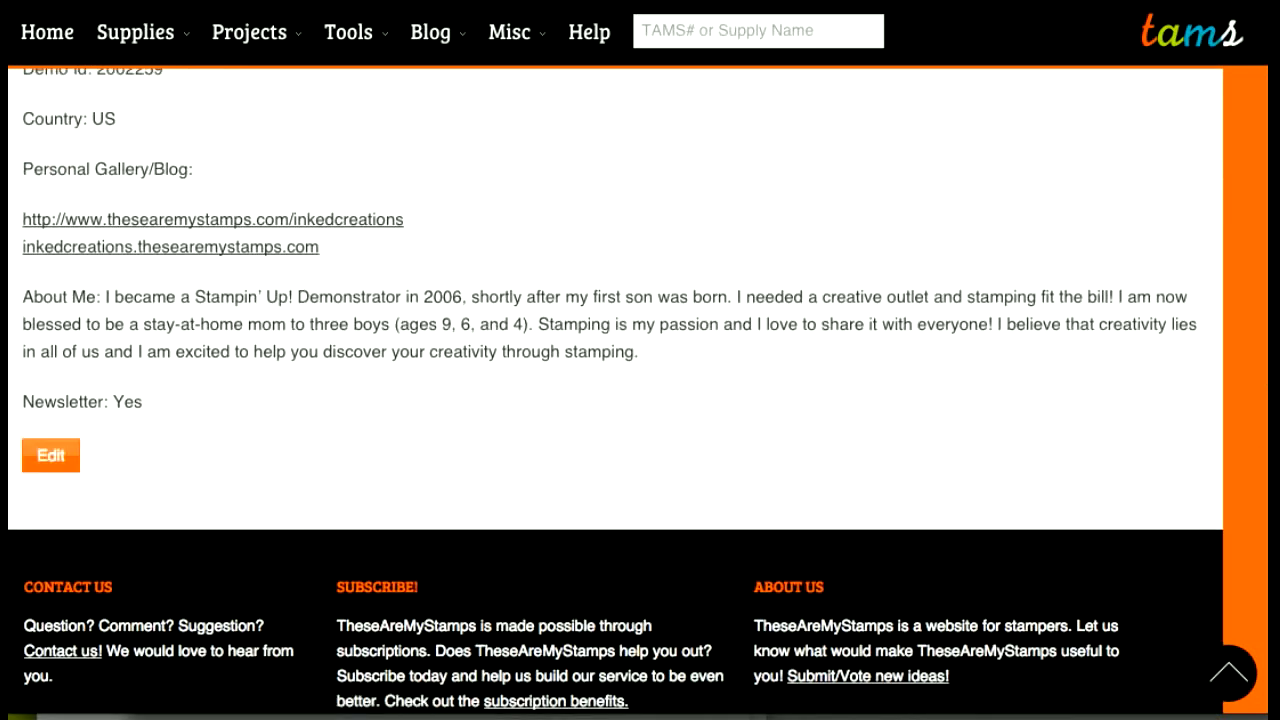
scroll(up, 3)
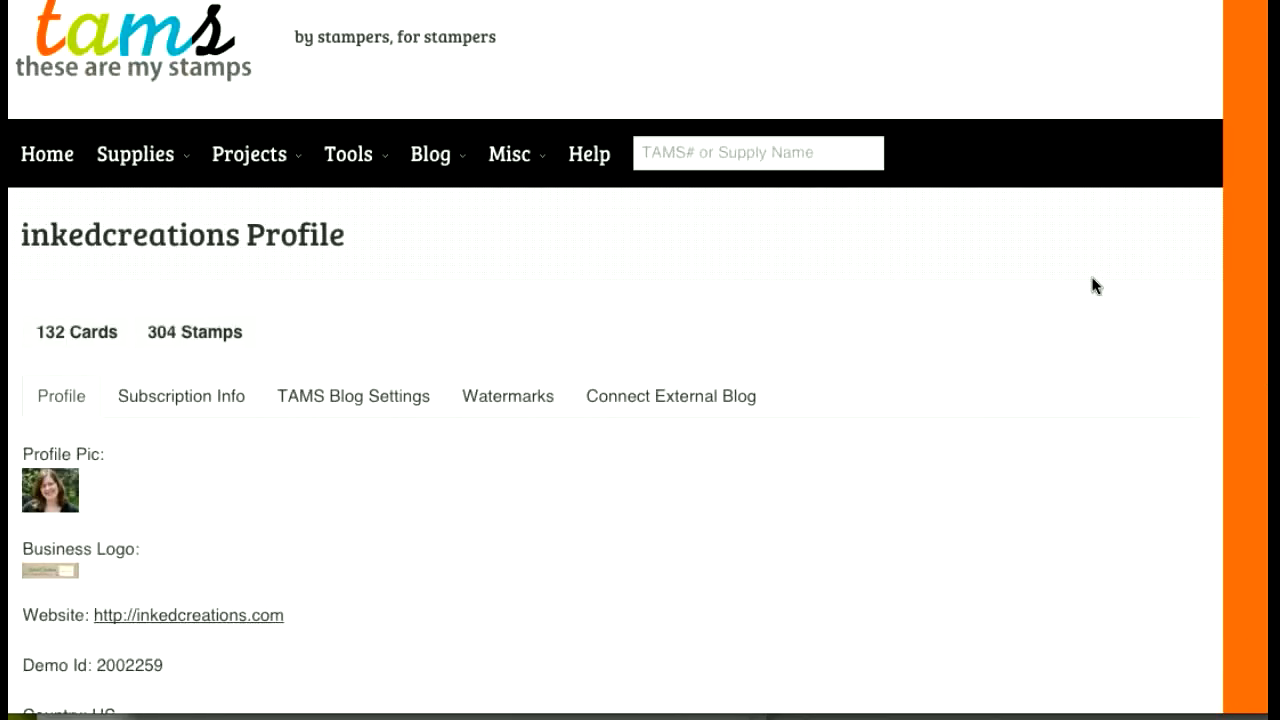
mouse_move(670, 396)
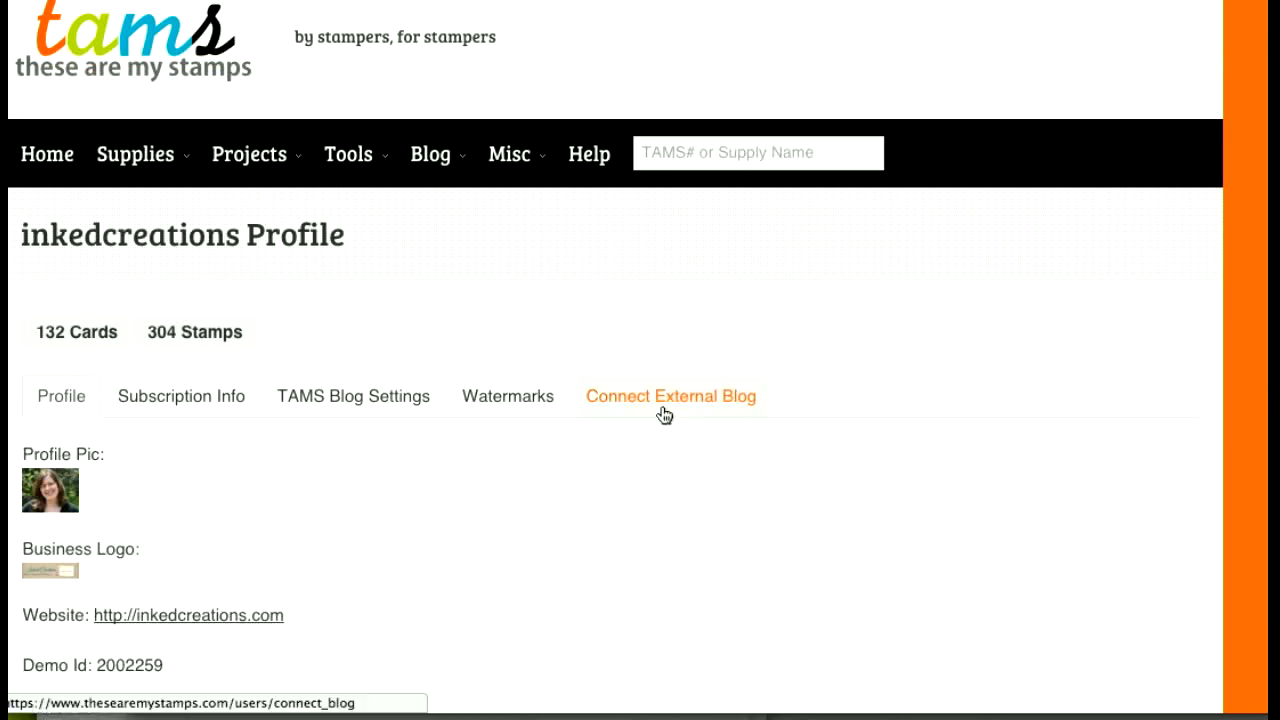
Show the Connect External Blog options, offering WordPress with Blogger and Typepad coming soon.
click(670, 396)
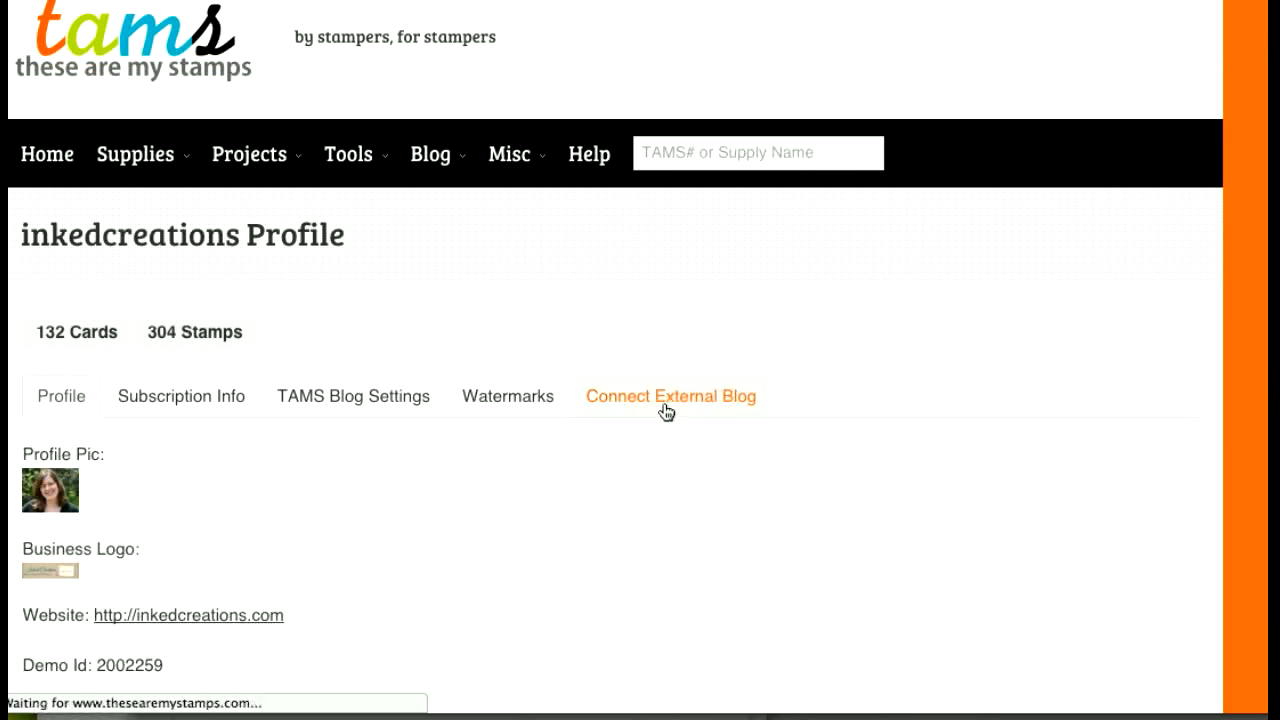
click(670, 396)
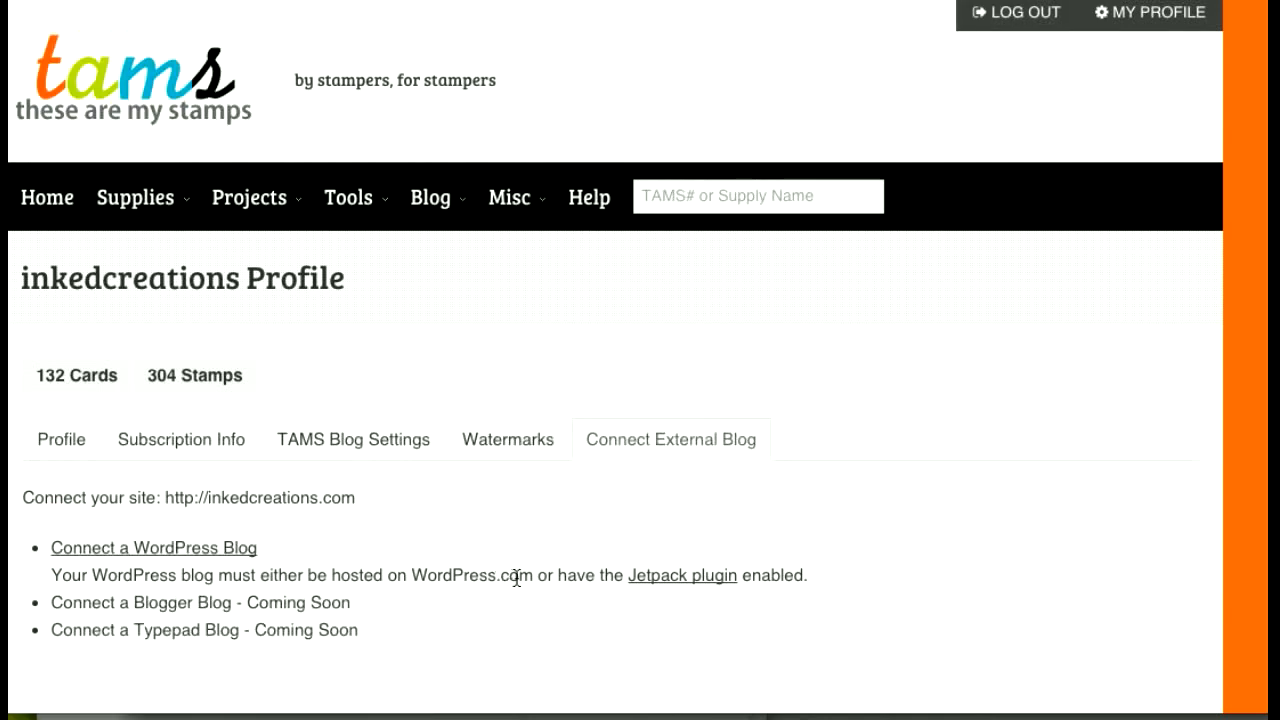
mouse_move(548, 576)
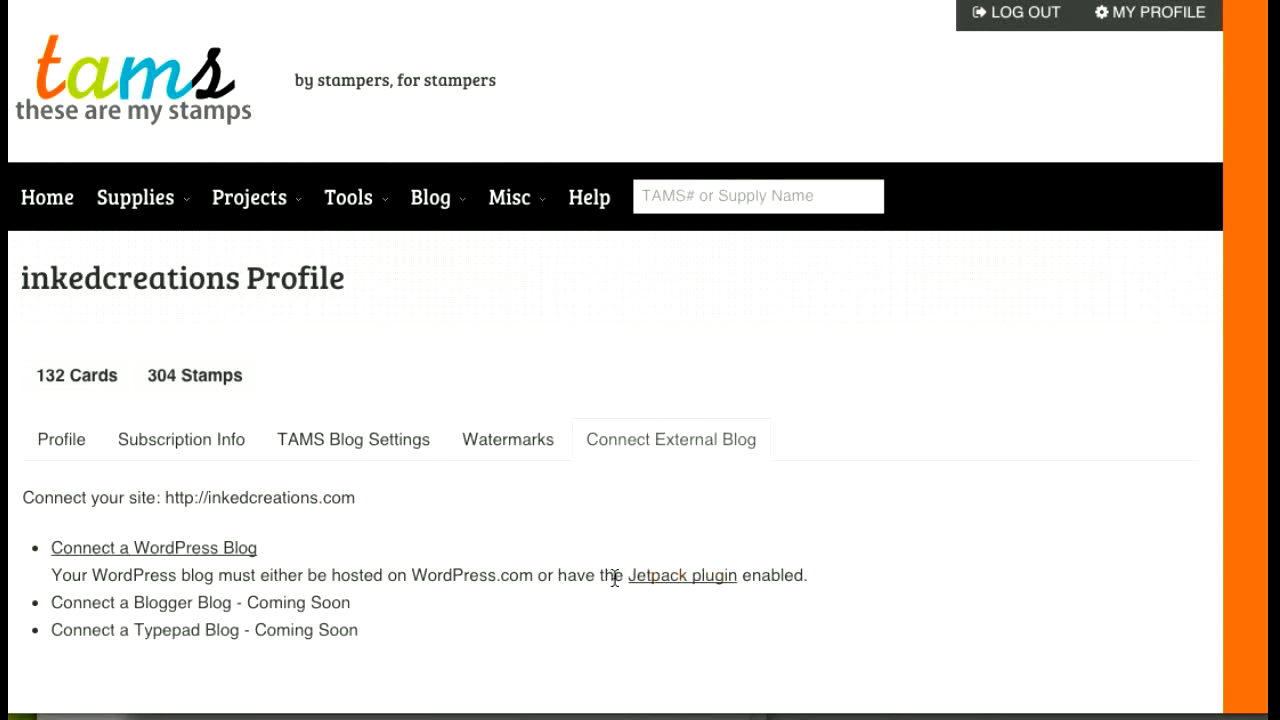
mouse_move(504, 610)
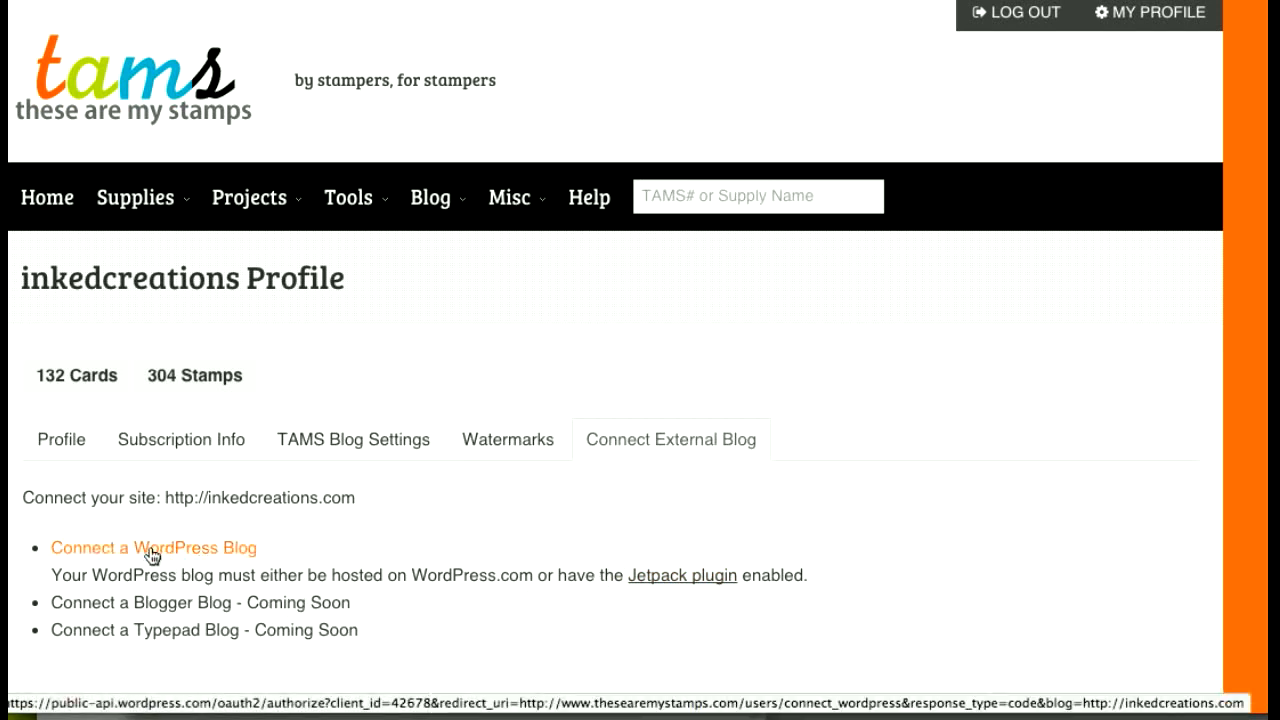
Start the WordPress connection, approve TAMS blogger's access, and fill the login with saved credentials.
click(152, 548)
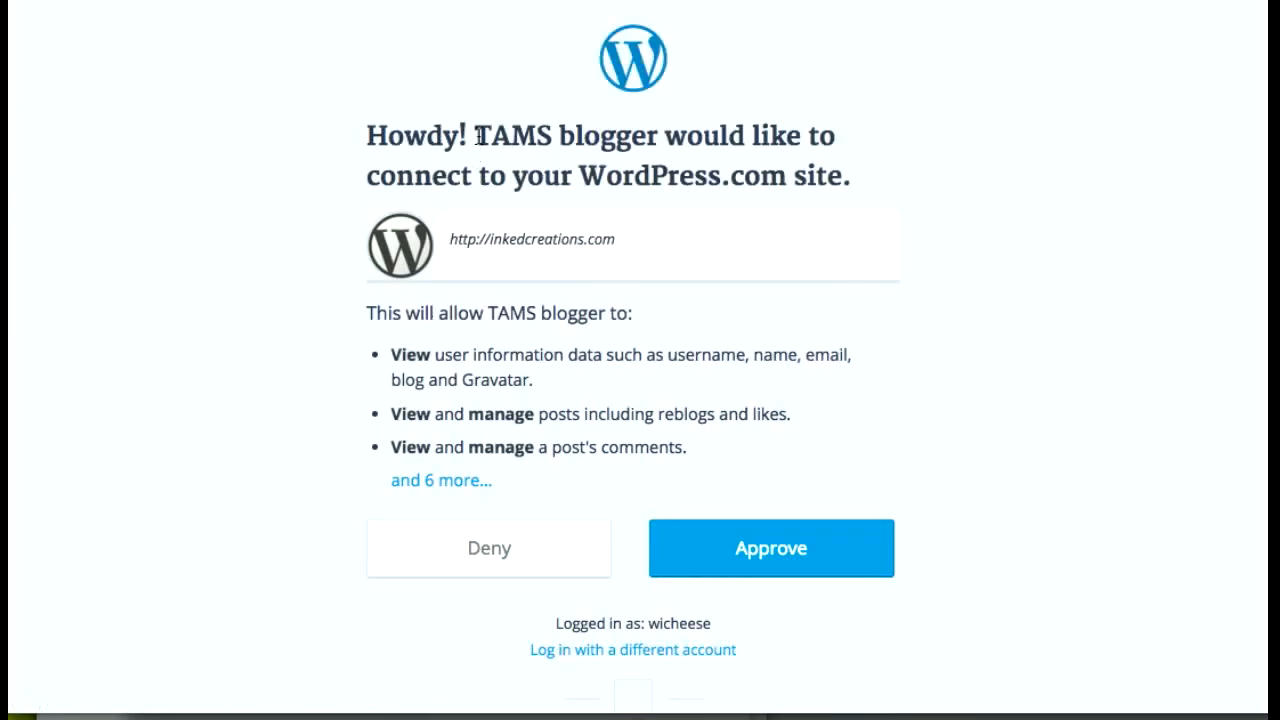
mouse_move(648, 148)
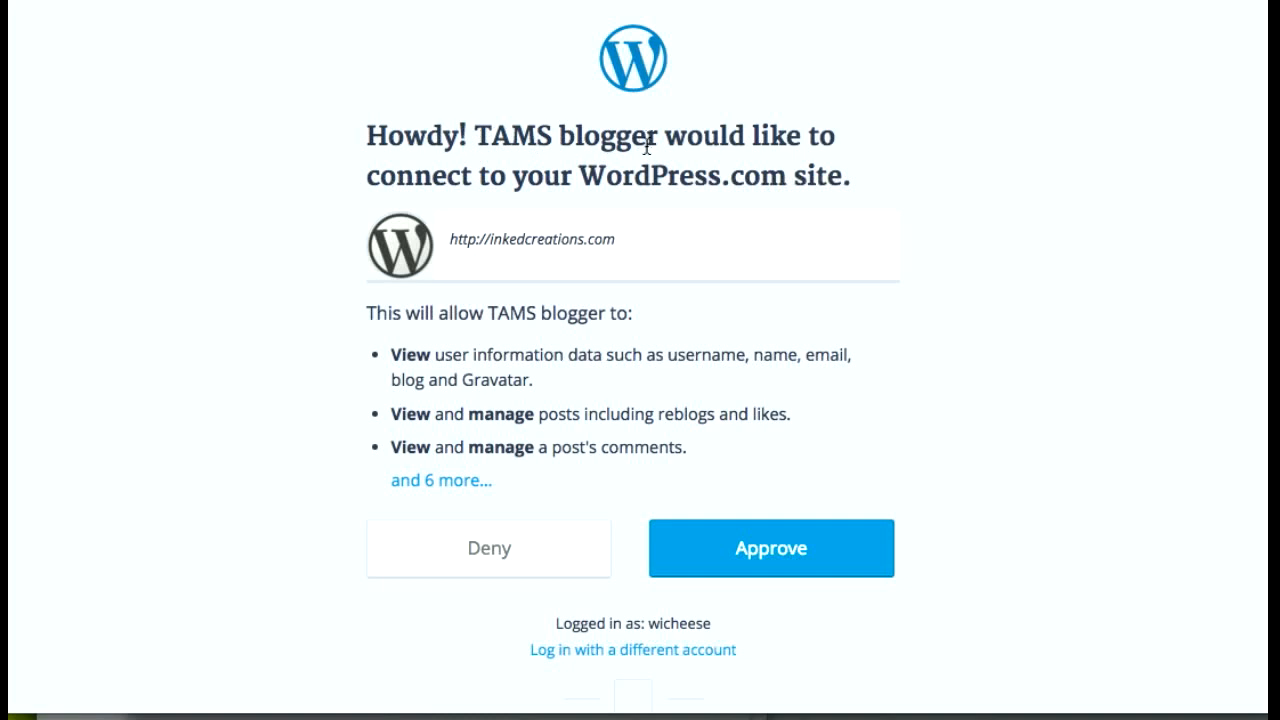
click(770, 548)
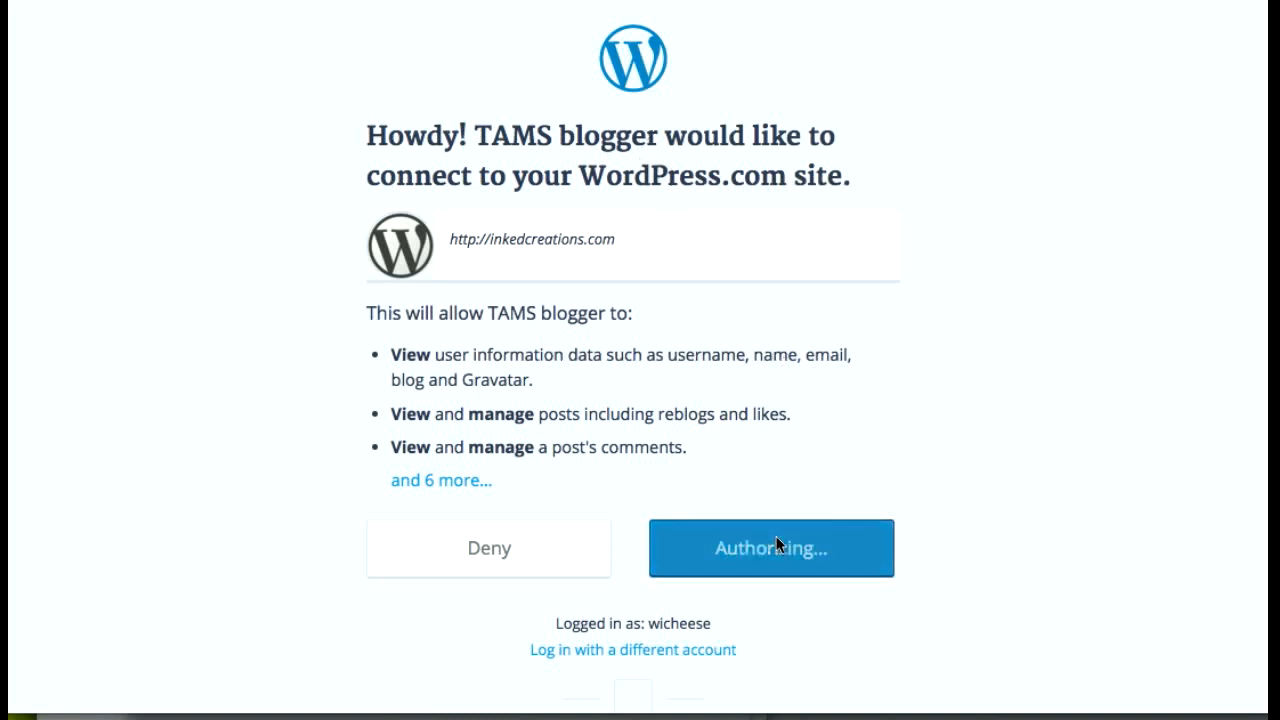
click(772, 548)
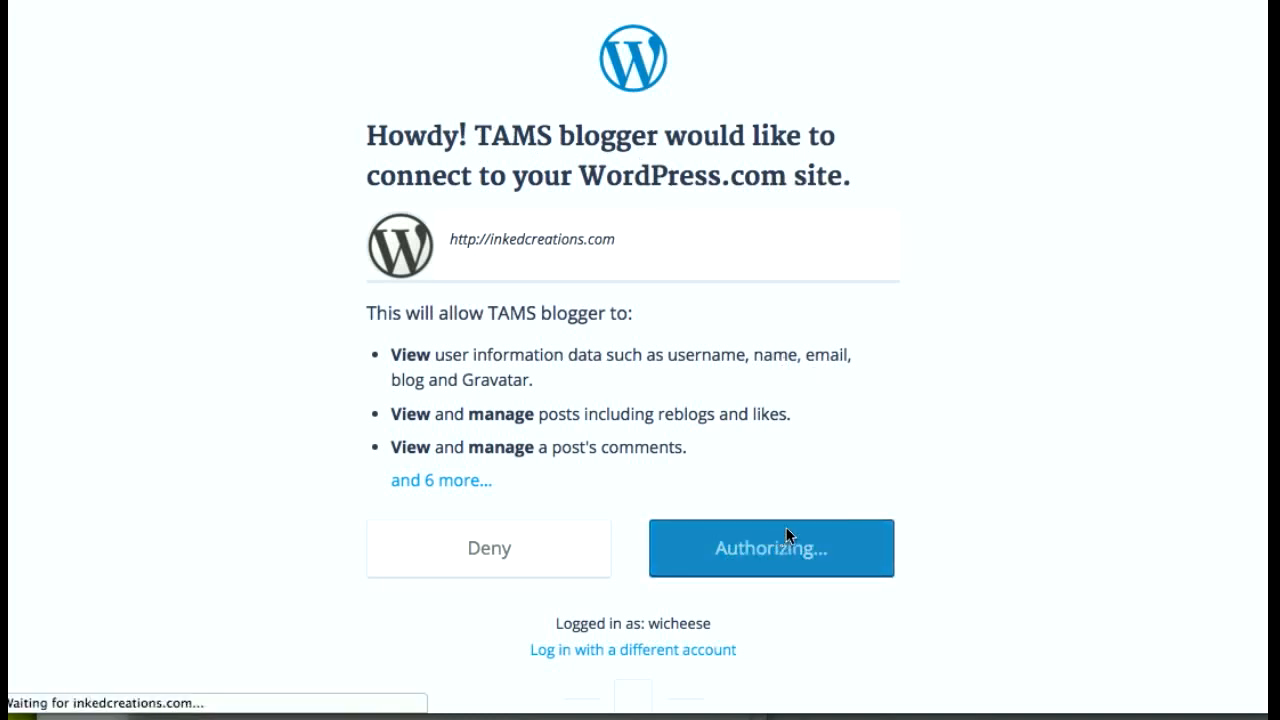
click(770, 548)
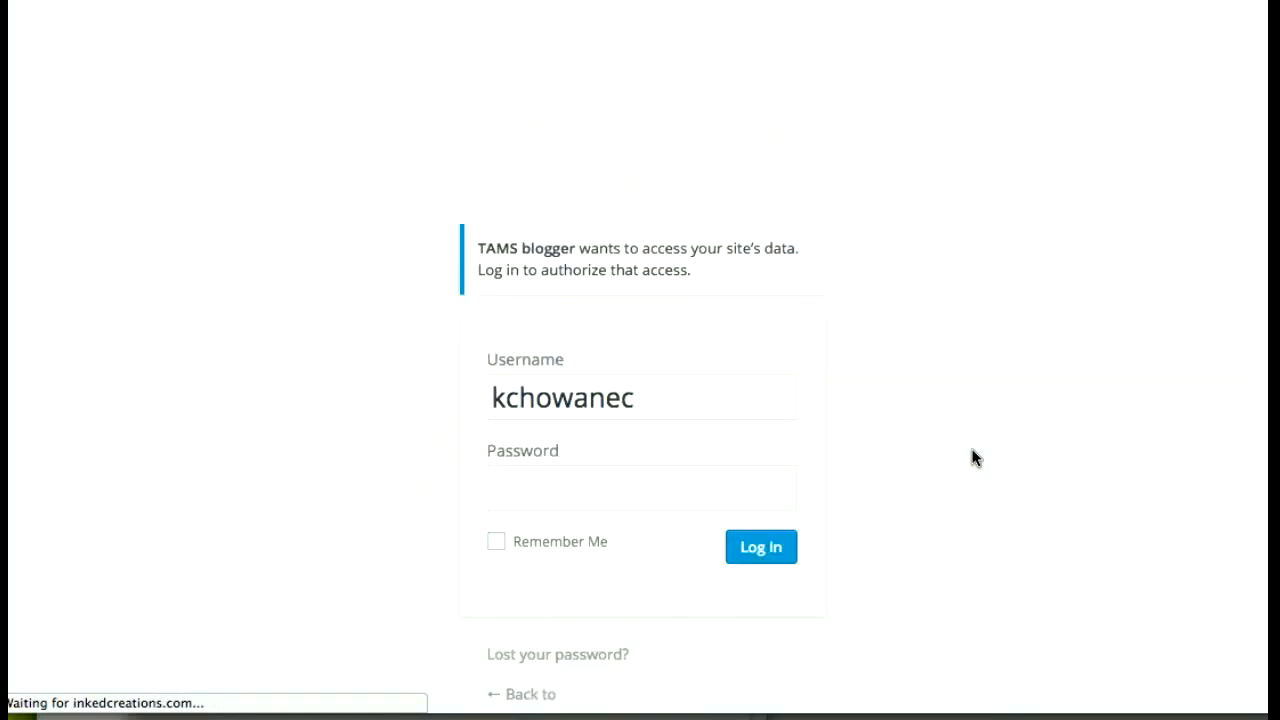
click(640, 488)
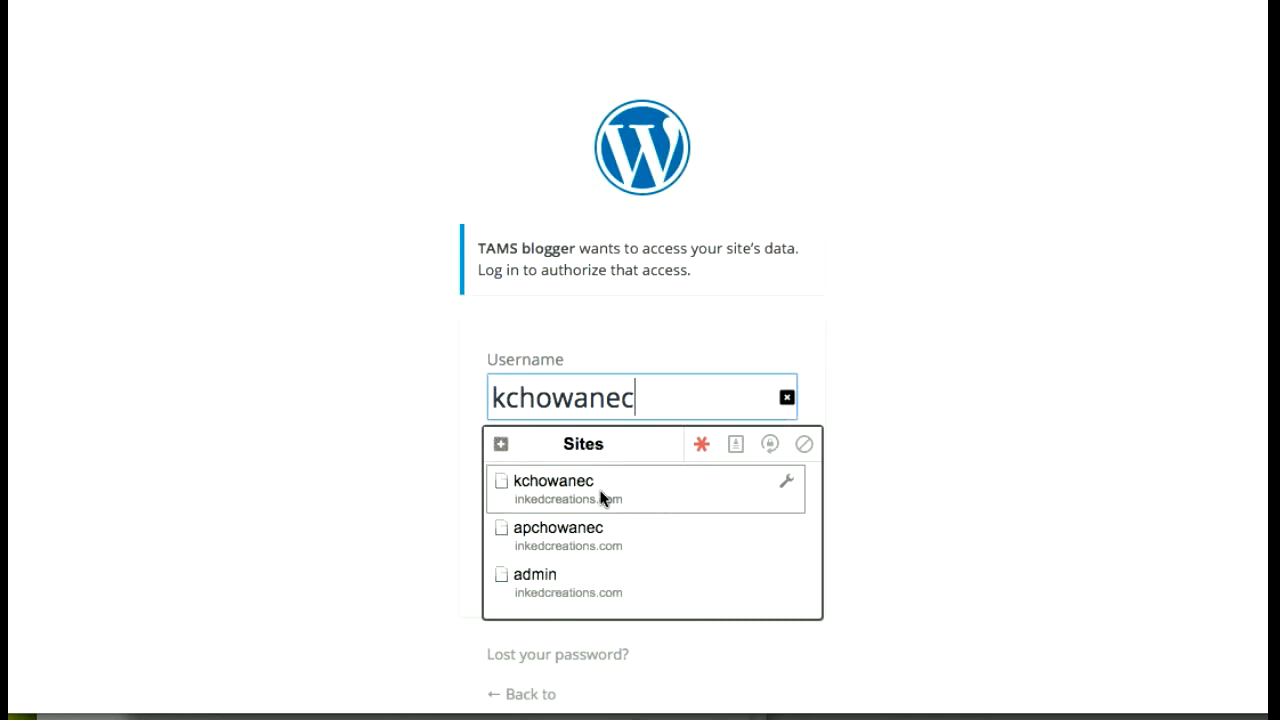
click(548, 490)
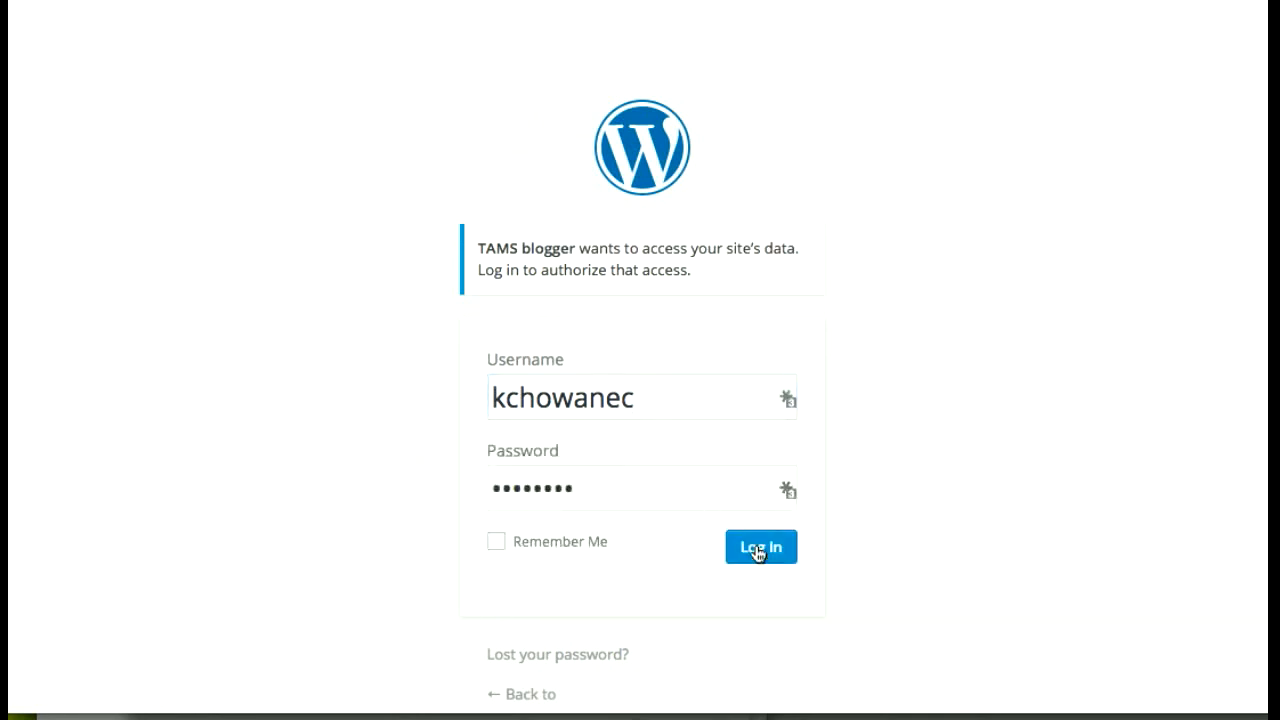
mouse_move(888, 432)
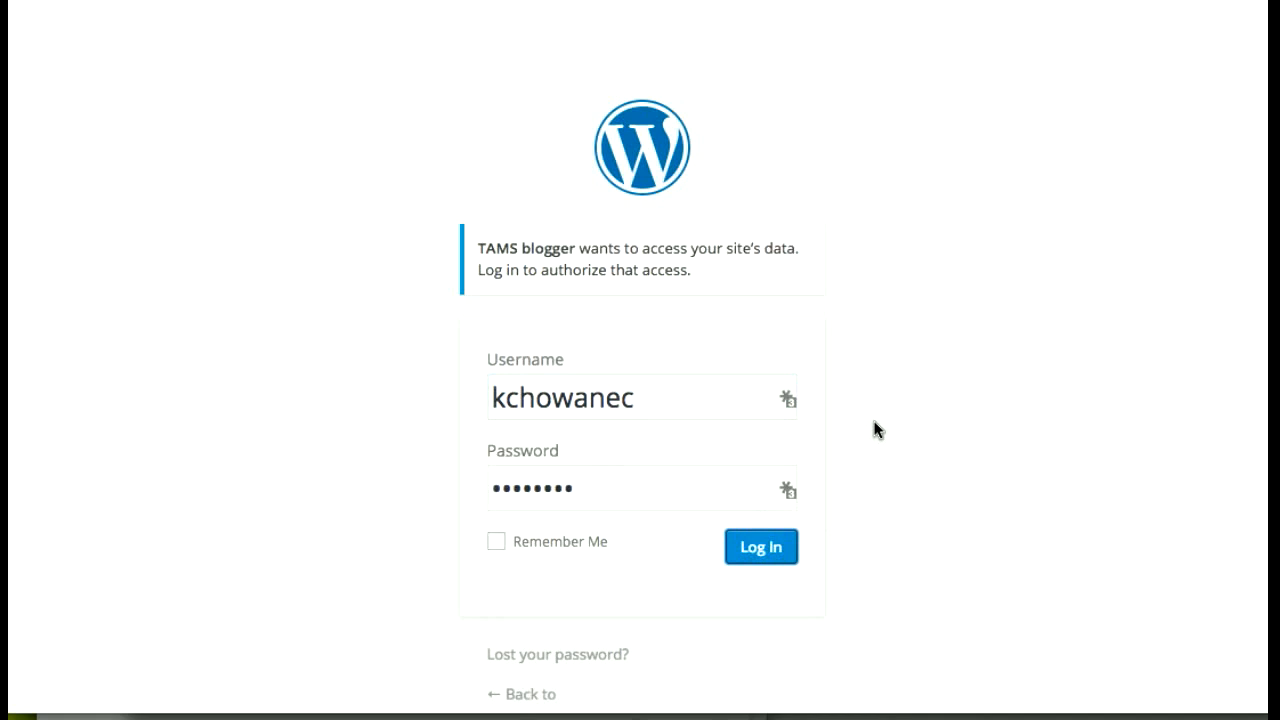
mouse_move(866, 412)
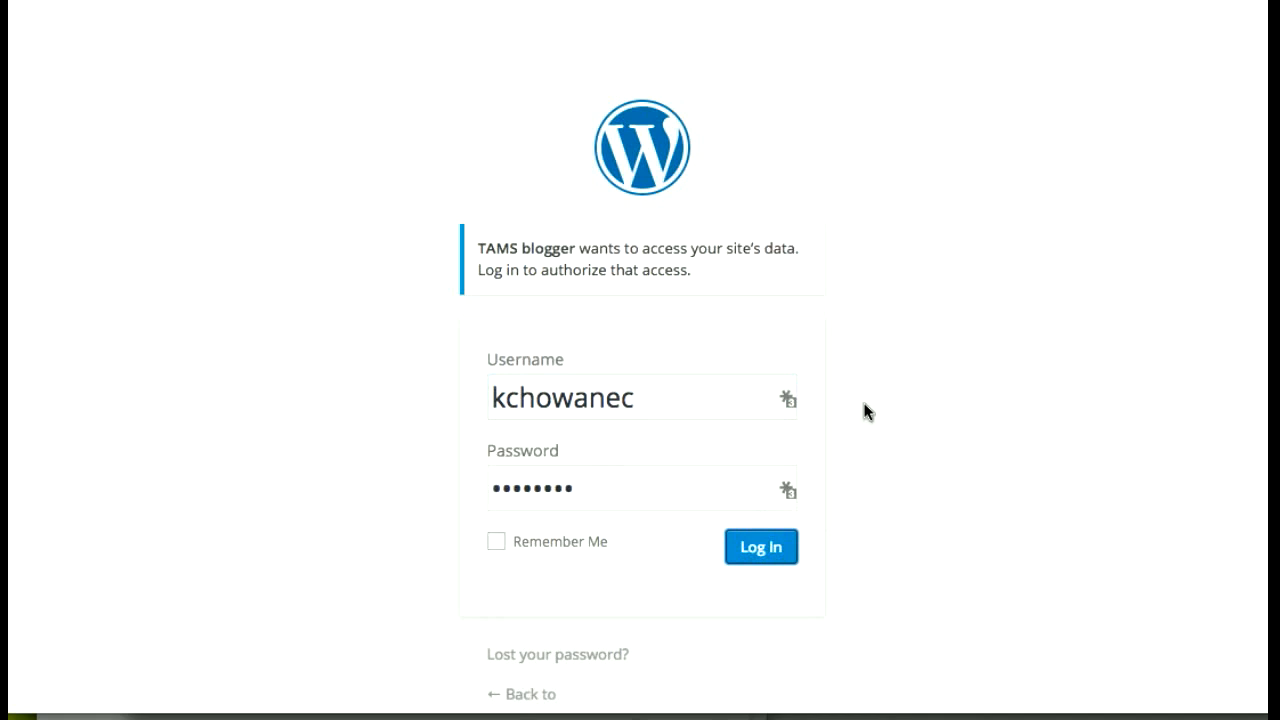
Log in to authorize the inkedcreations.com blog and return to the Mini Treat Holder project page.
click(760, 546)
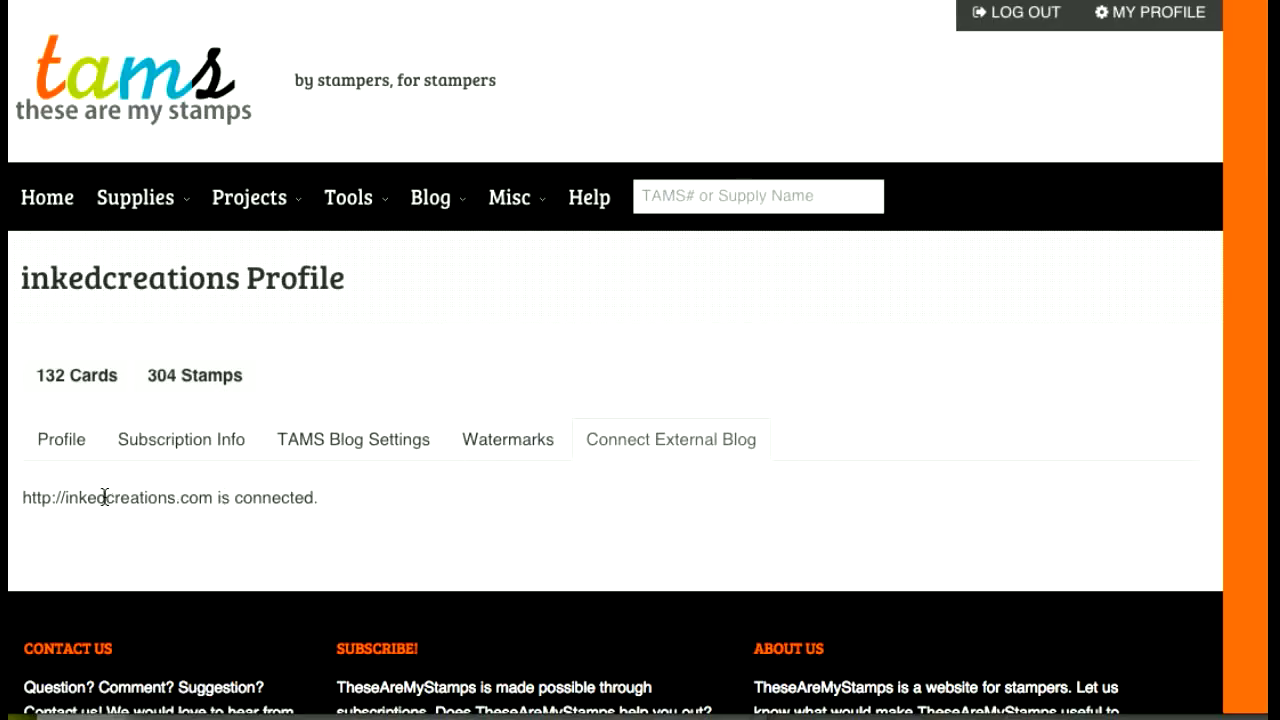
mouse_move(210, 510)
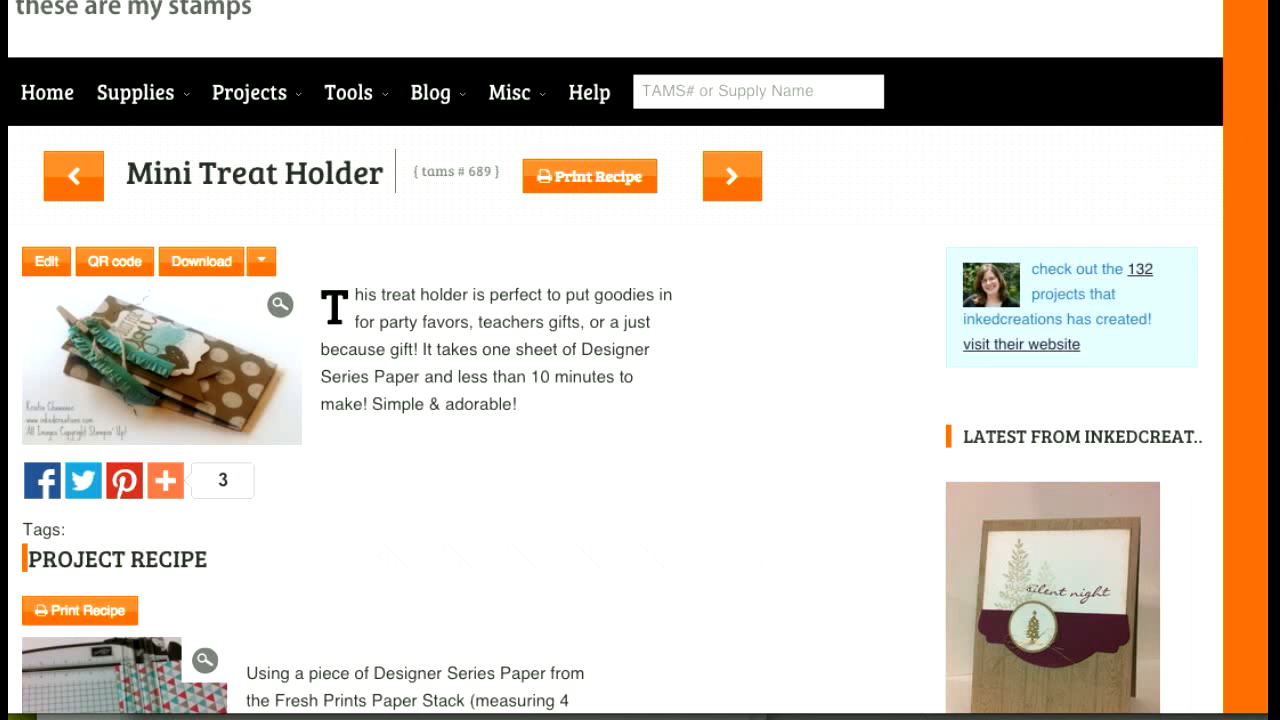
scroll(down, 3)
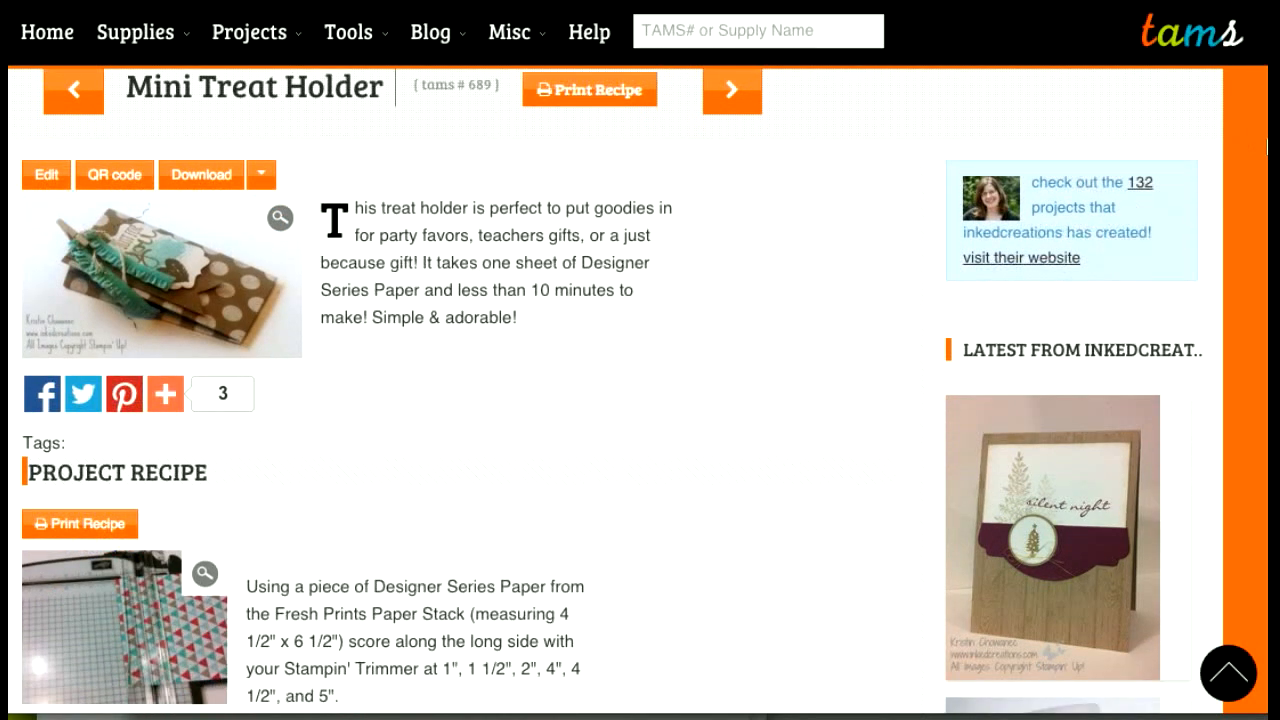
scroll(down, 3)
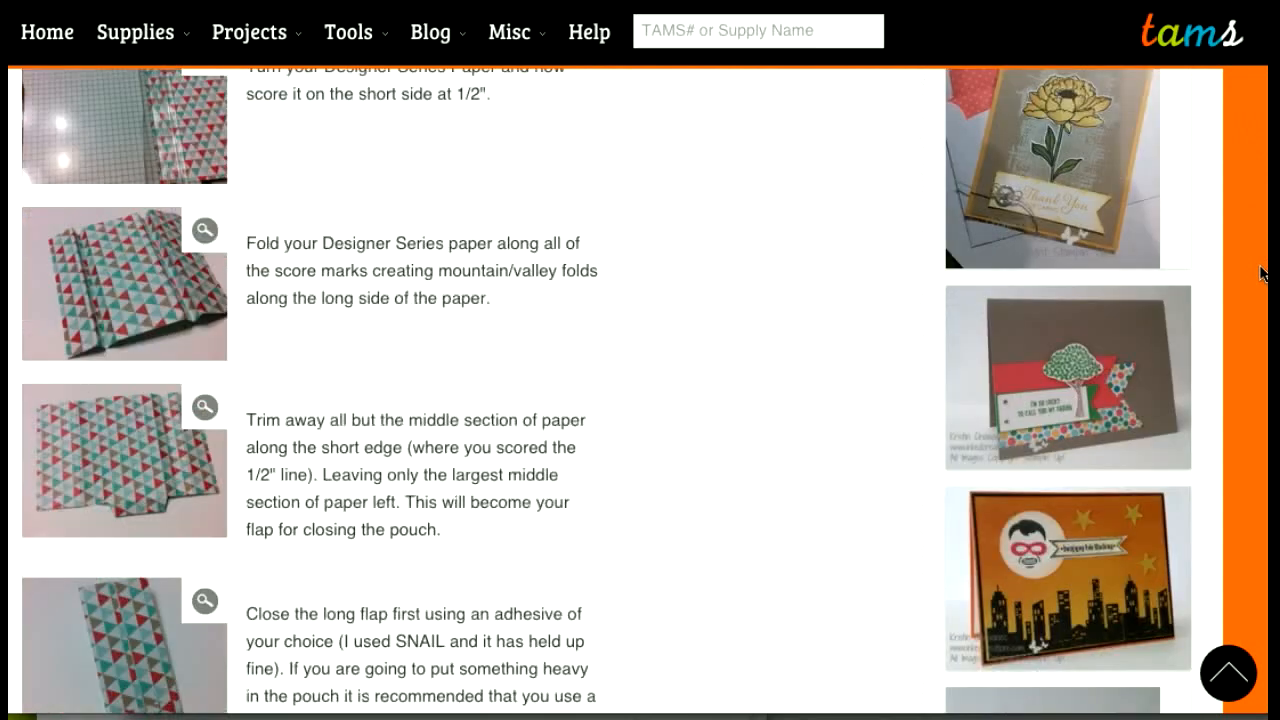
scroll(down, 3)
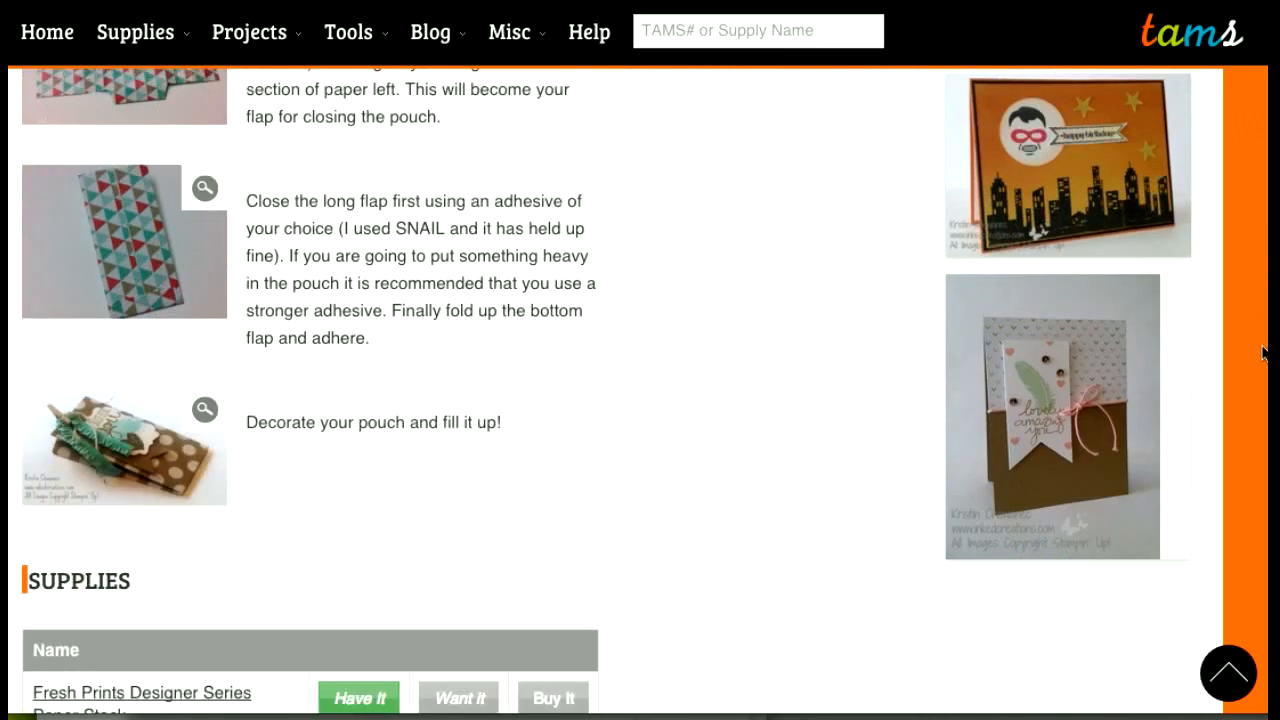
scroll(down, 3)
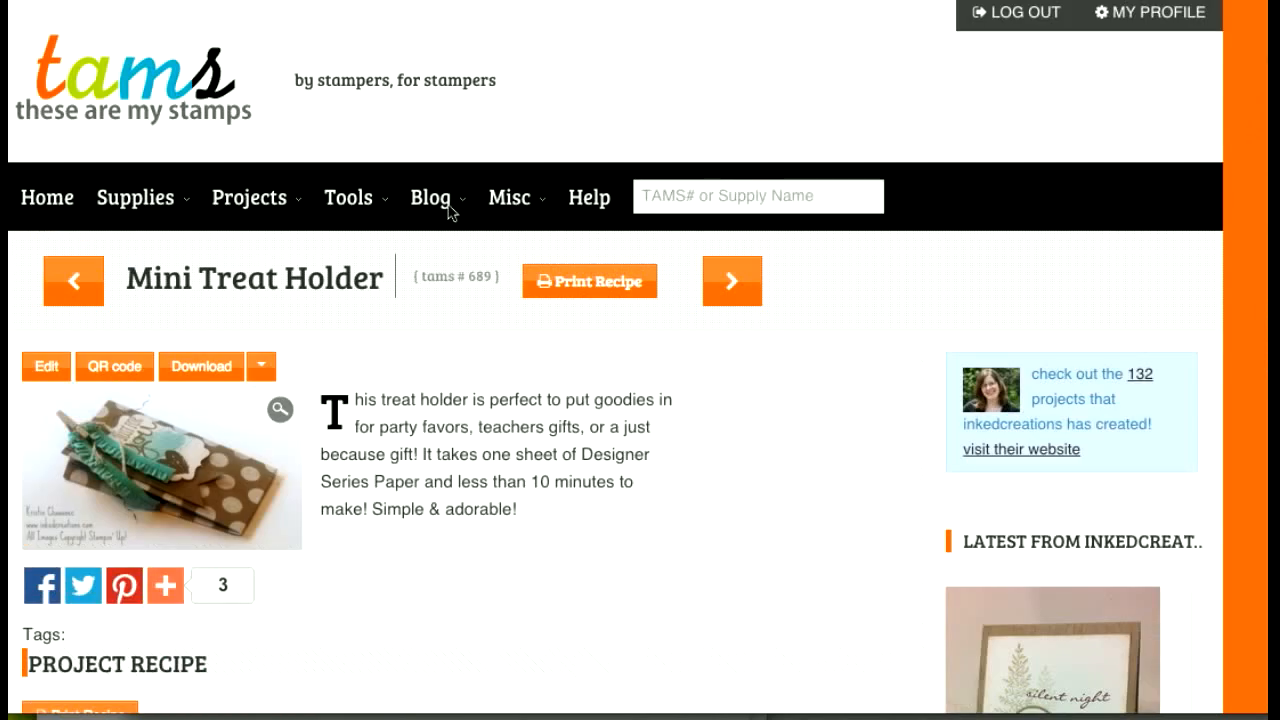
mouse_move(46, 366)
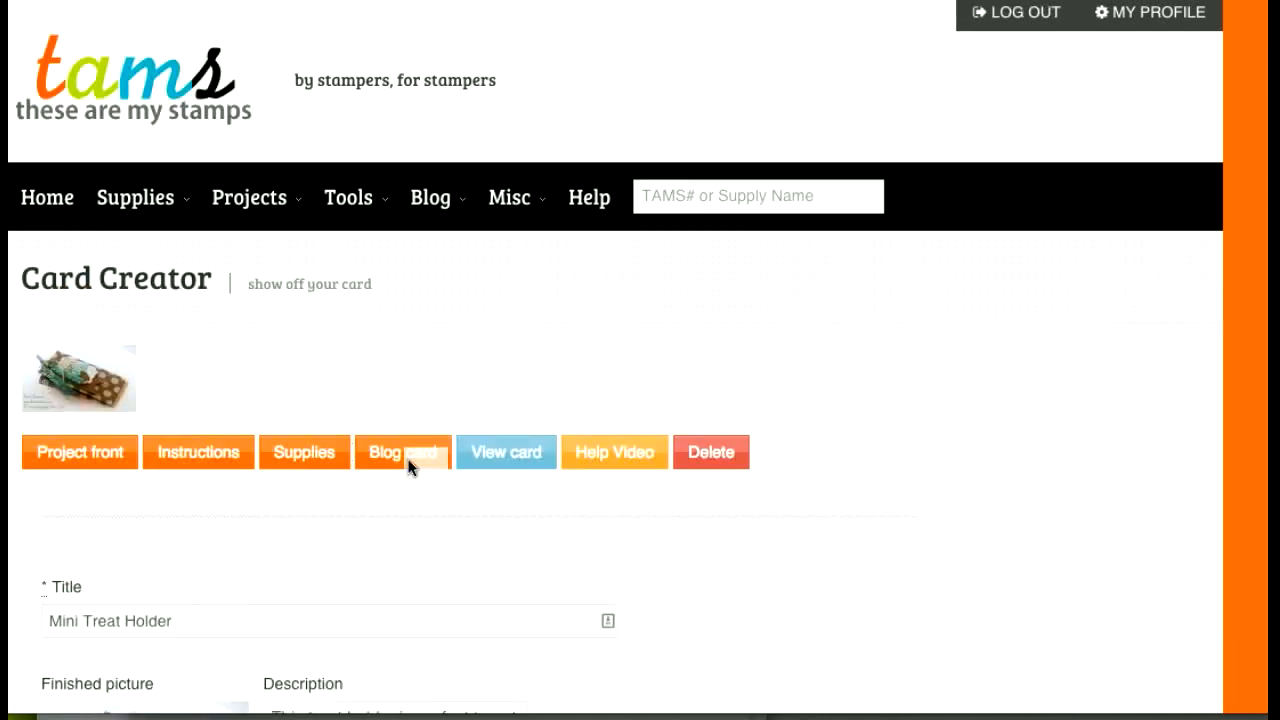
mouse_move(308, 496)
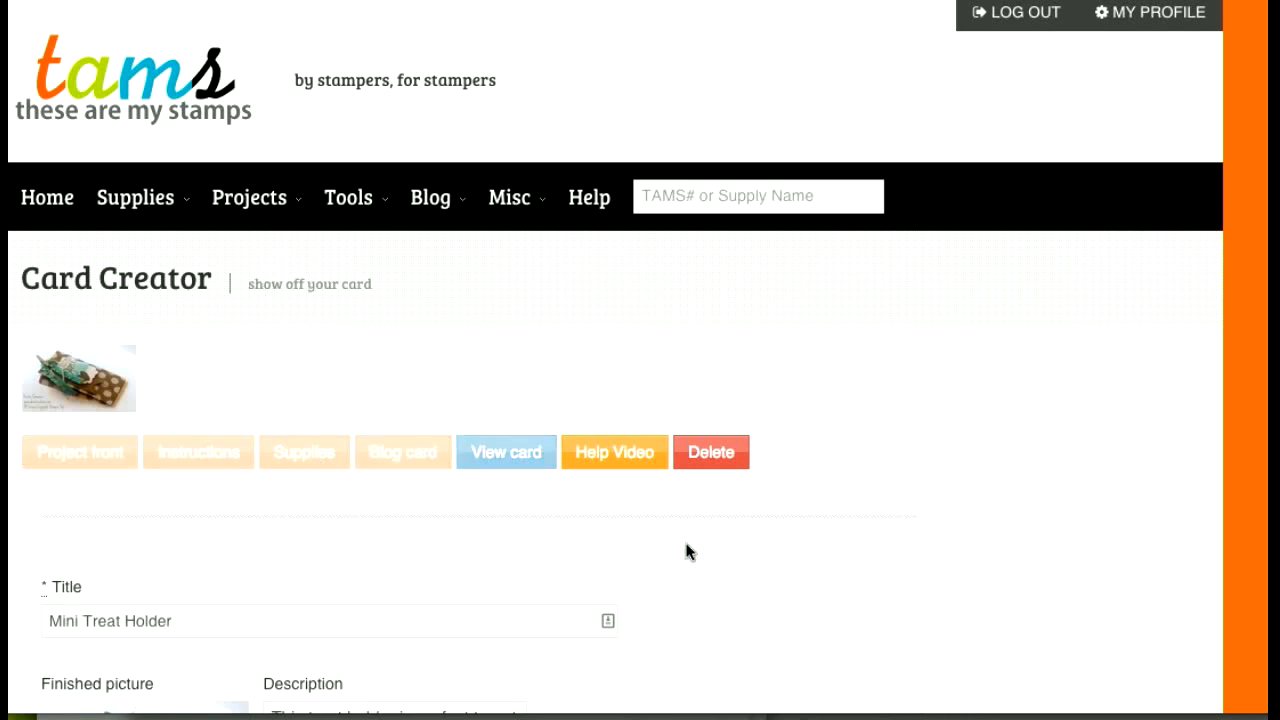
Bring up the Mini Treat Holder's supplies section in the Project Creator.
click(304, 452)
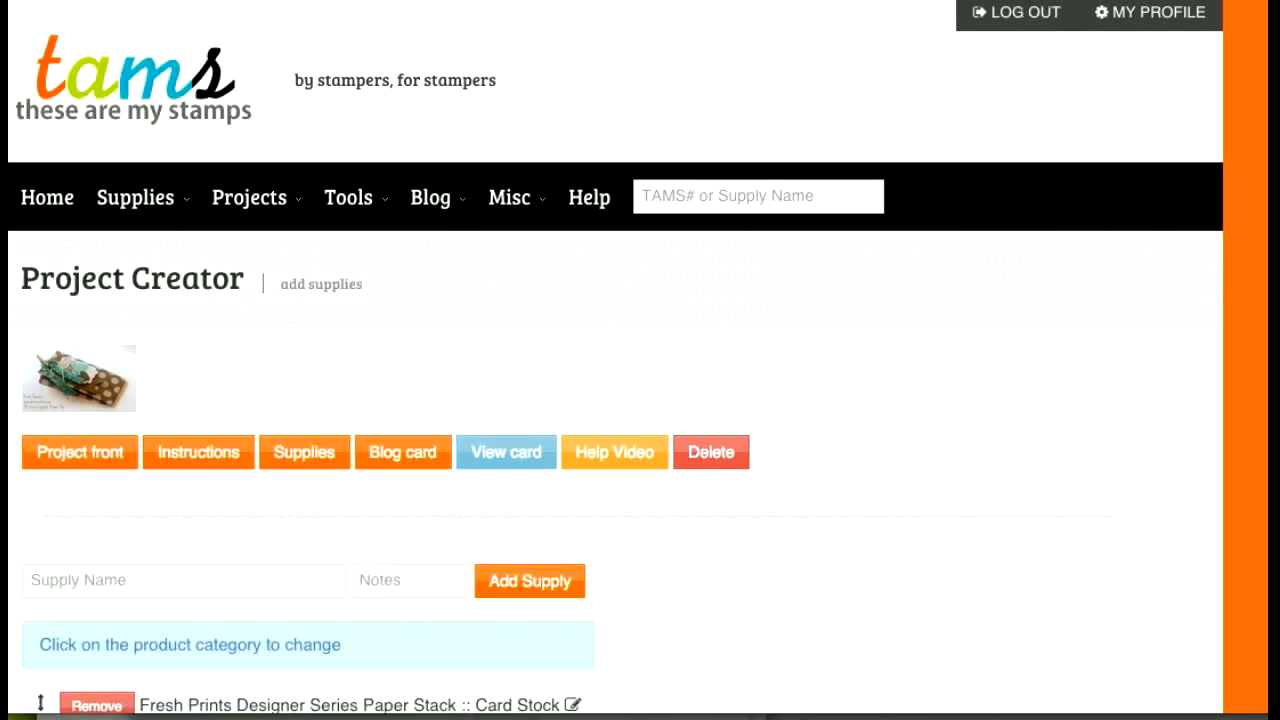
Preview the supplies as a product list with pictures, names, numbers and prices.
scroll(down, 3)
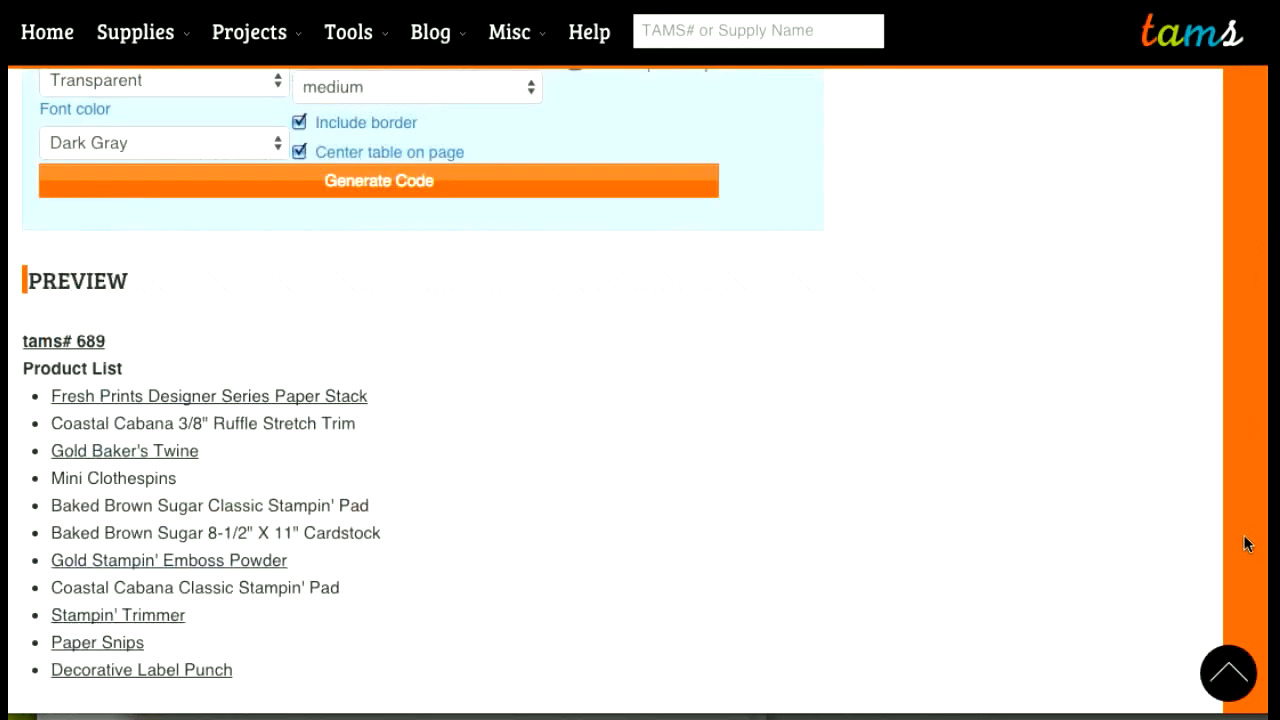
scroll(down, 3)
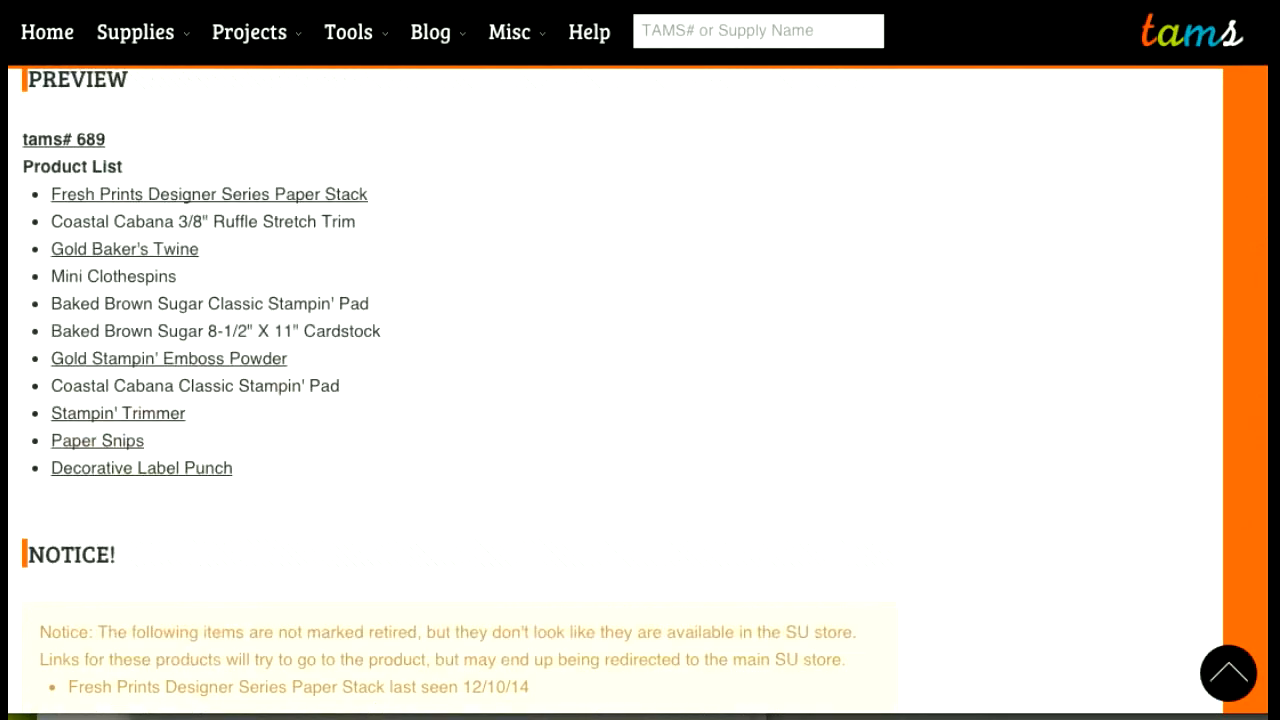
scroll(up, 3)
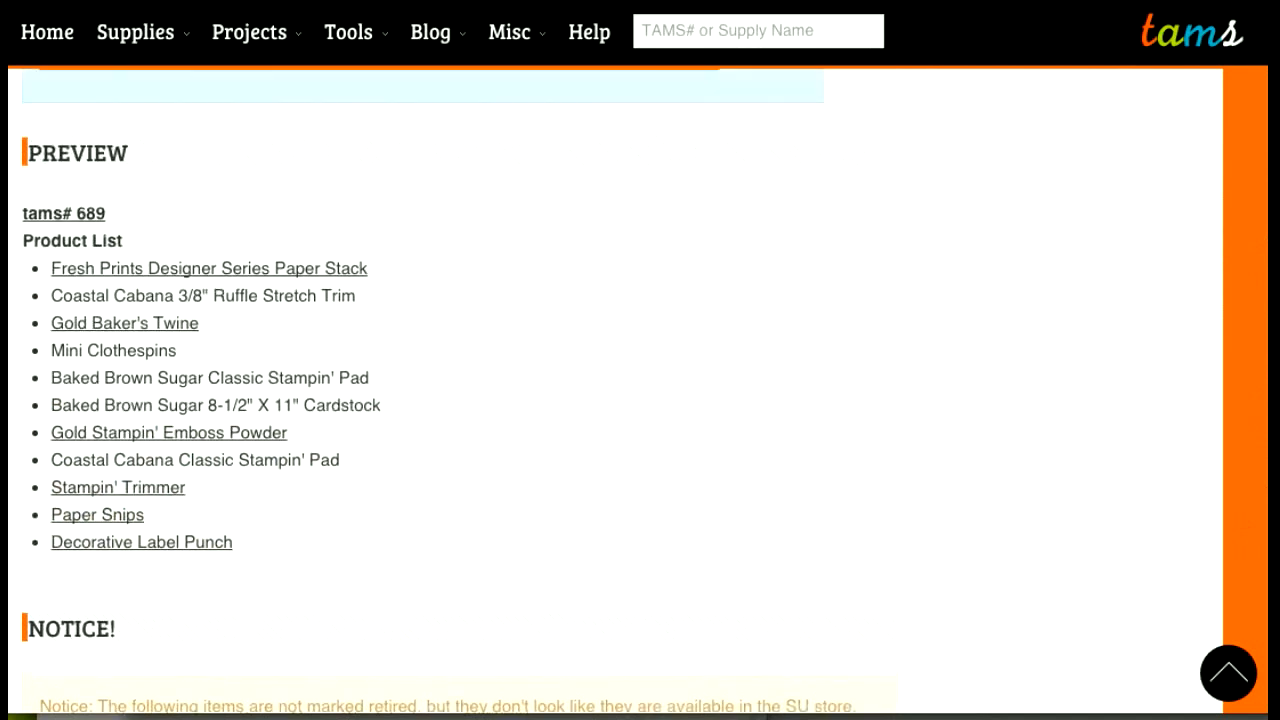
scroll(up, 3)
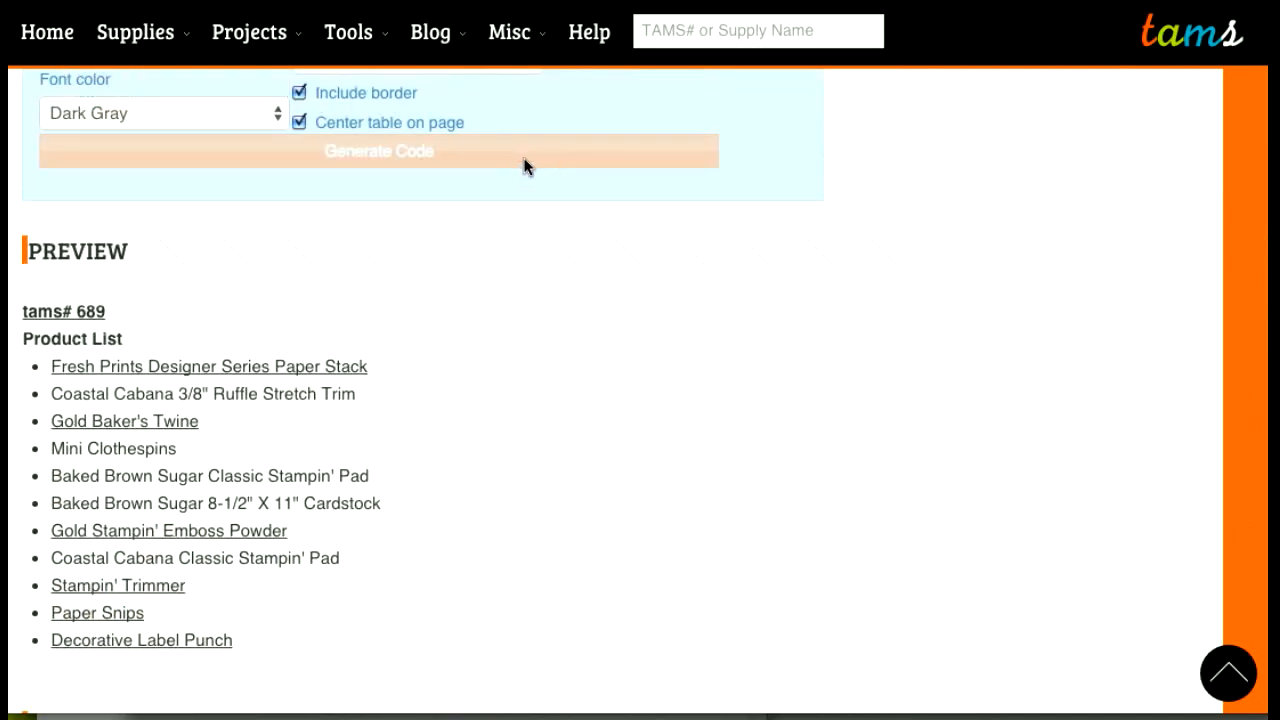
click(378, 150)
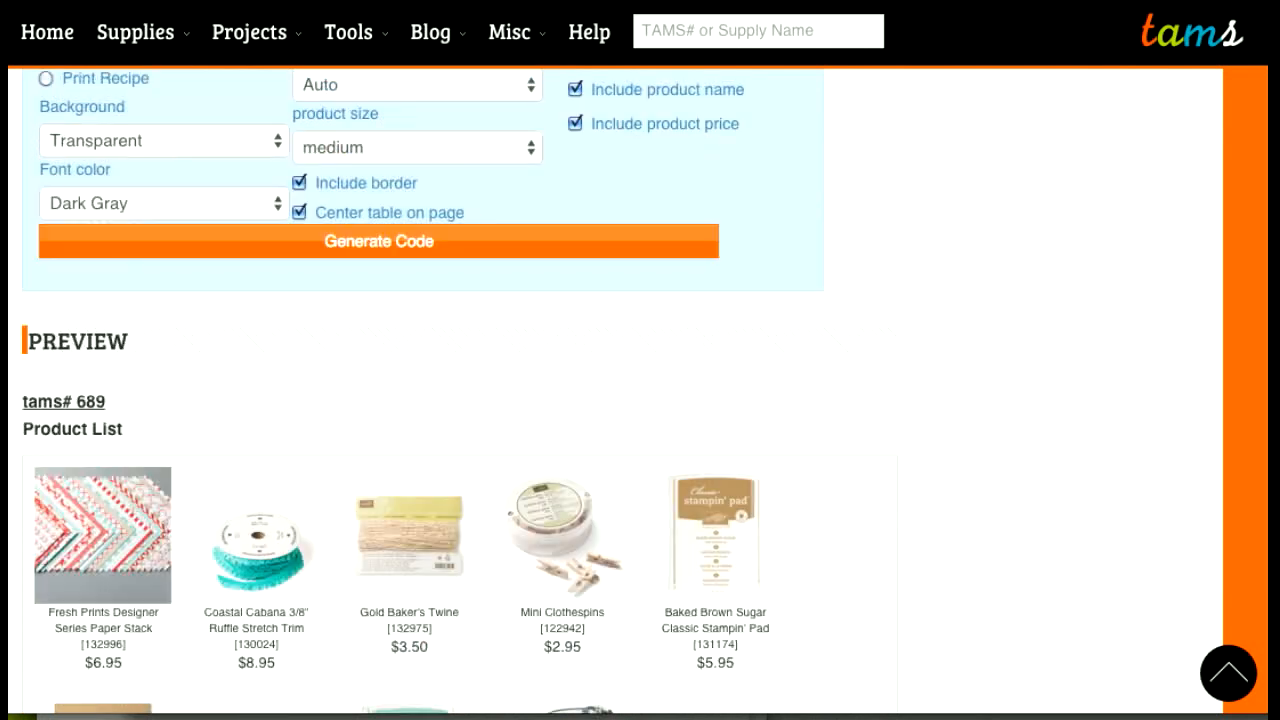
scroll(up, 3)
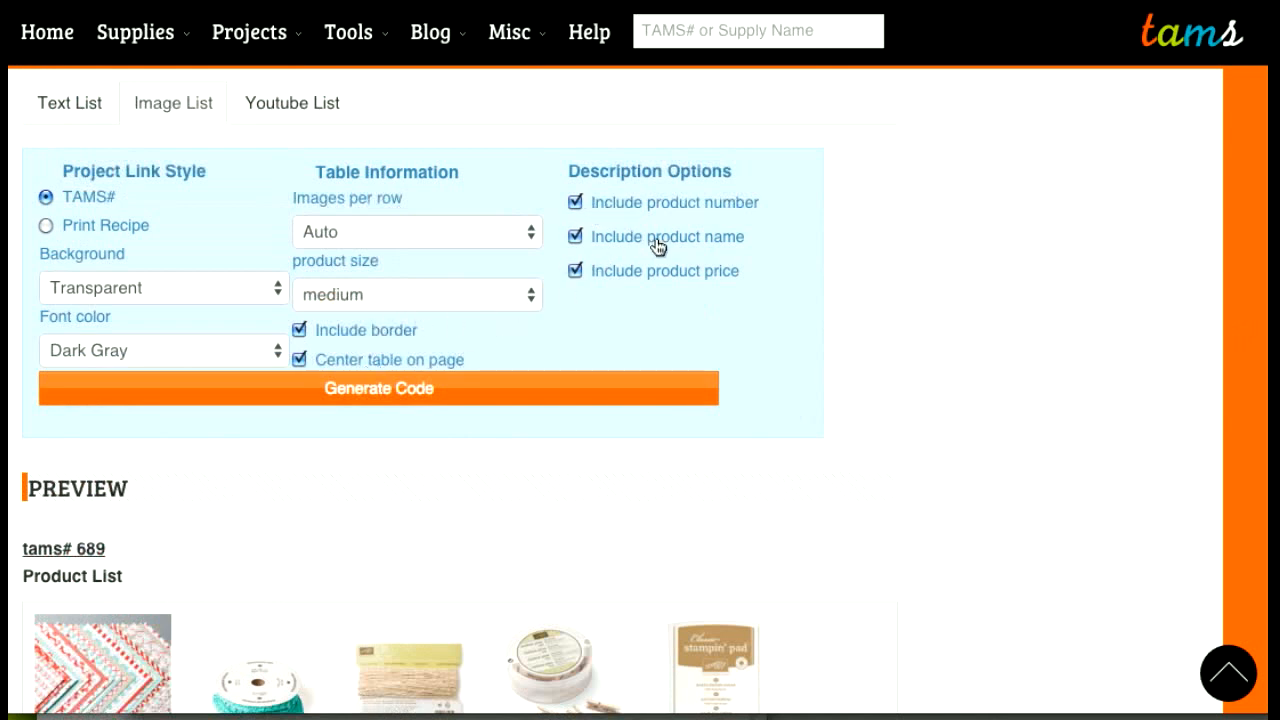
mouse_move(948, 256)
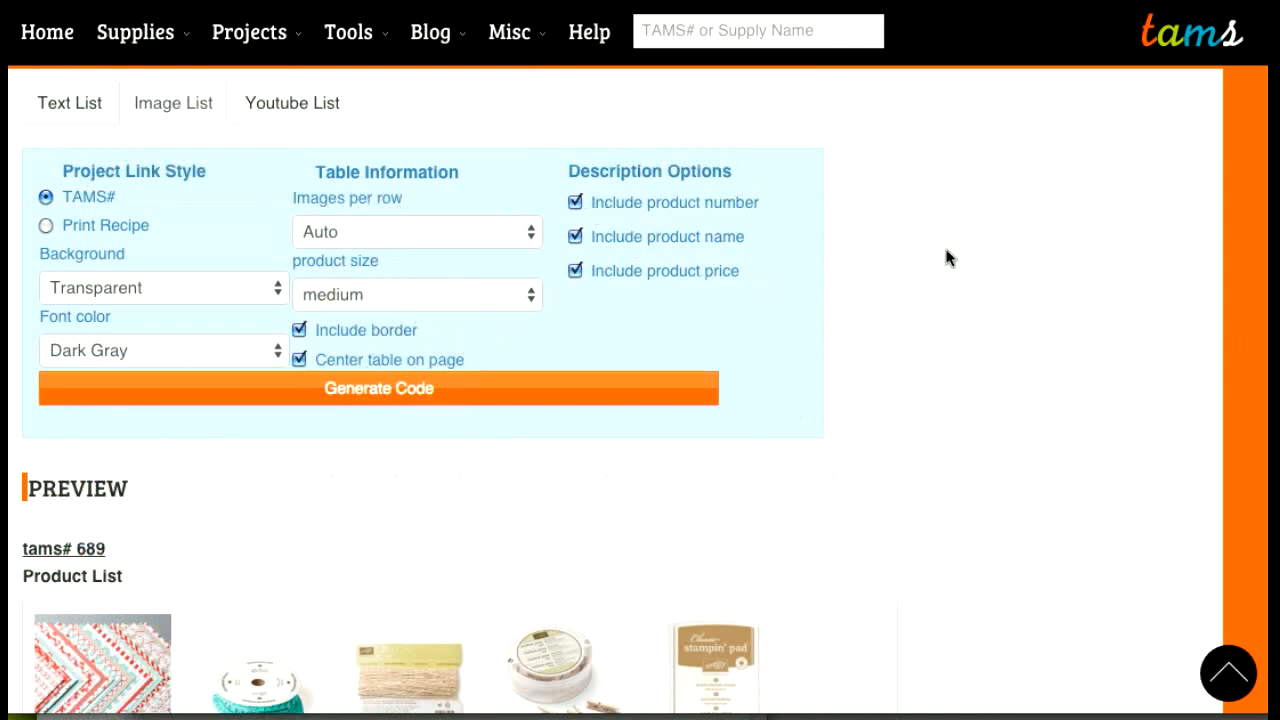
scroll(up, 3)
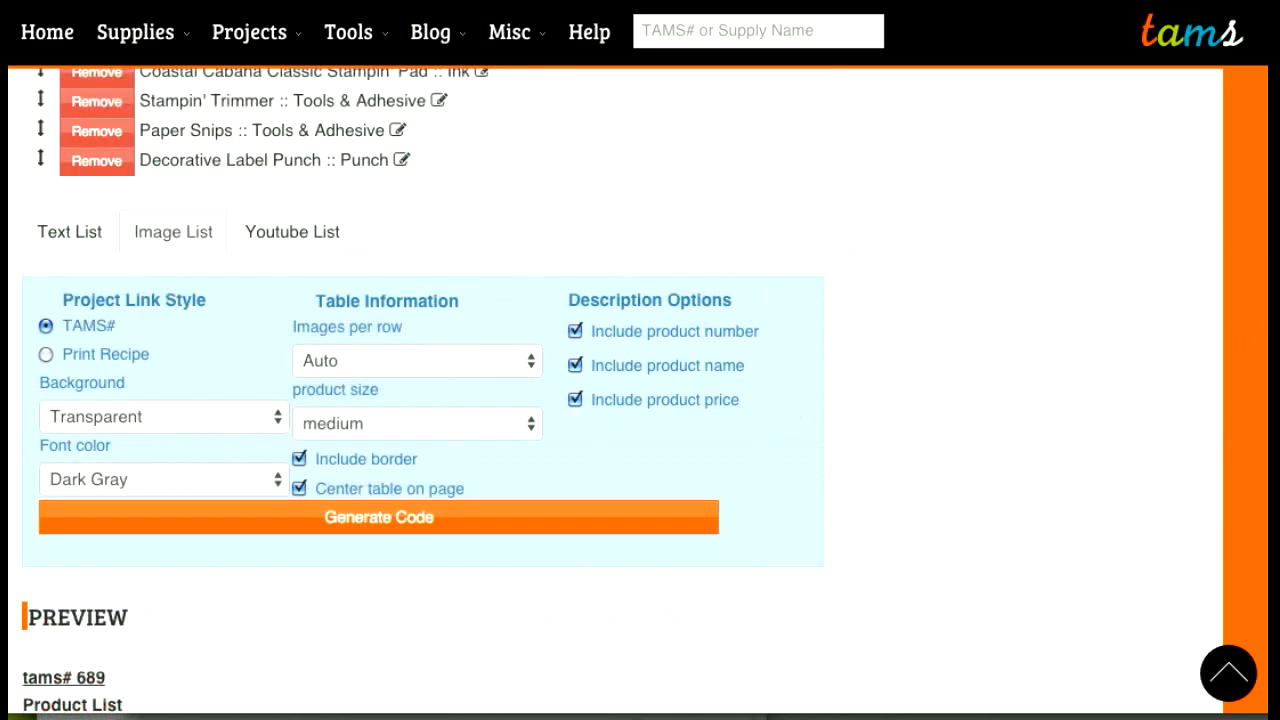
scroll(up, 3)
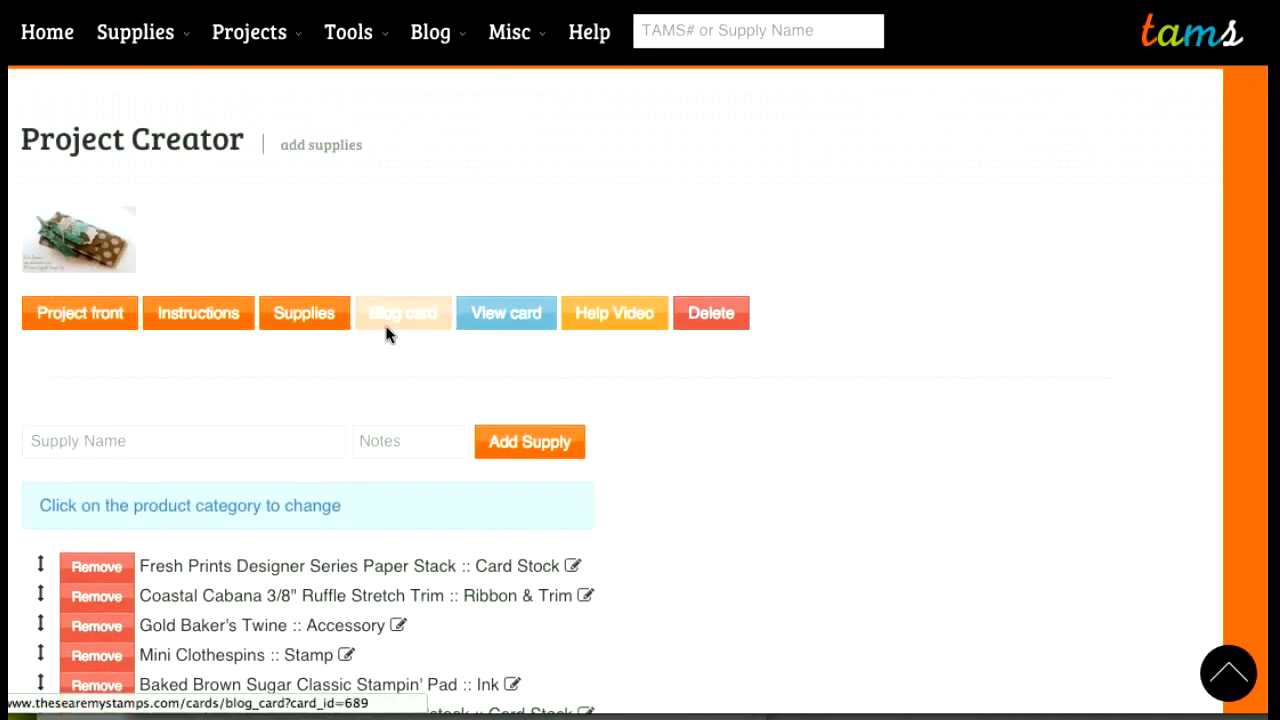
Go to the Blog card page and send the project's pictures to the connected blog.
click(404, 312)
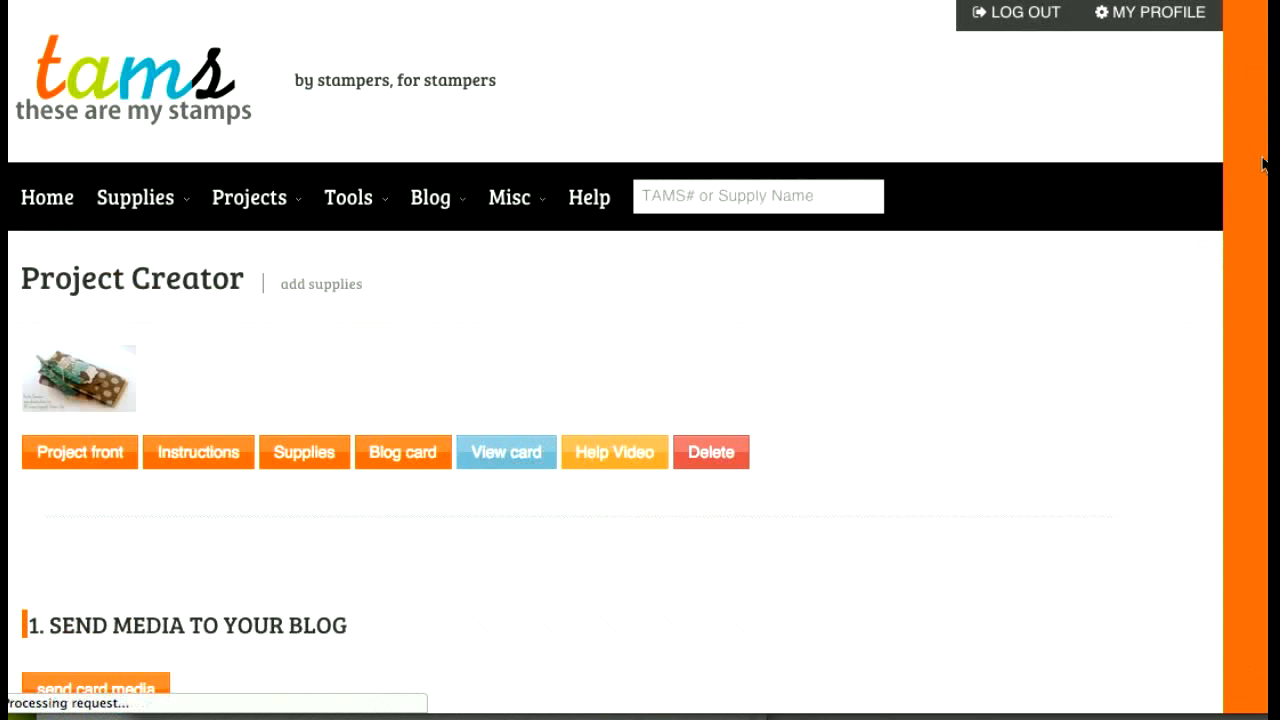
scroll(down, 3)
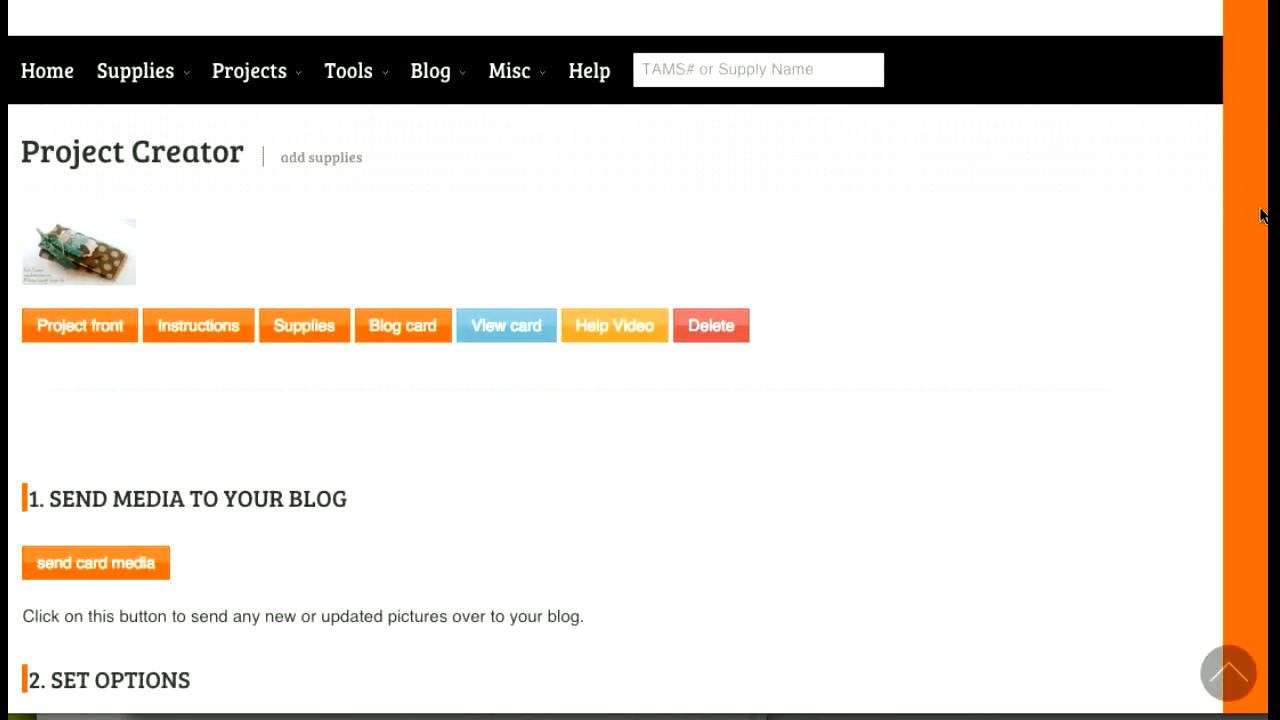
scroll(down, 3)
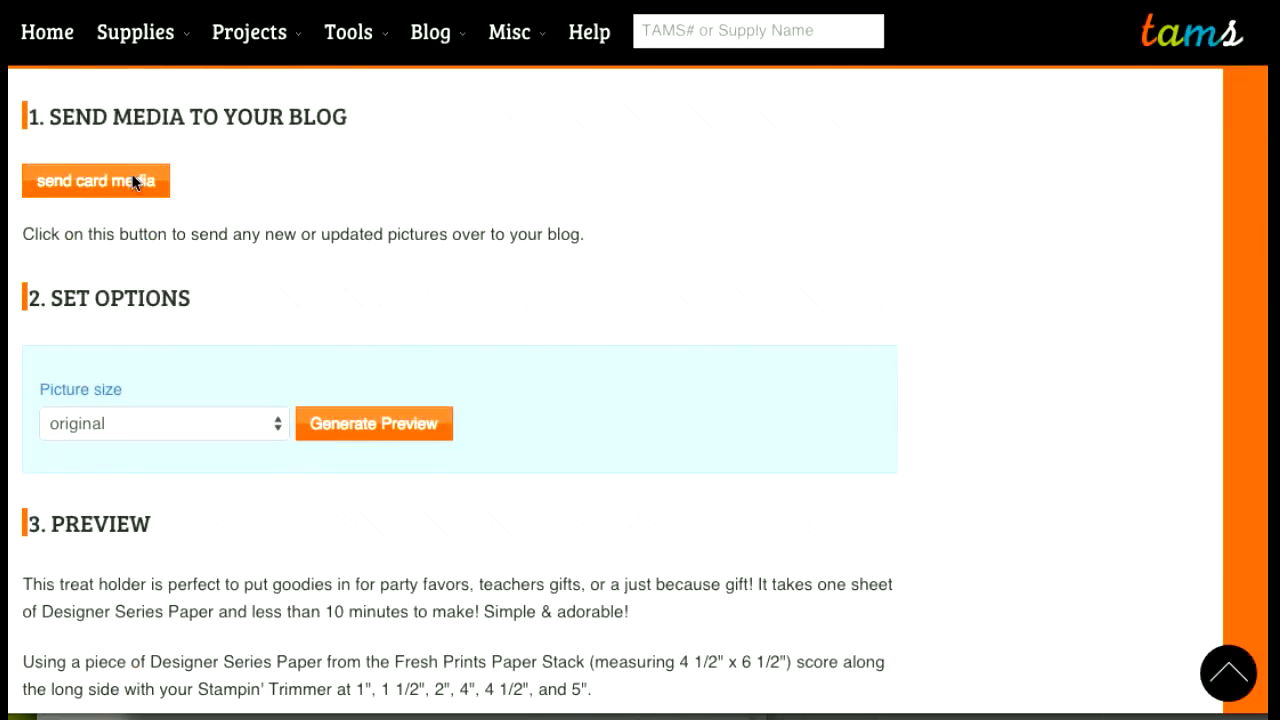
click(96, 180)
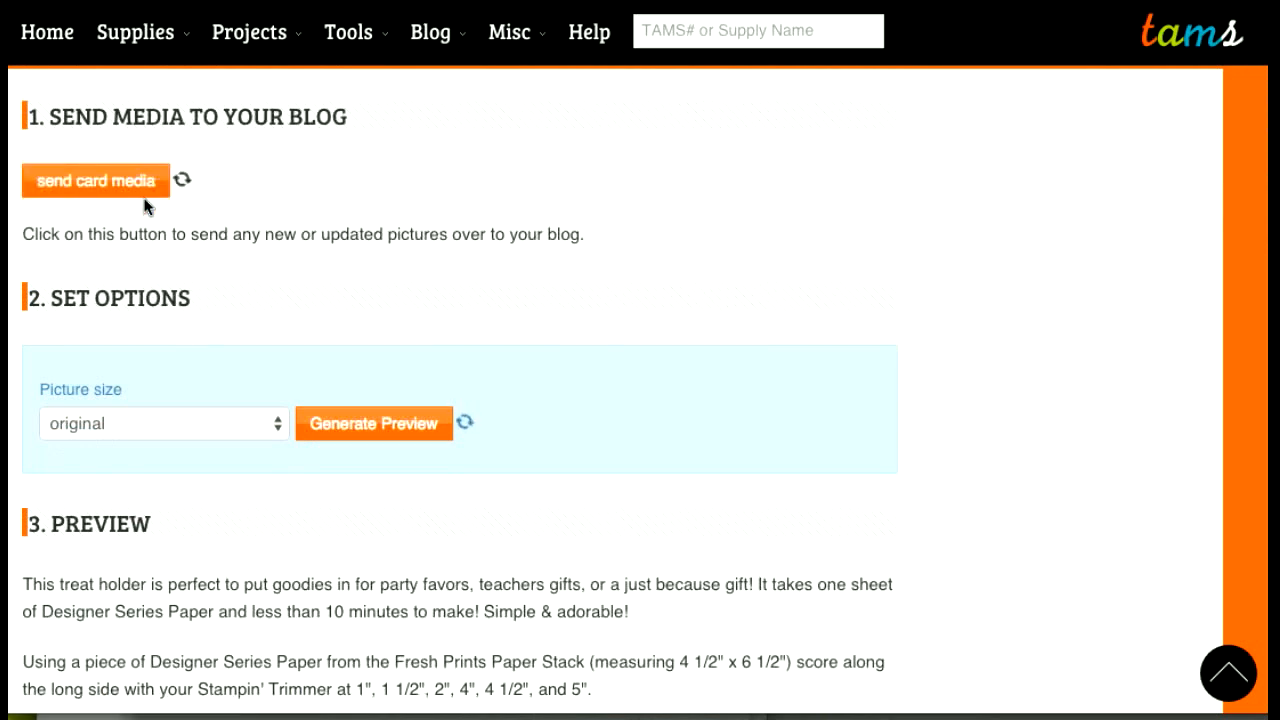
mouse_move(242, 242)
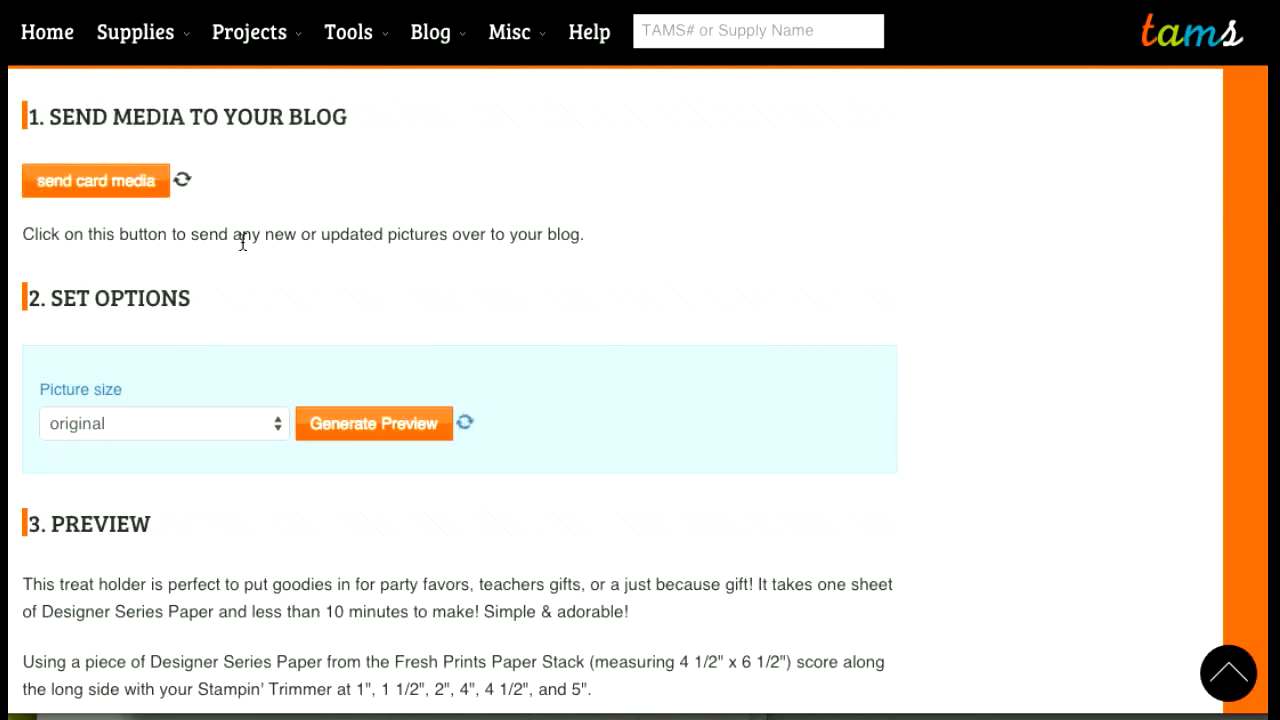
mouse_move(220, 234)
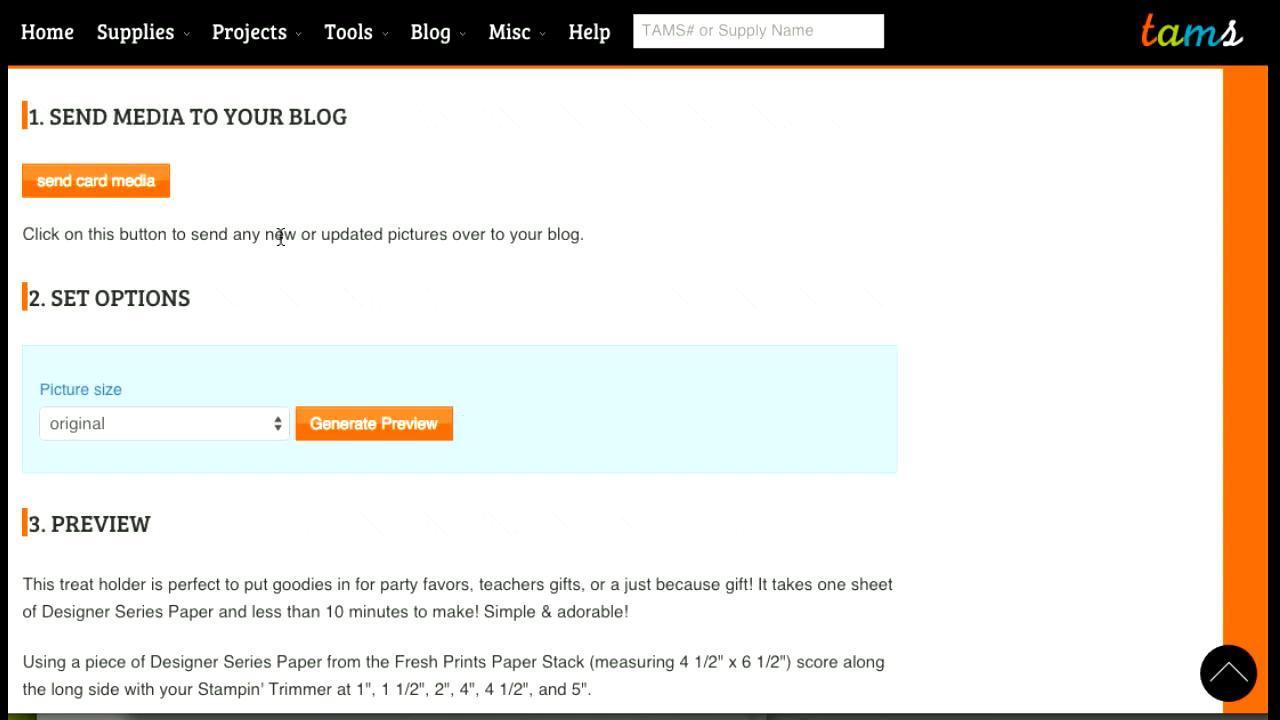
mouse_move(464, 360)
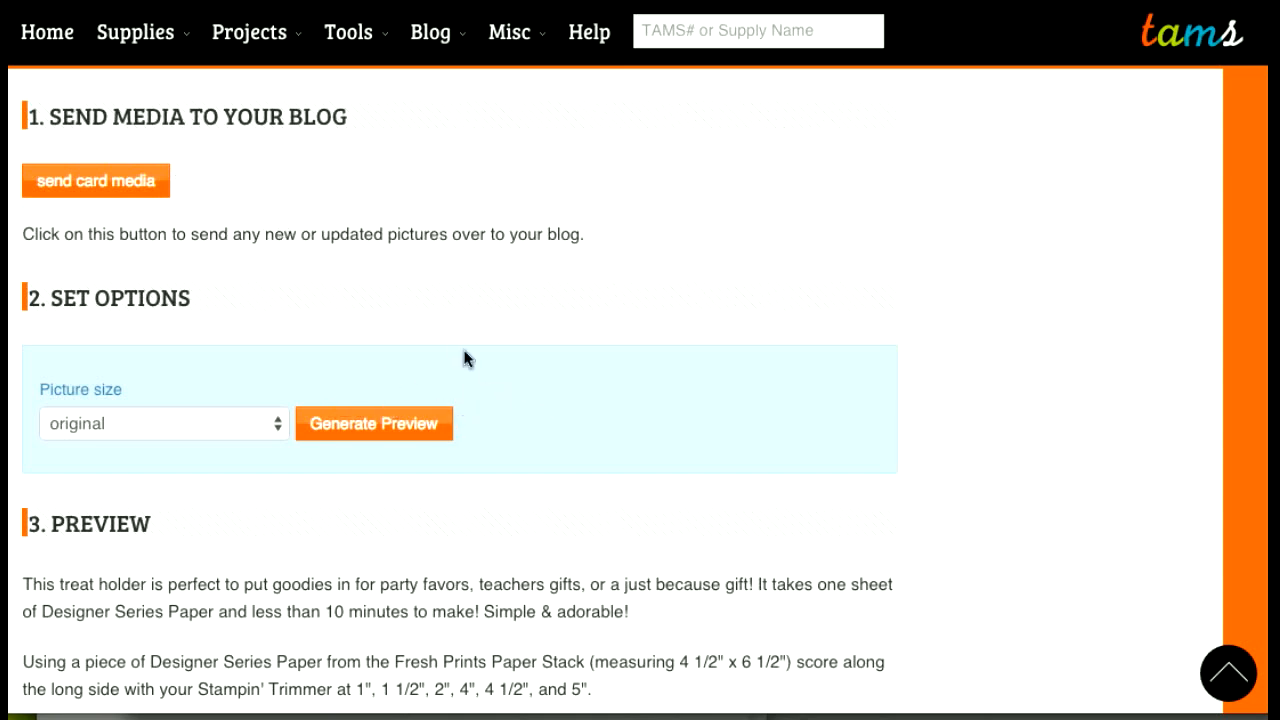
click(96, 180)
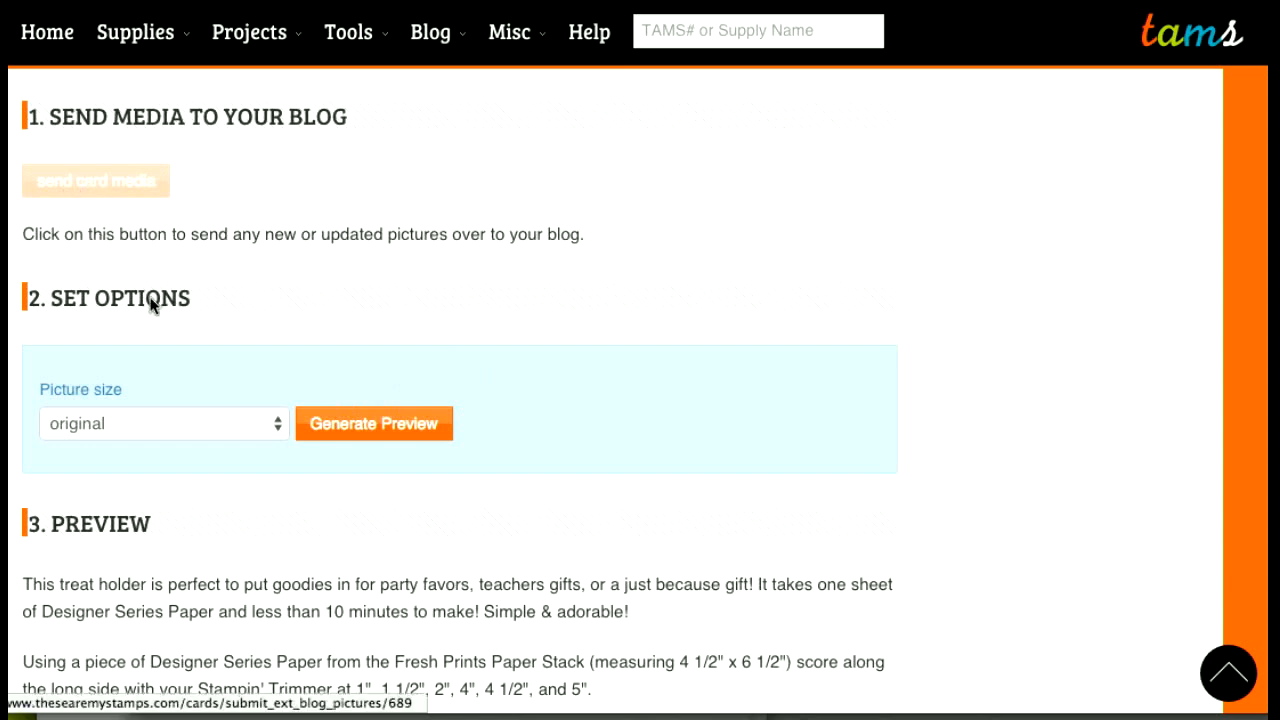
click(164, 424)
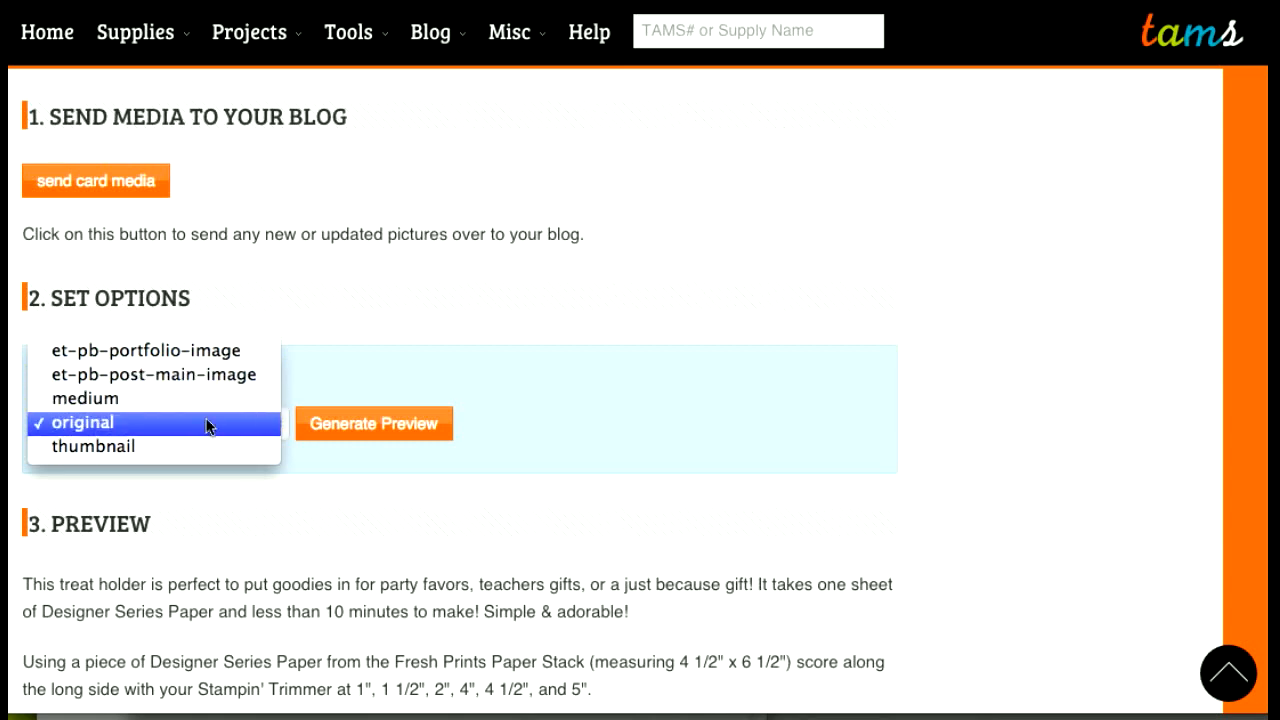
Generate the post preview at original size, then again with picture size et-pb-post-main-image.
click(372, 424)
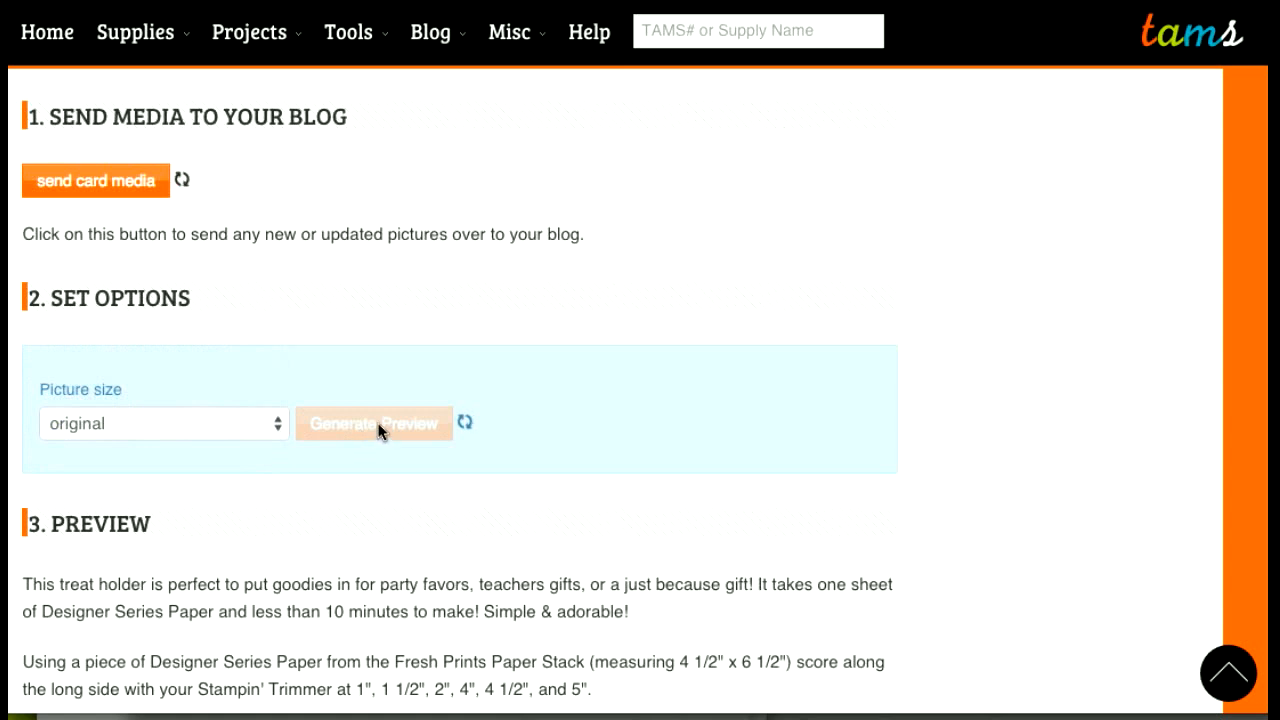
click(374, 424)
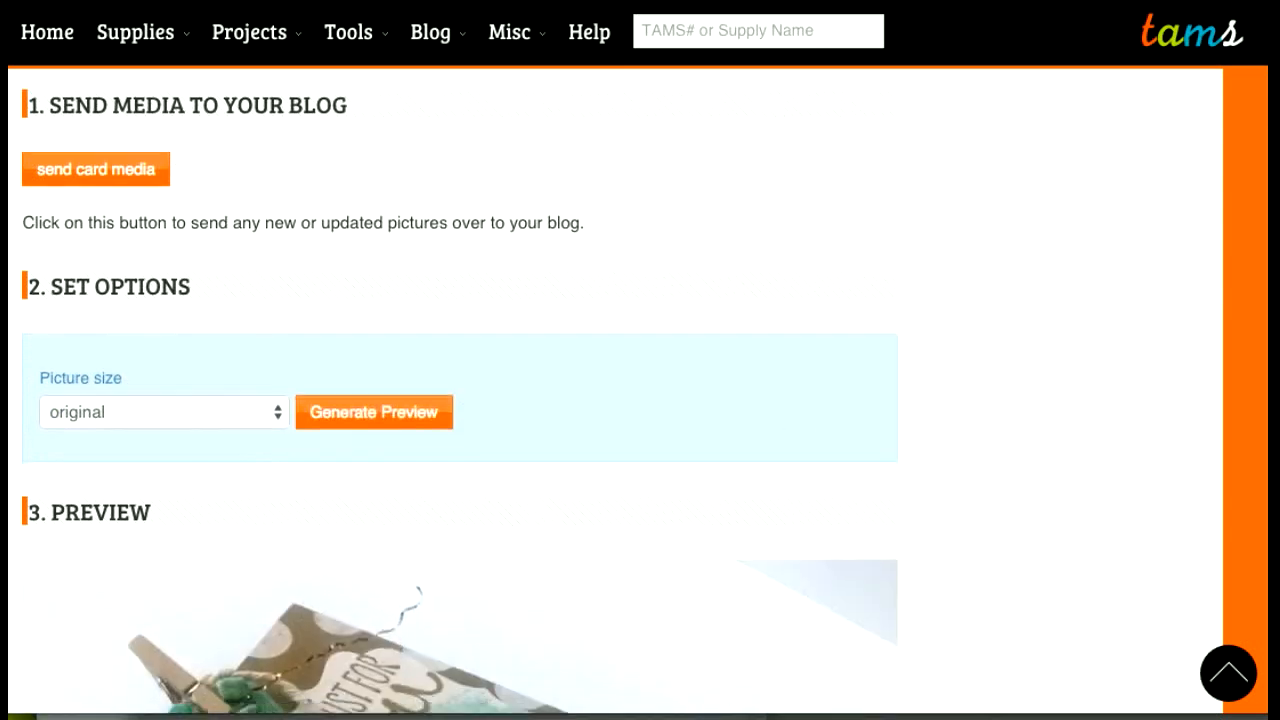
scroll(down, 3)
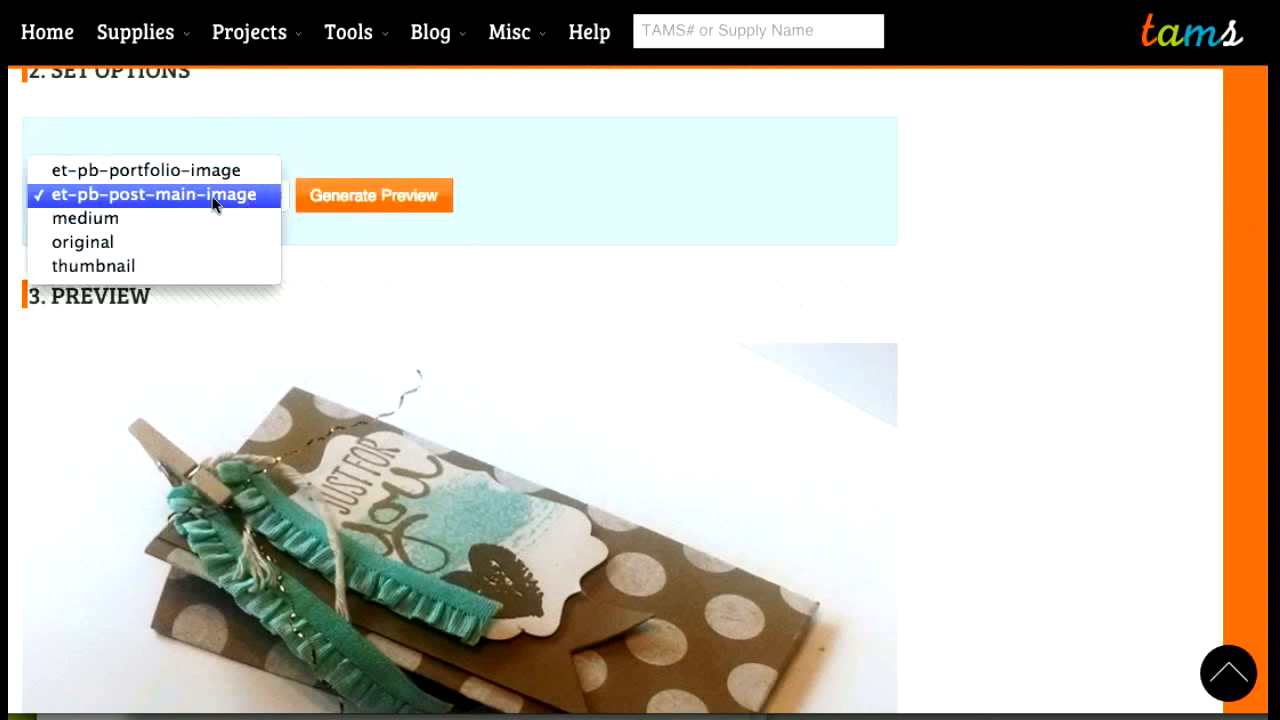
mouse_move(182, 198)
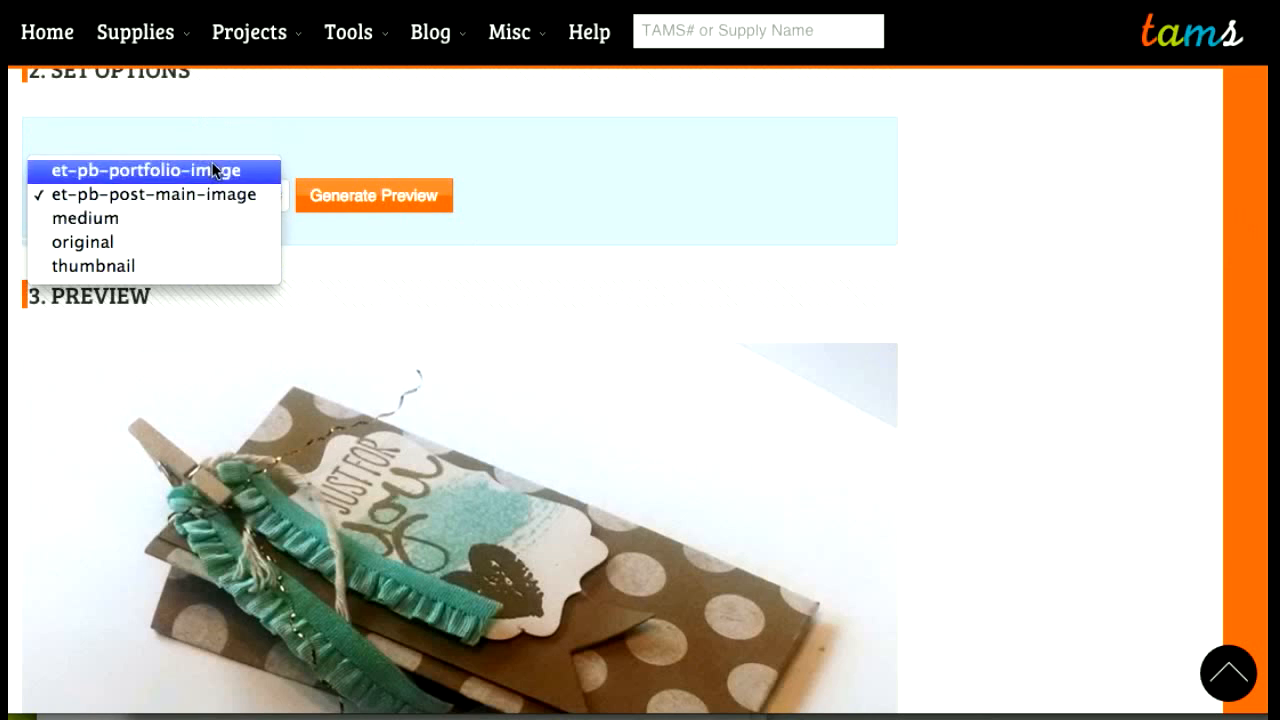
mouse_move(244, 178)
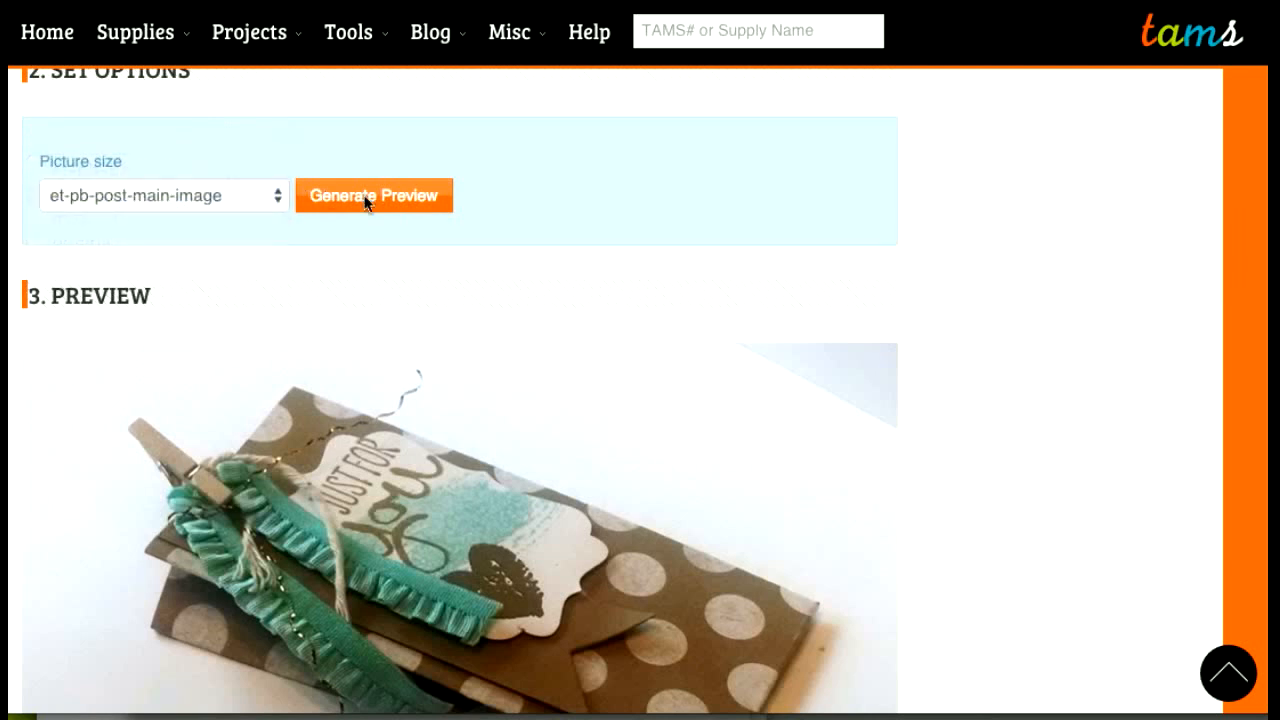
click(372, 196)
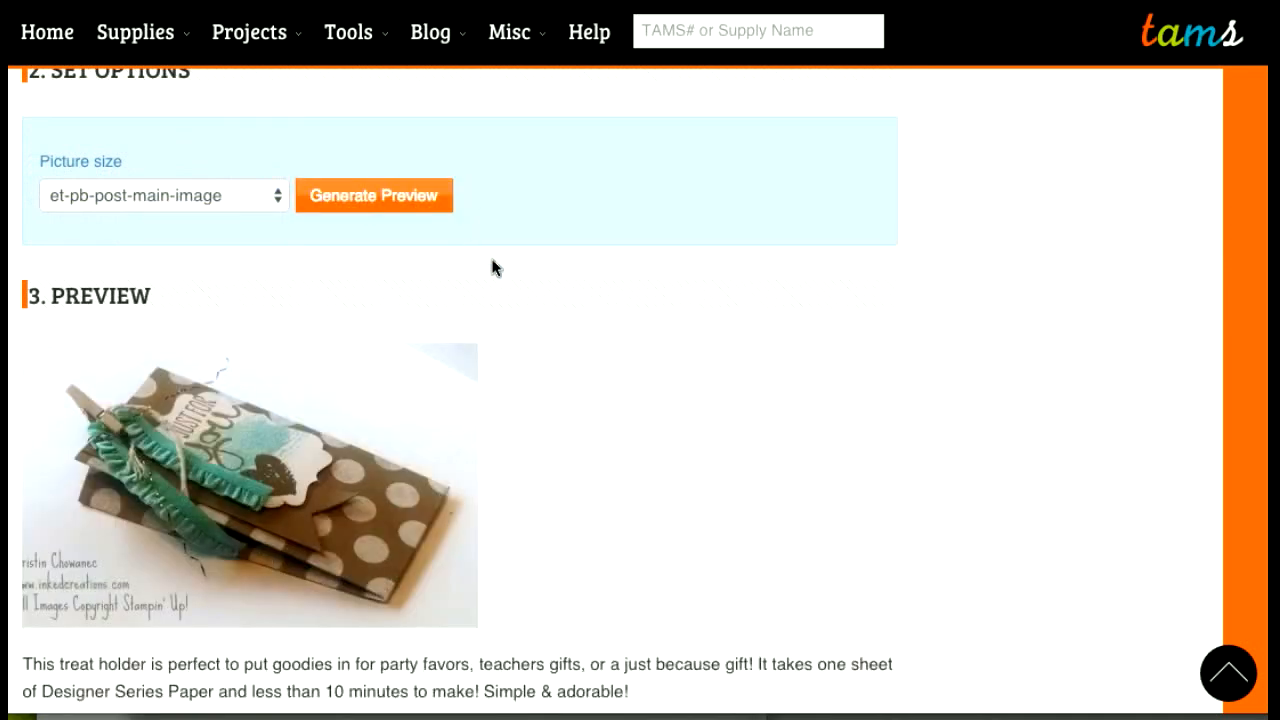
mouse_move(1248, 222)
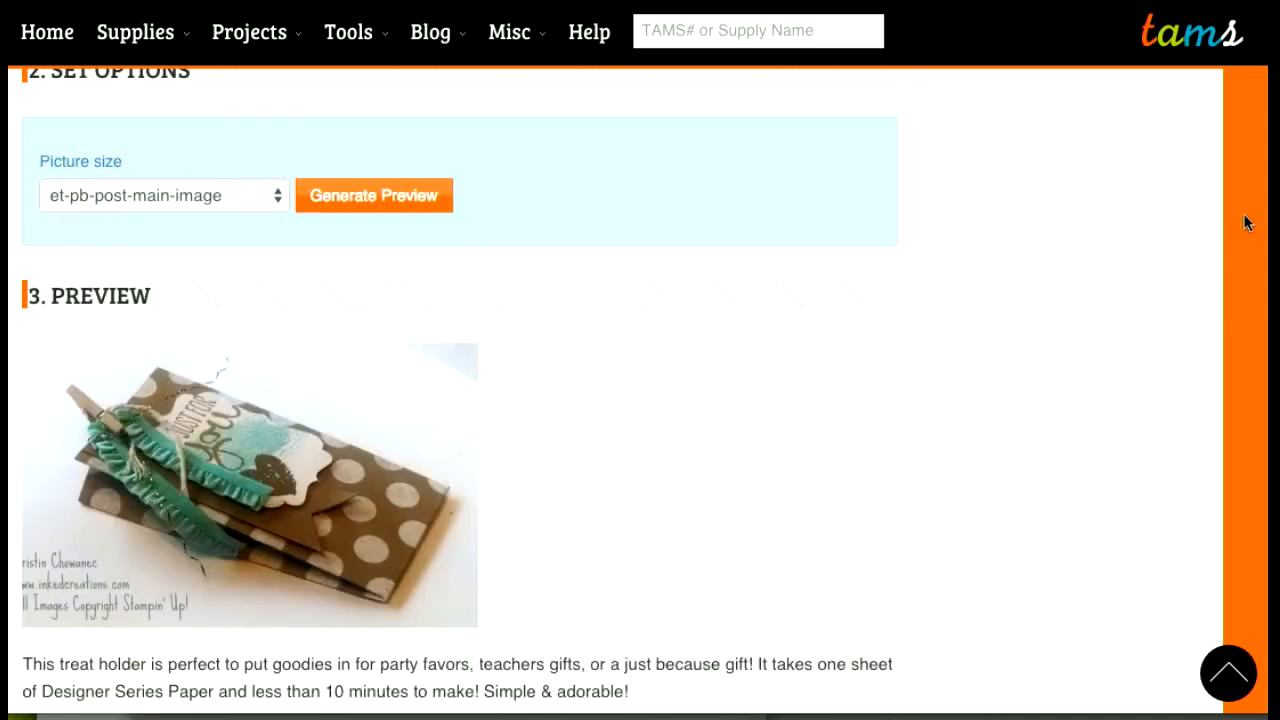
scroll(down, 3)
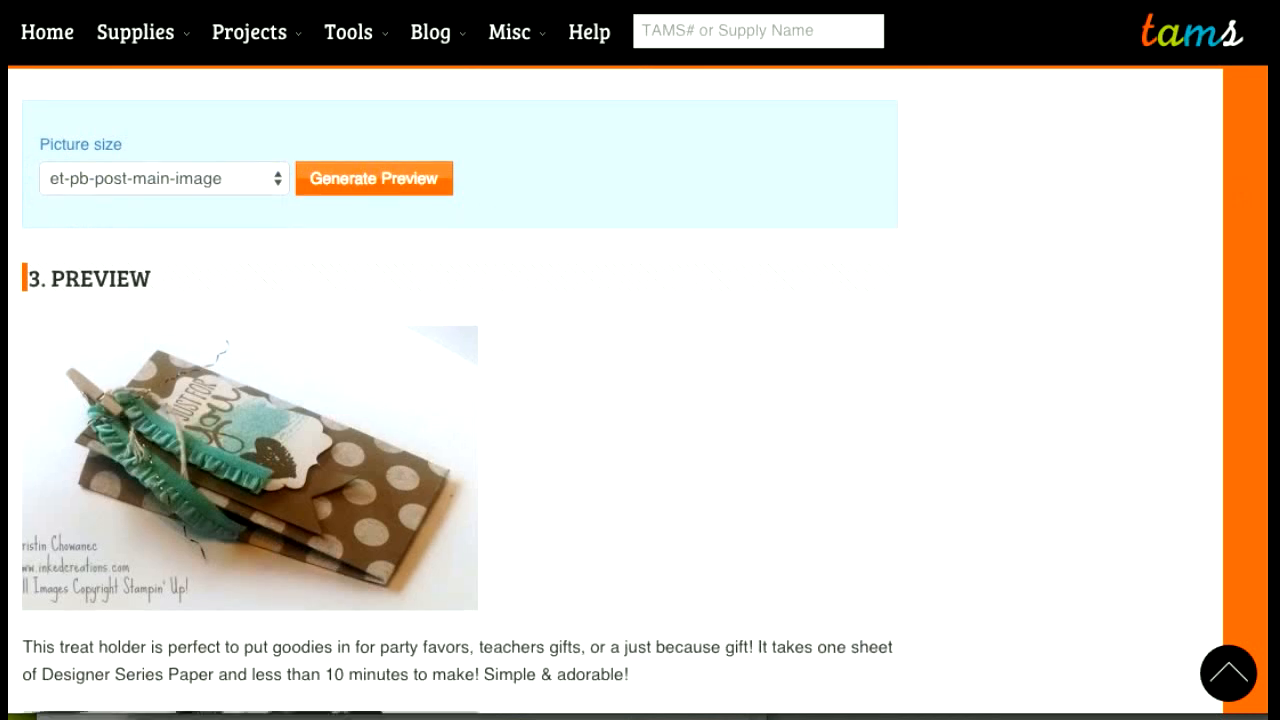
scroll(down, 3)
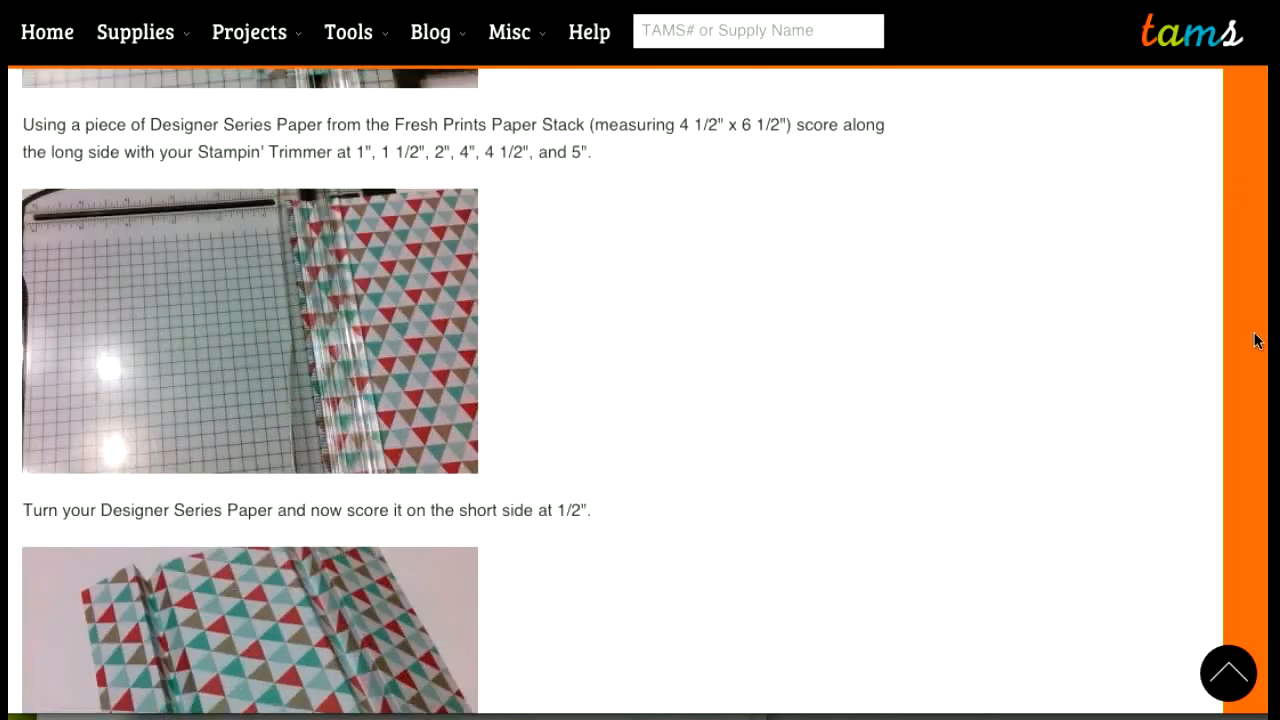
scroll(down, 3)
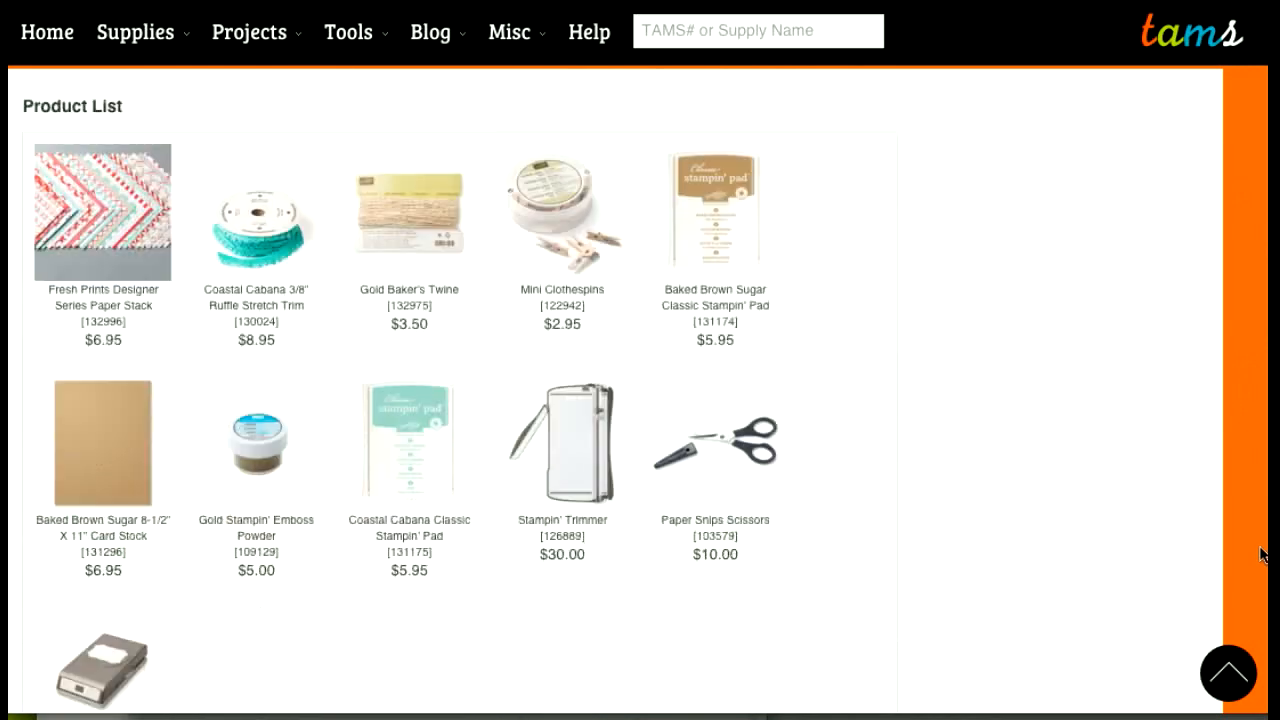
scroll(down, 3)
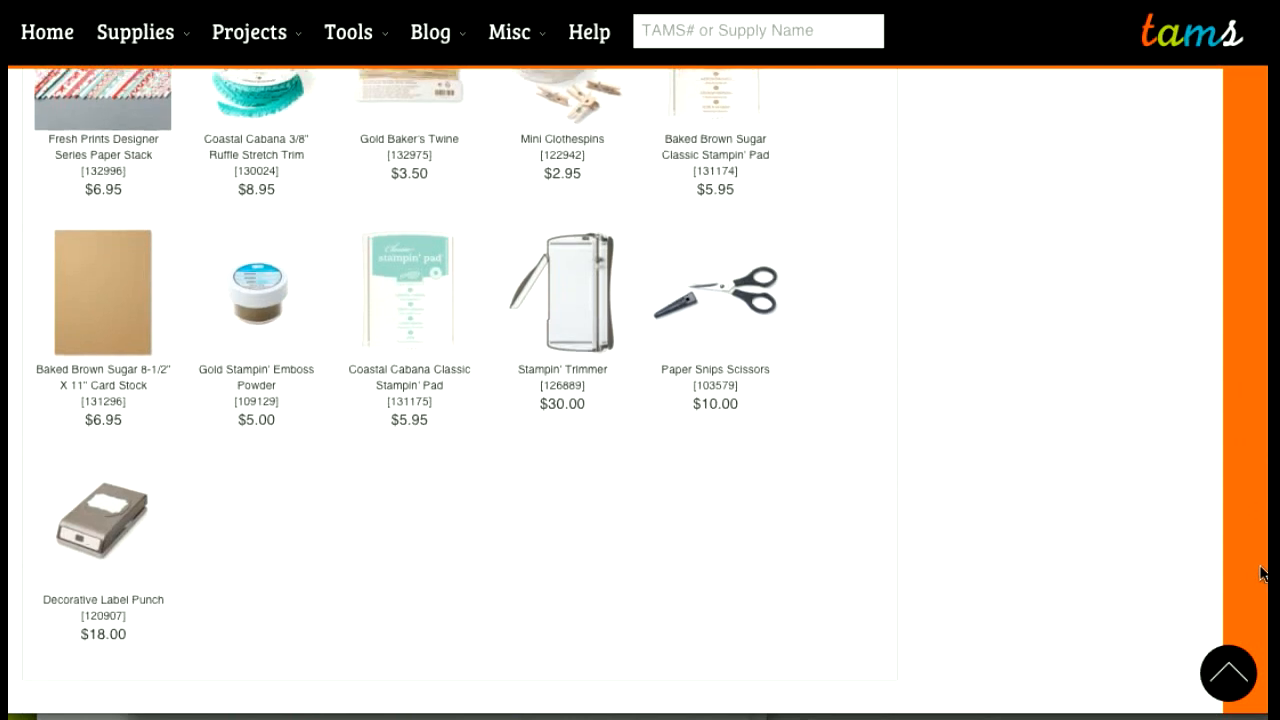
scroll(down, 3)
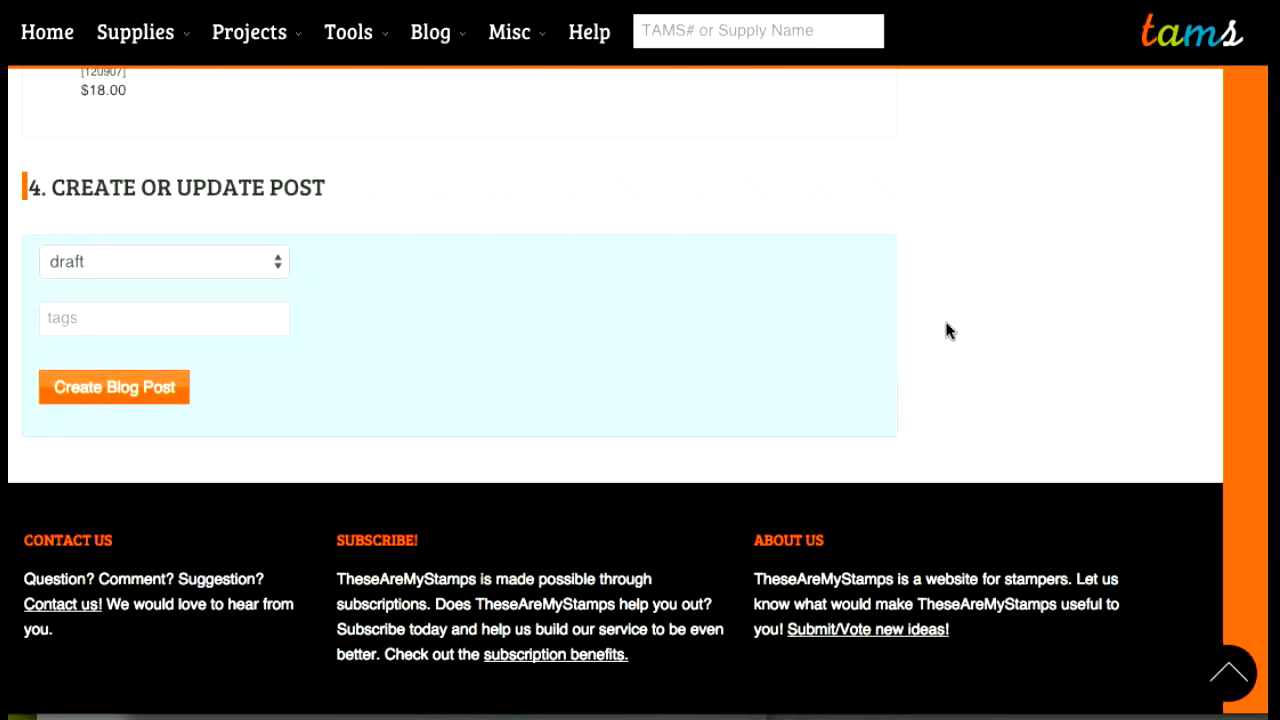
Create the blog post with status 'draft' and wait for the preview link.
scroll(down, 3)
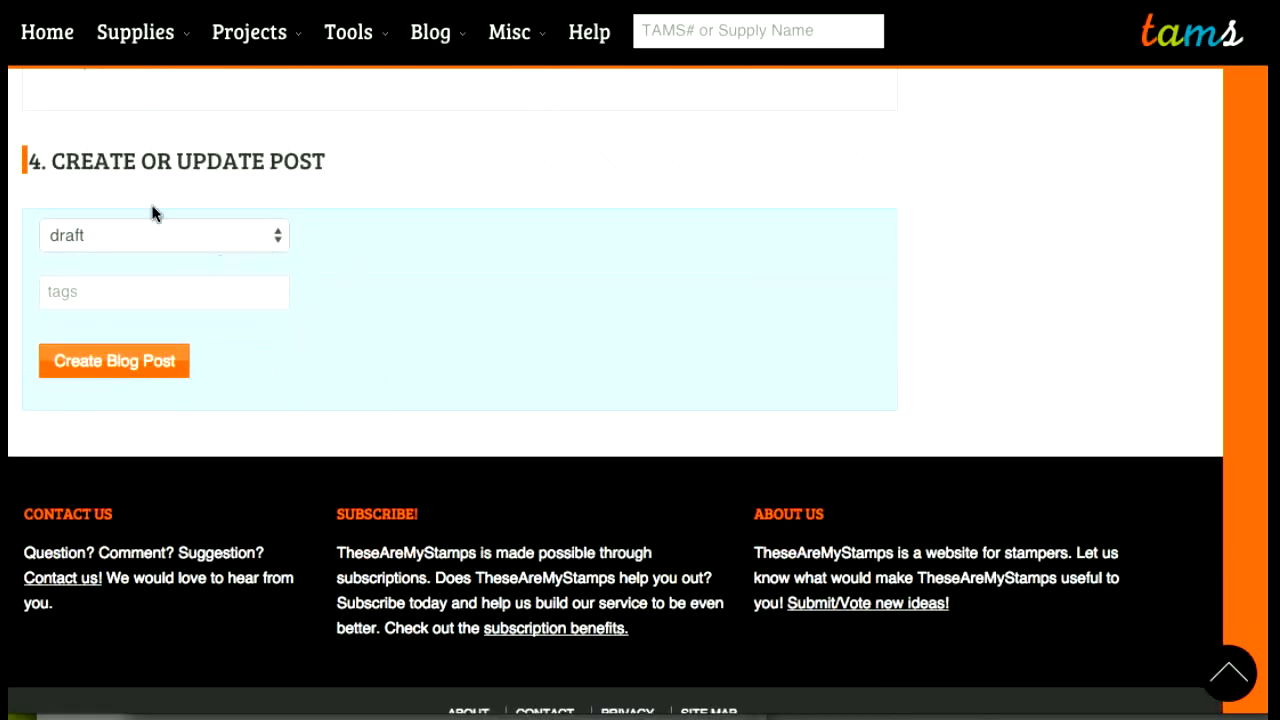
mouse_move(138, 242)
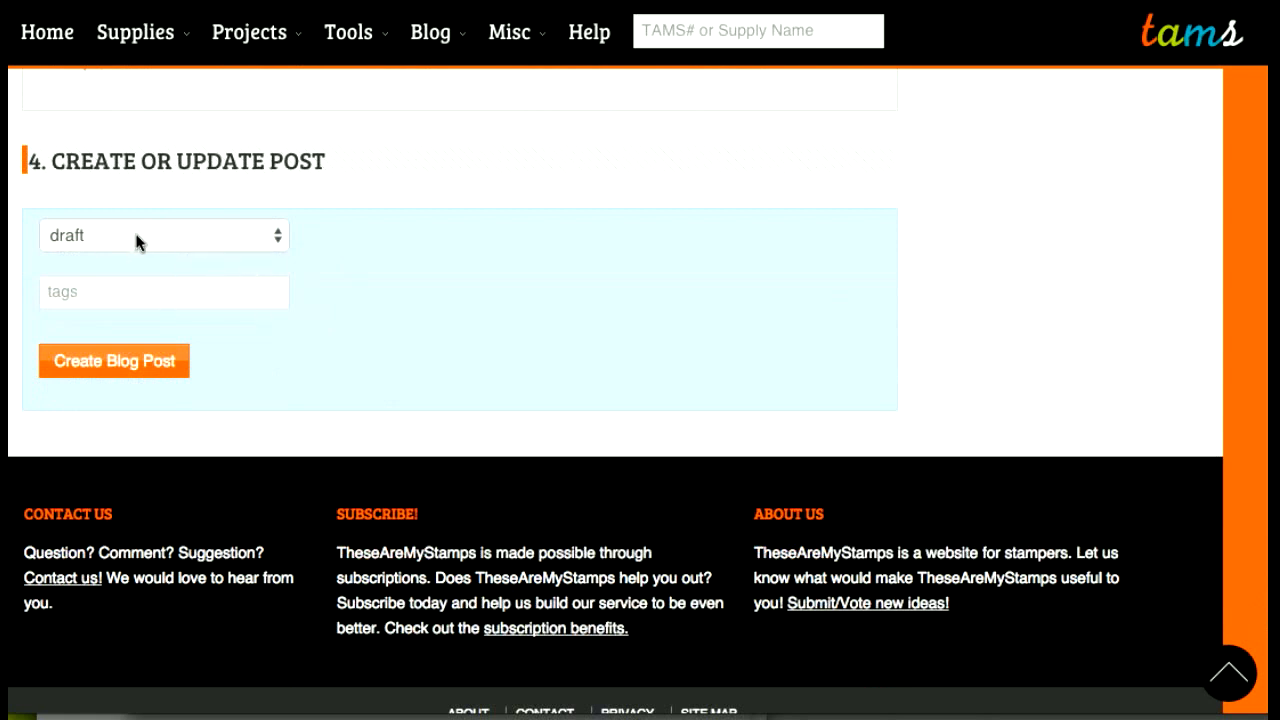
click(164, 236)
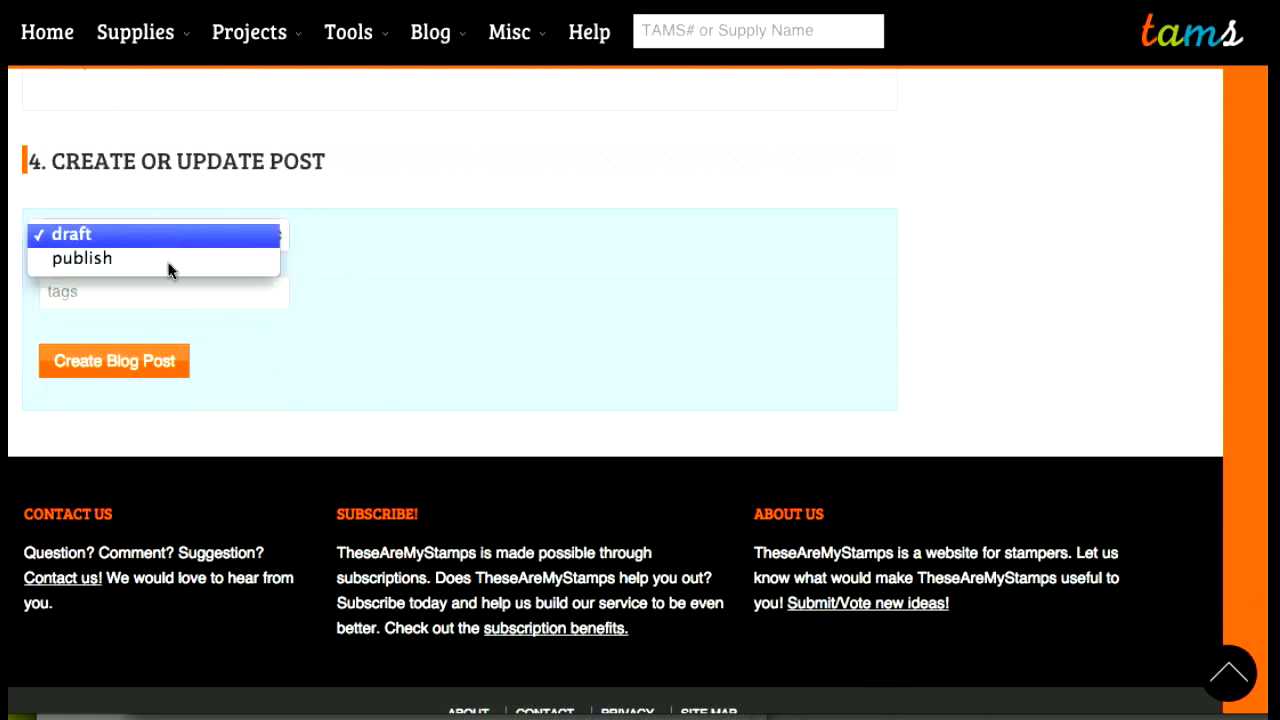
click(76, 234)
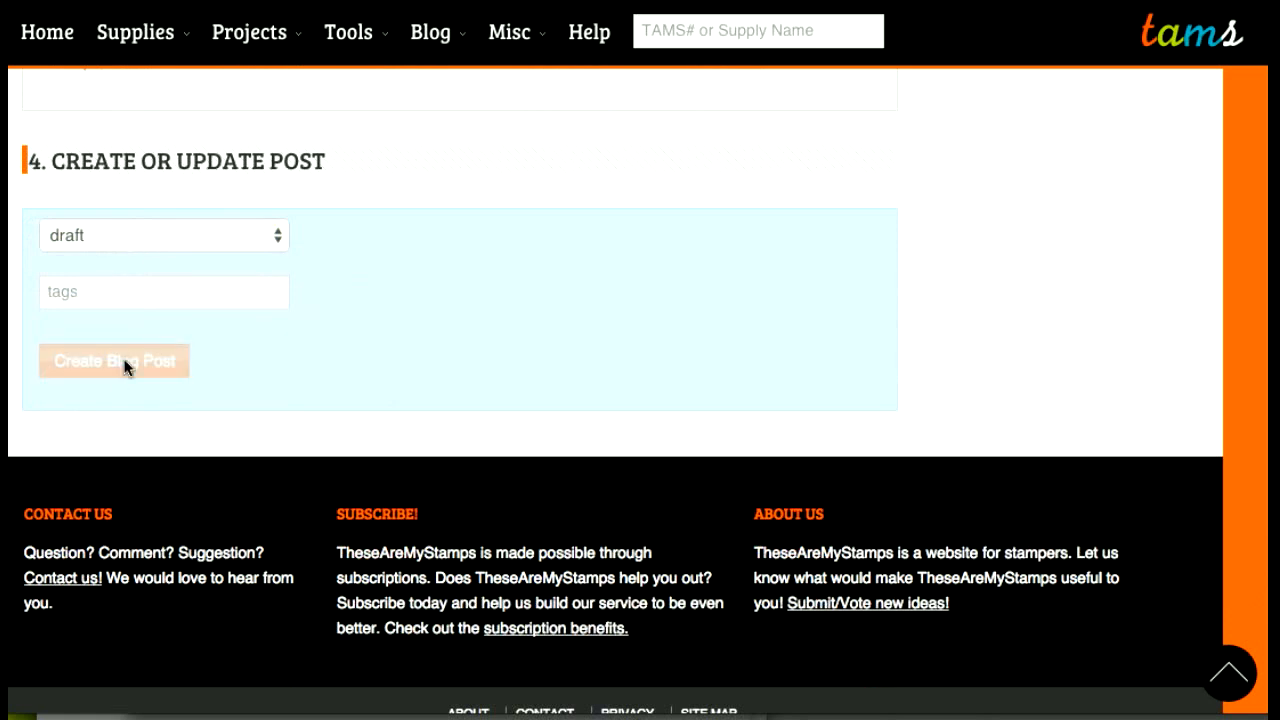
click(114, 360)
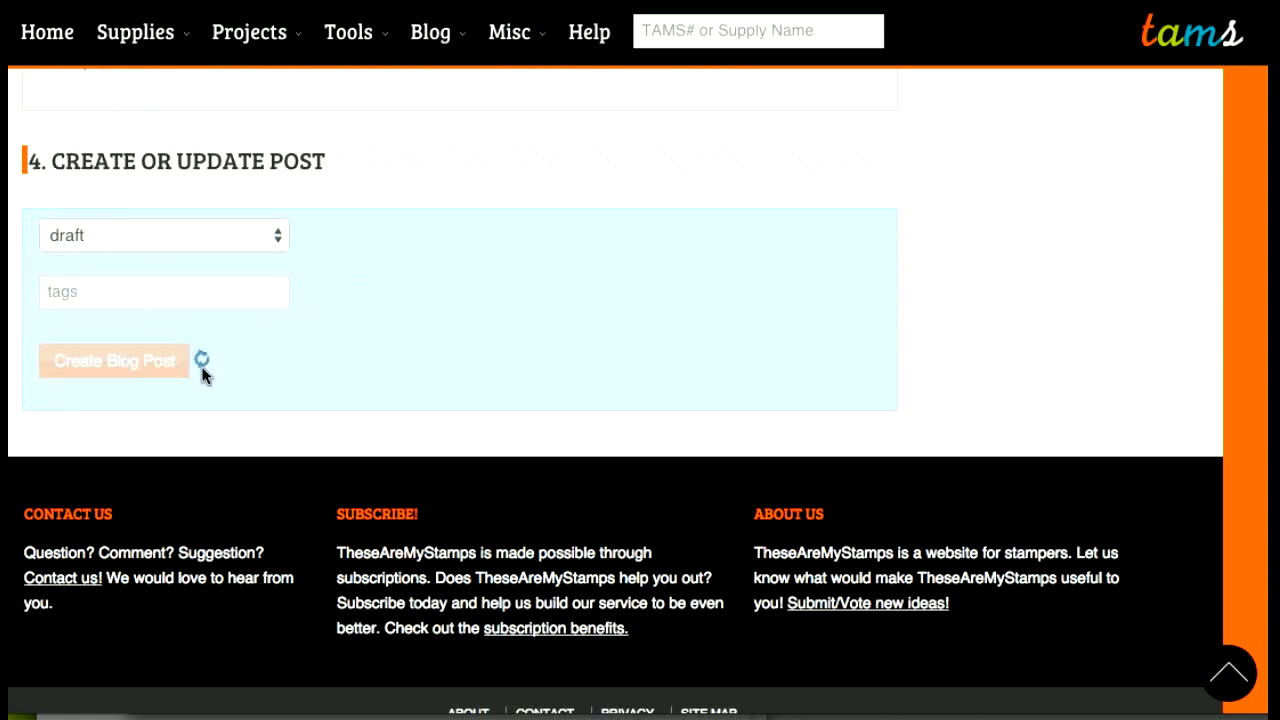
click(112, 360)
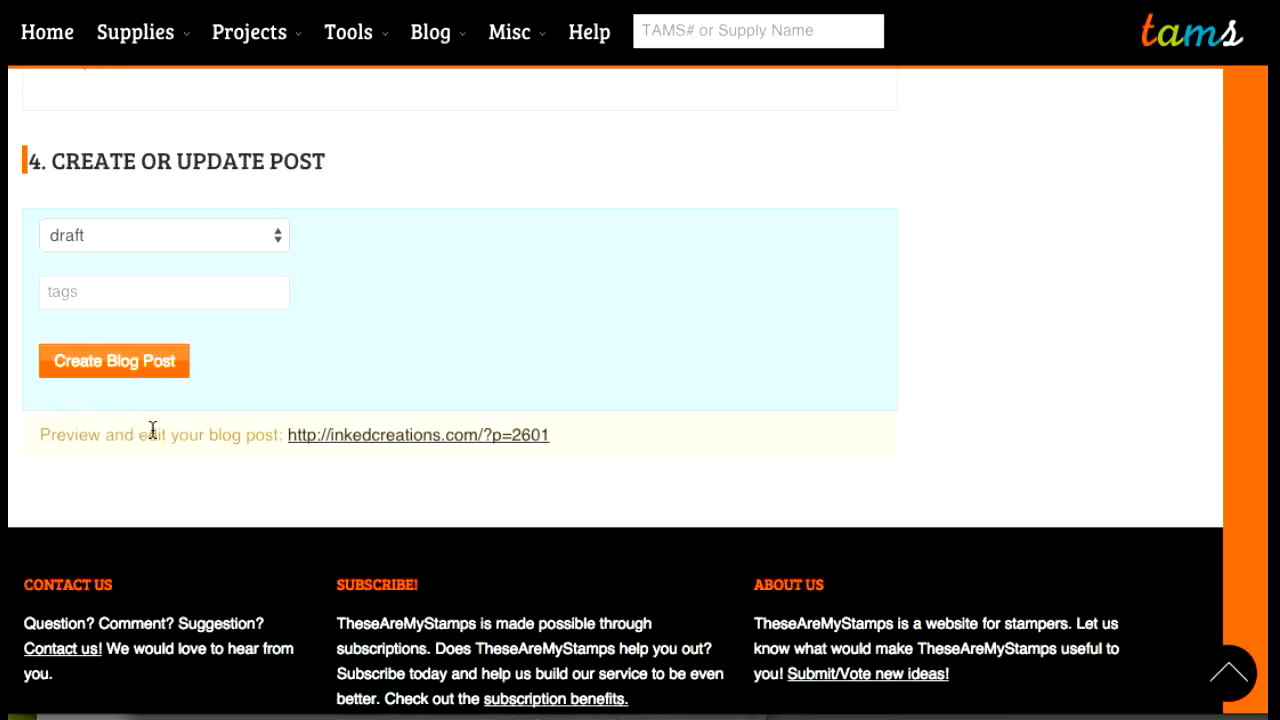
mouse_move(192, 456)
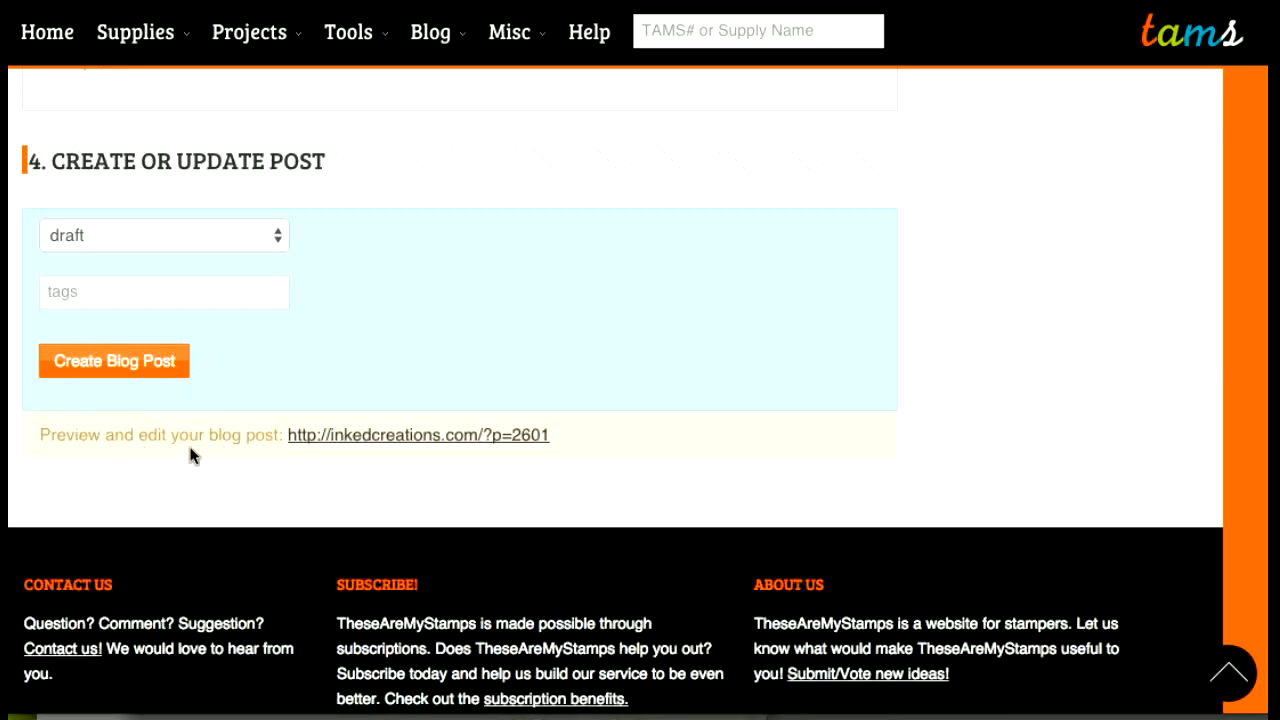
mouse_move(300, 438)
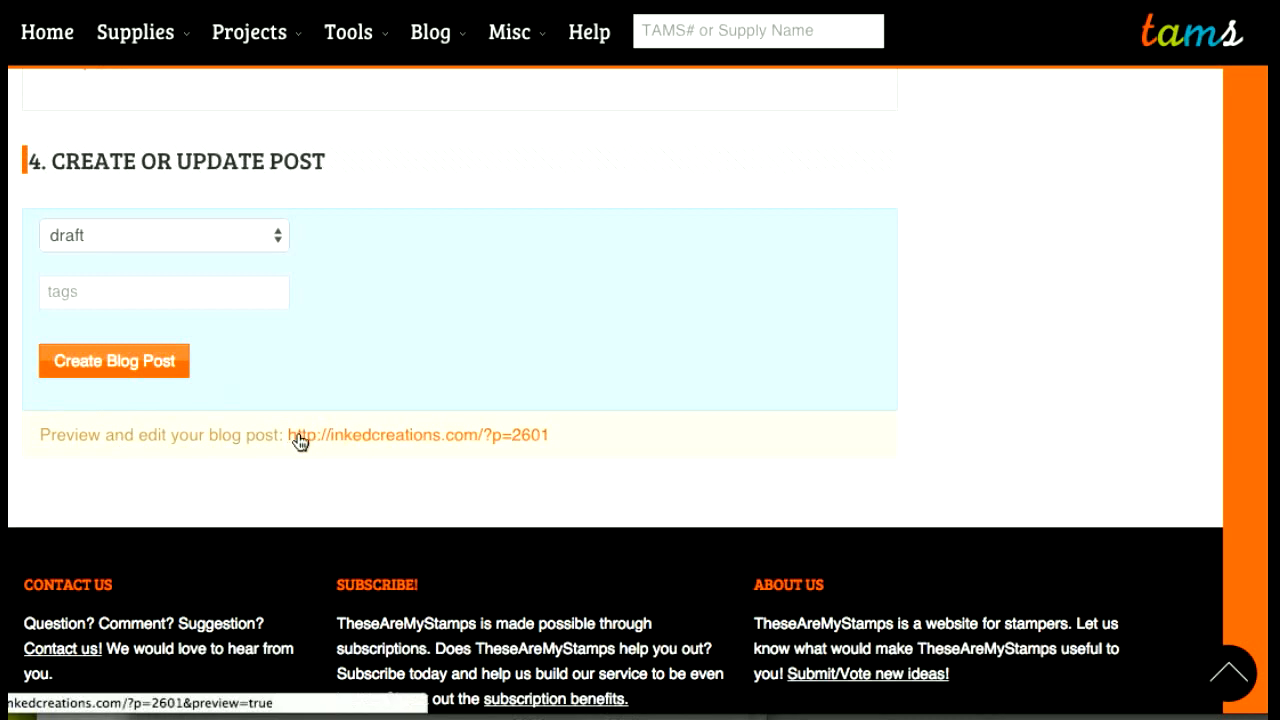
Follow the preview link and review the Mini Treat Holder draft's photos, instructions and product list on the blog.
click(420, 434)
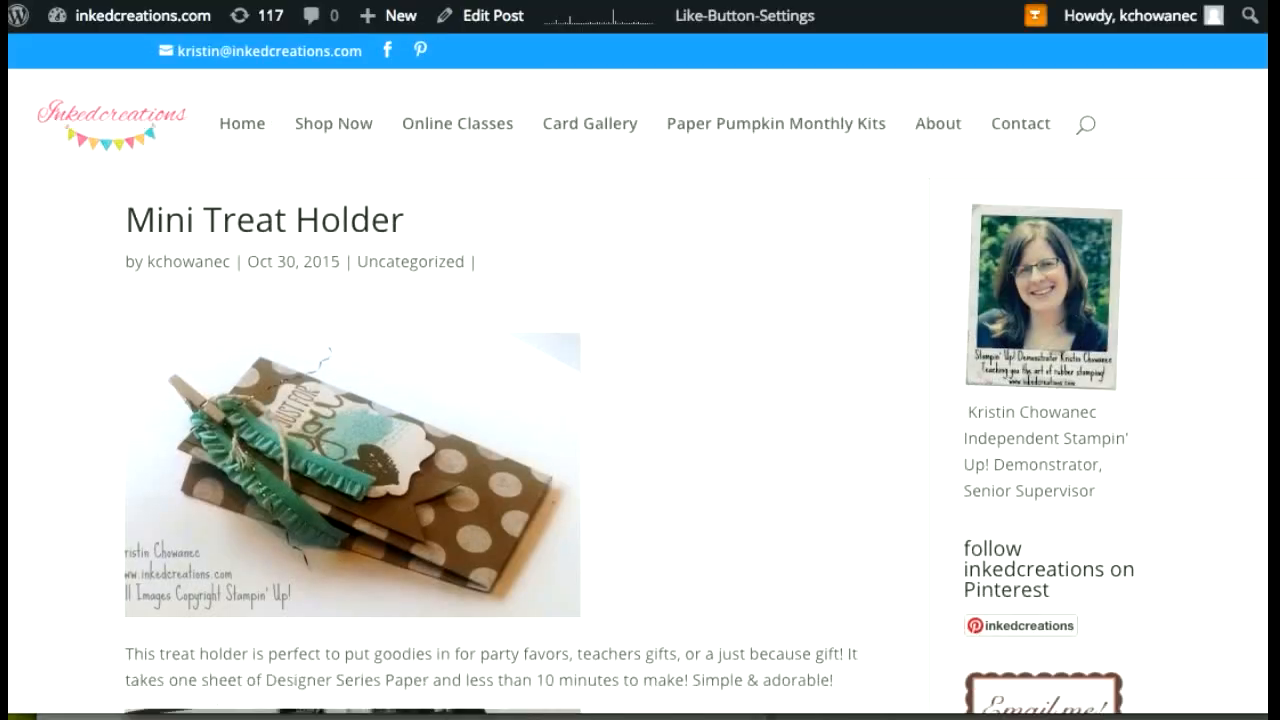
scroll(down, 3)
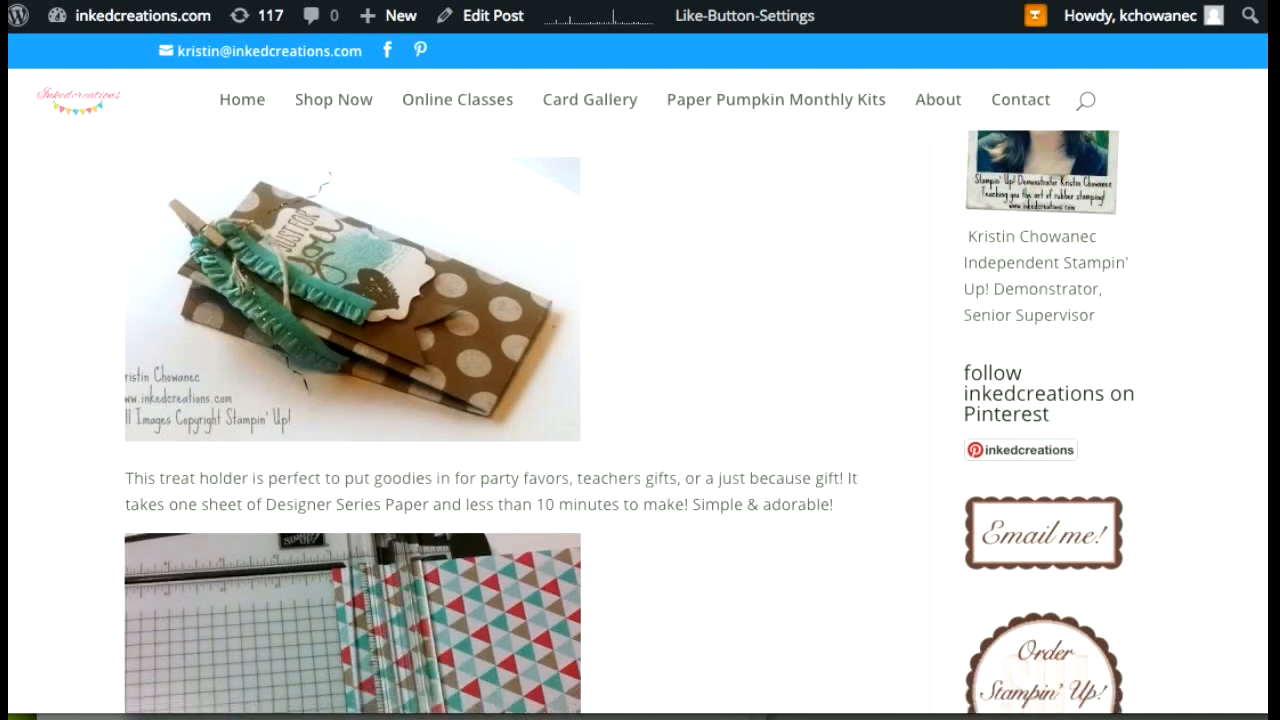
scroll(down, 3)
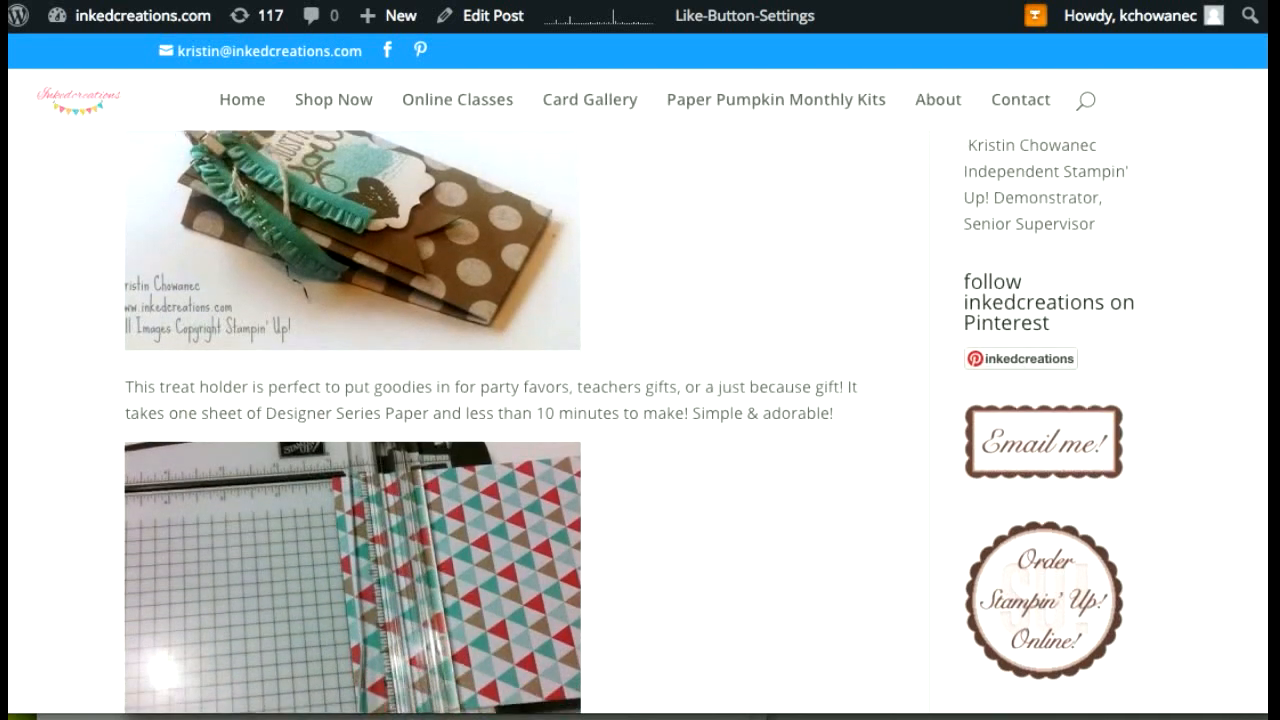
scroll(down, 3)
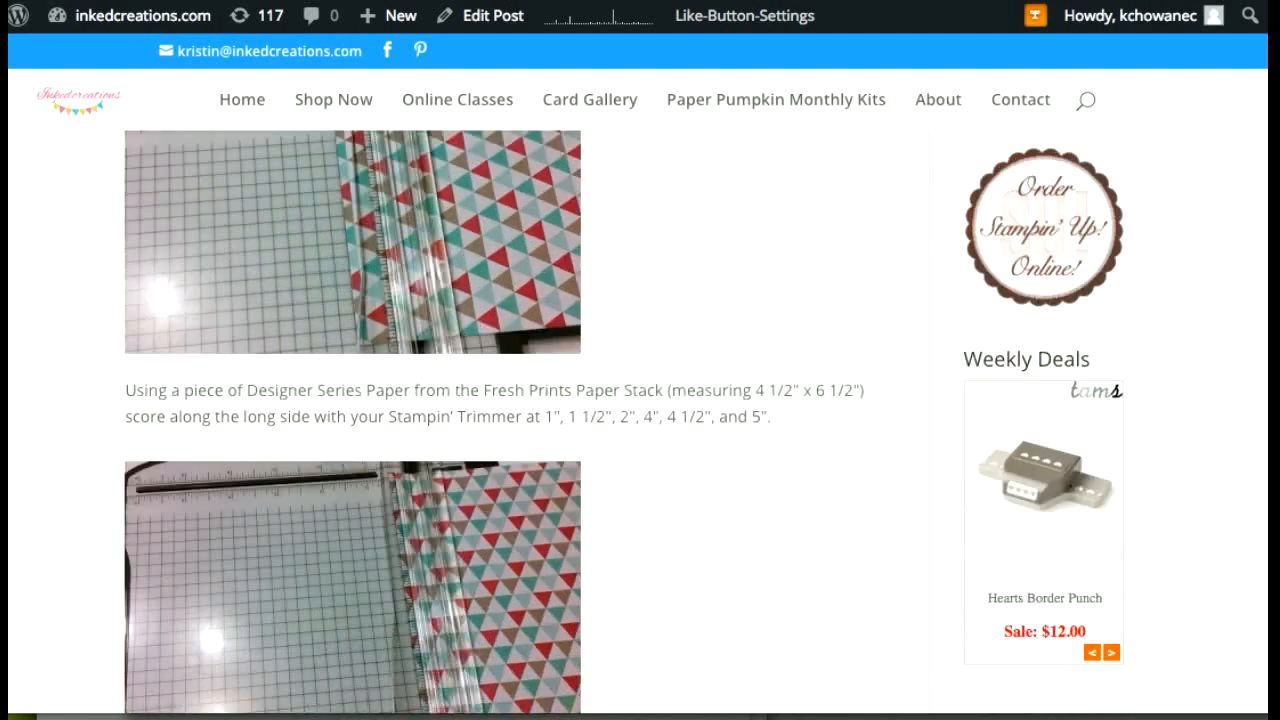
scroll(down, 3)
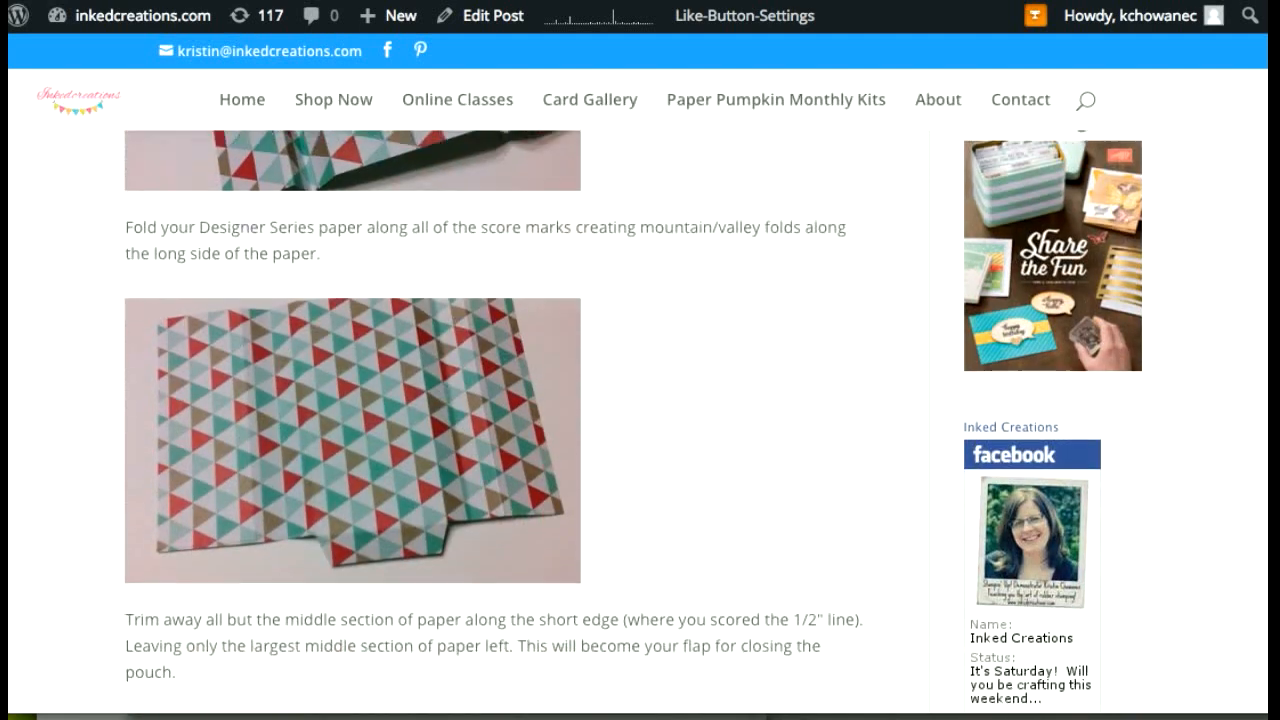
scroll(down, 3)
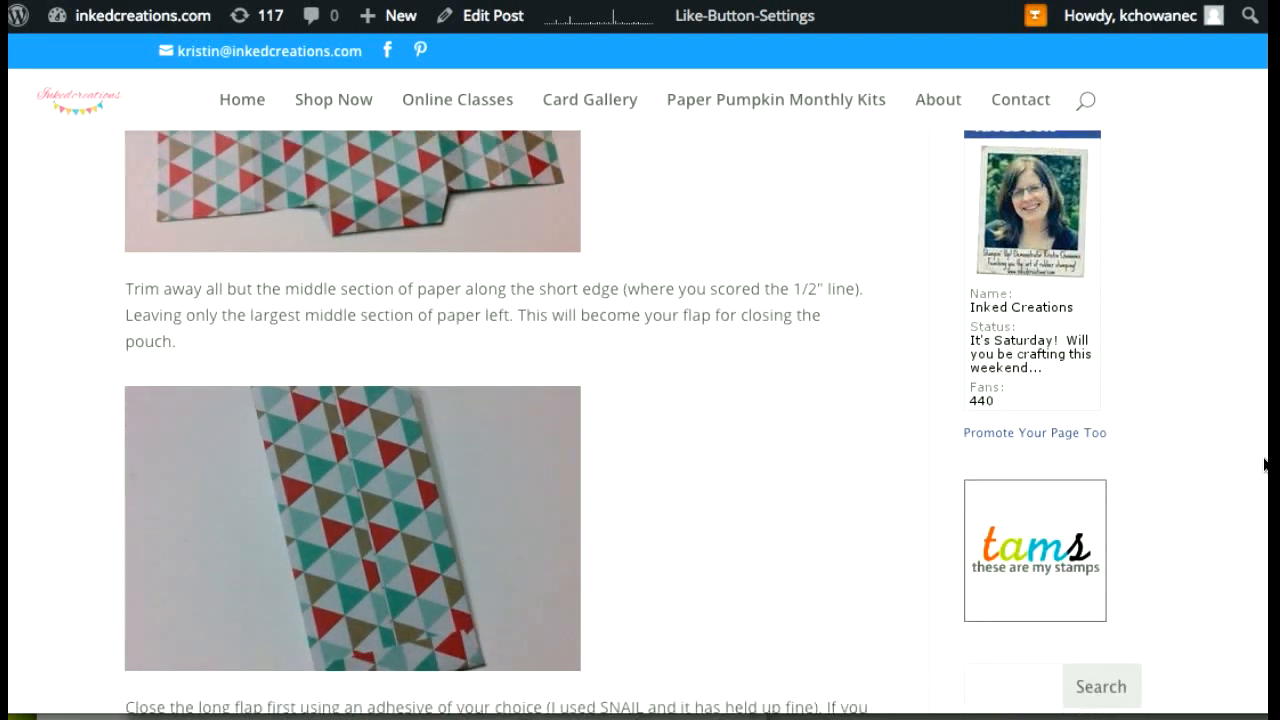
scroll(down, 3)
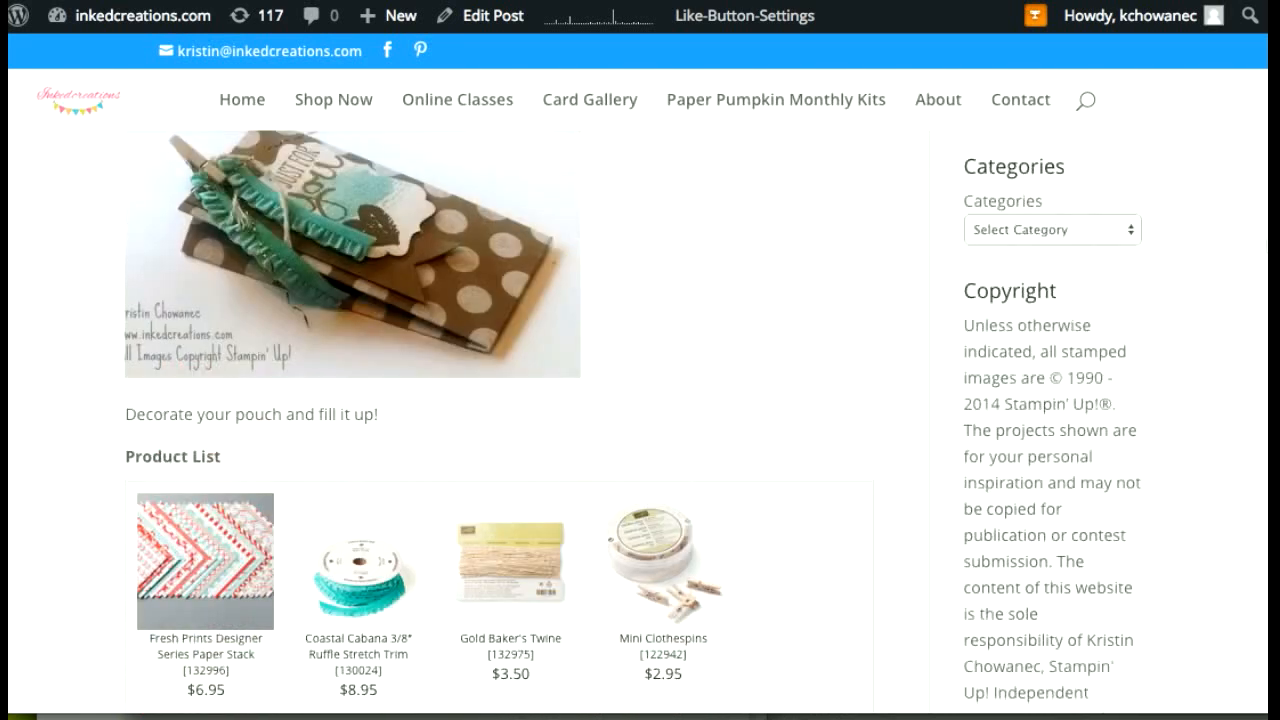
scroll(up, 3)
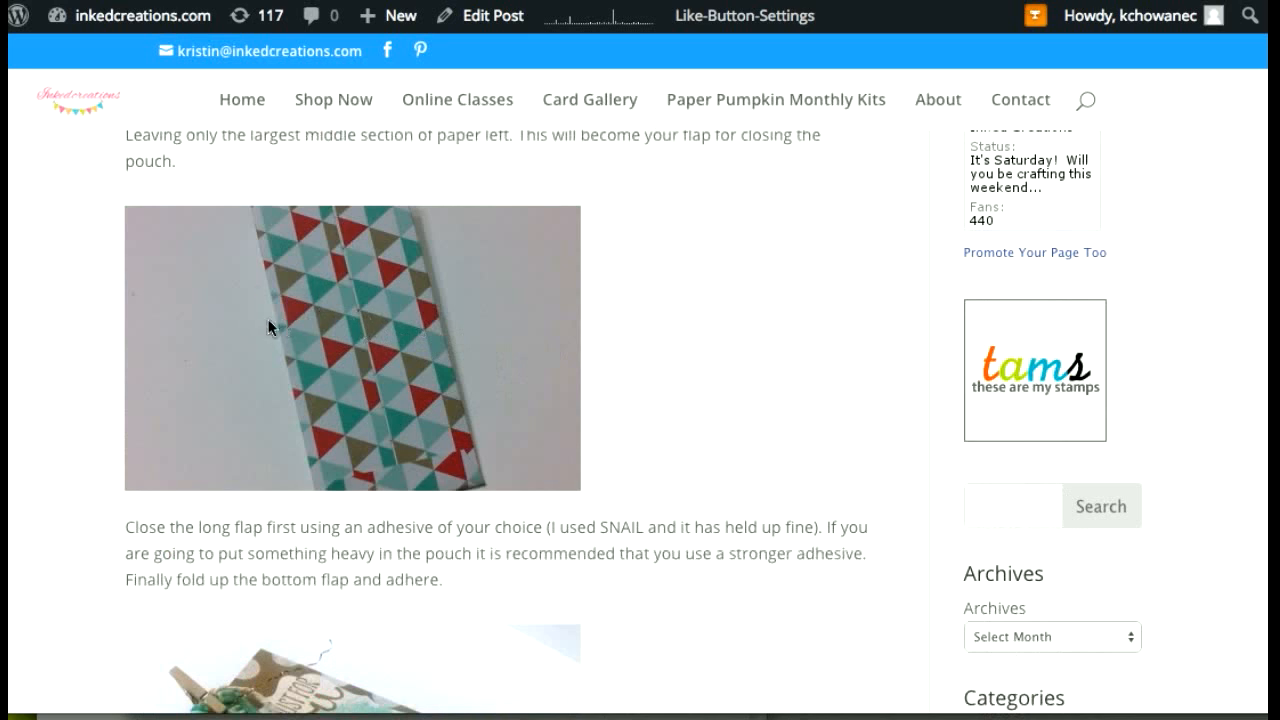
mouse_move(324, 304)
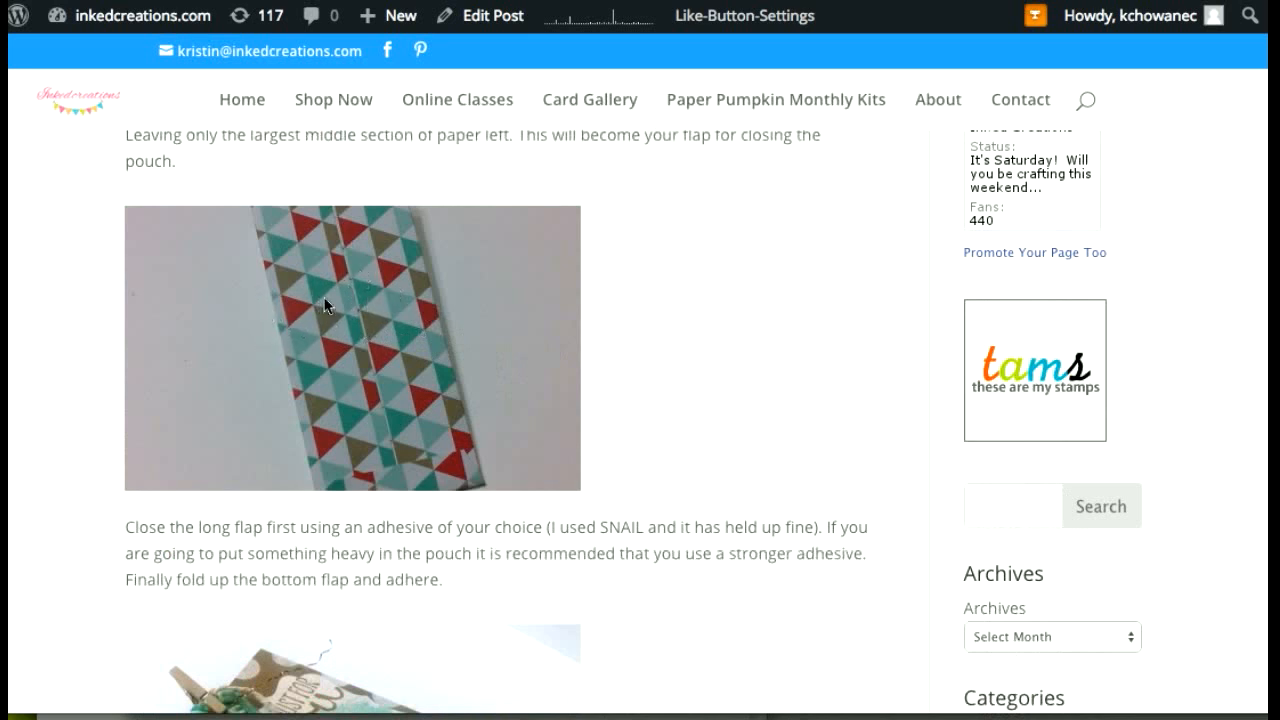
mouse_move(312, 324)
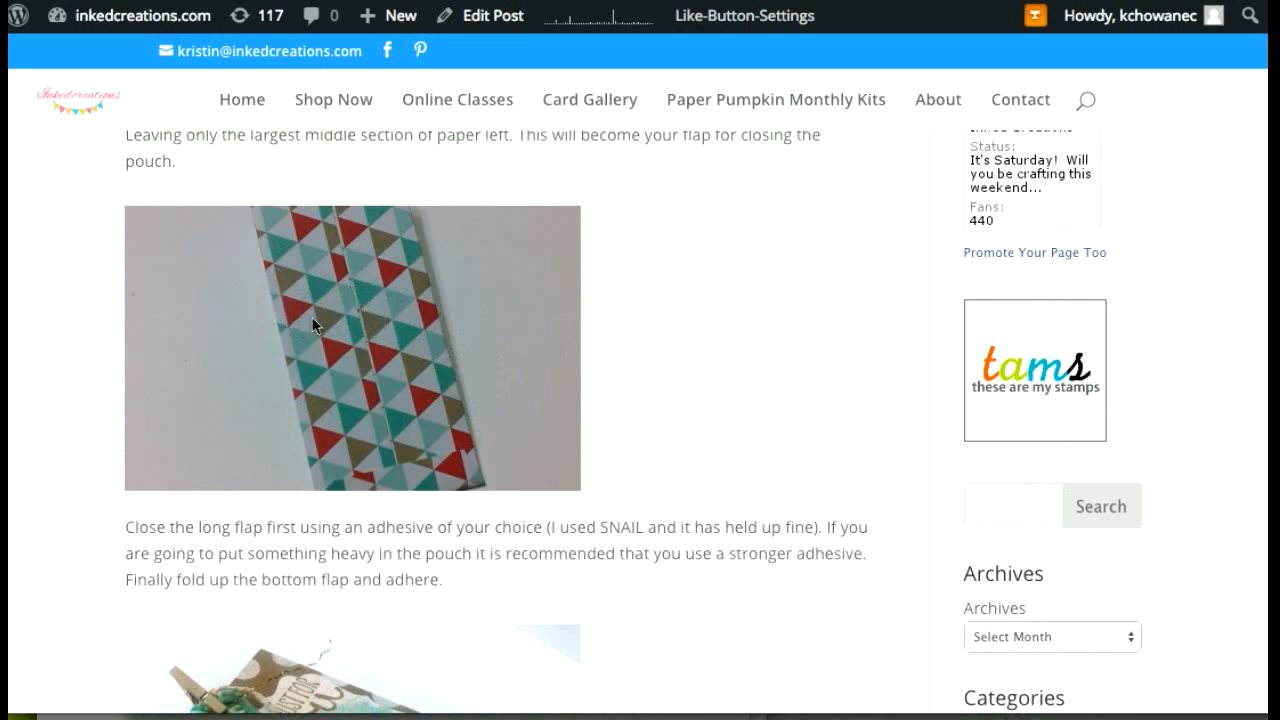
mouse_move(1150, 360)
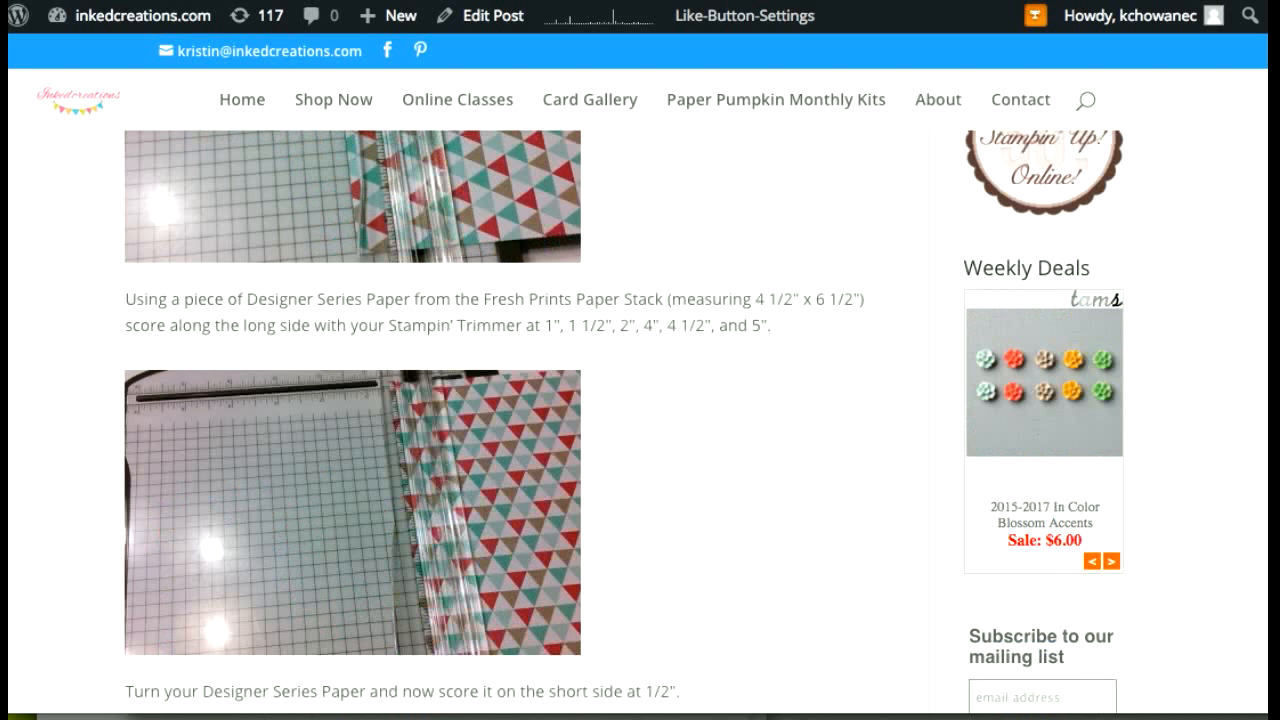
scroll(up, 3)
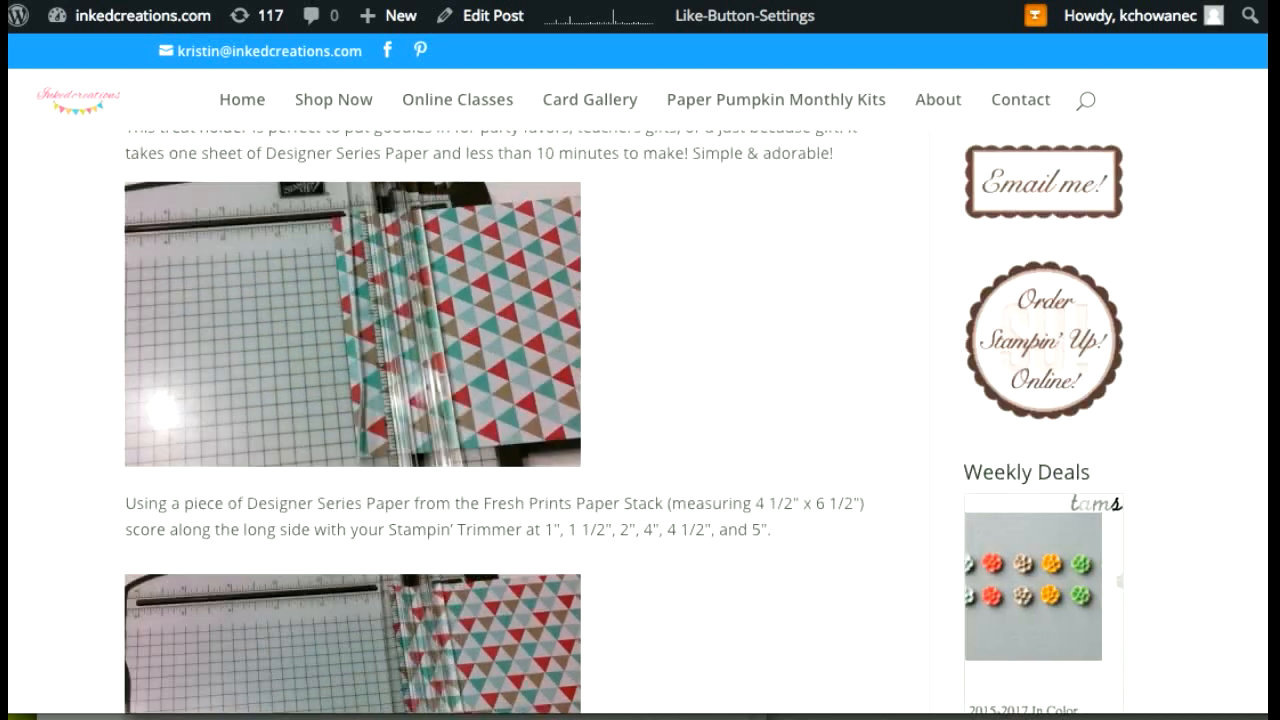
scroll(up, 3)
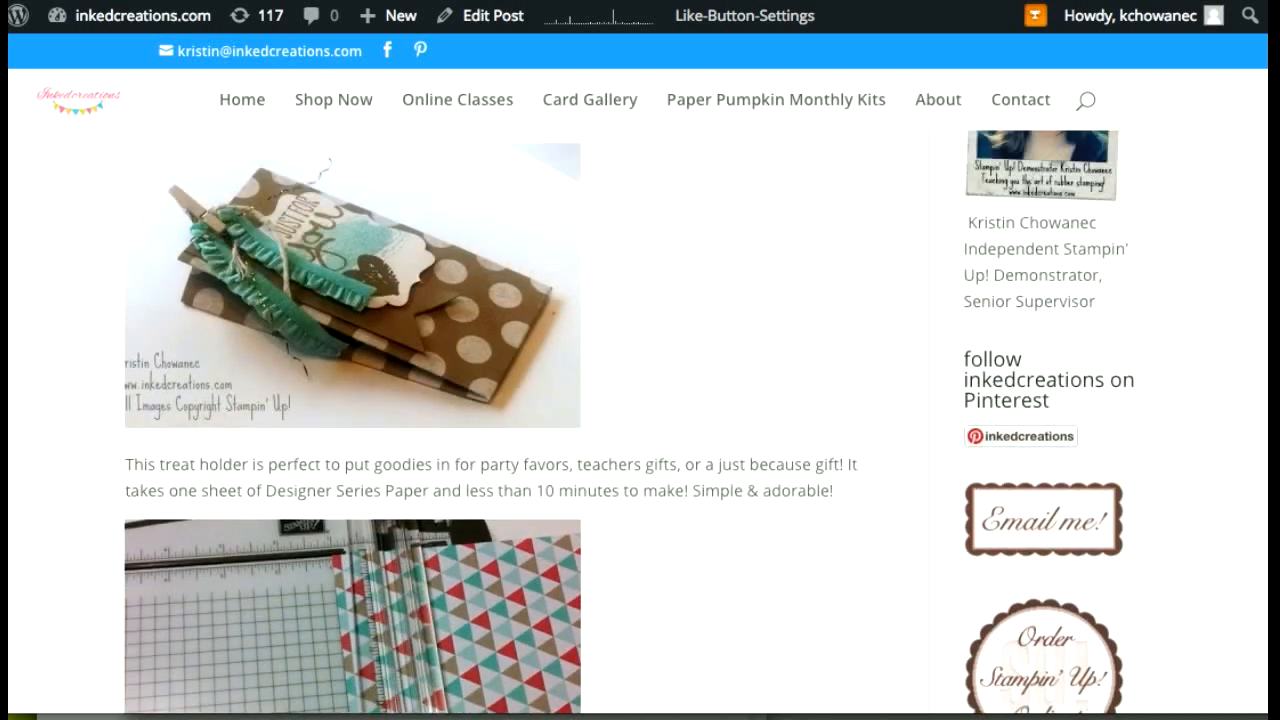
scroll(up, 3)
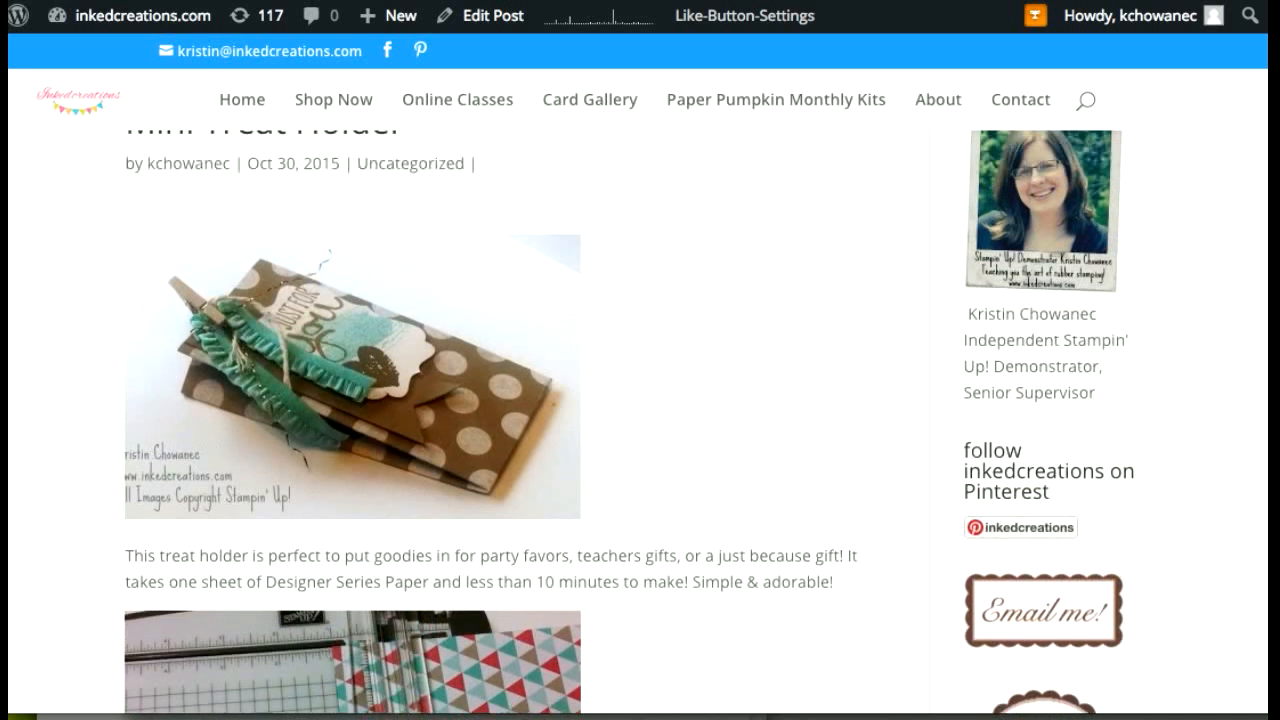
scroll(up, 3)
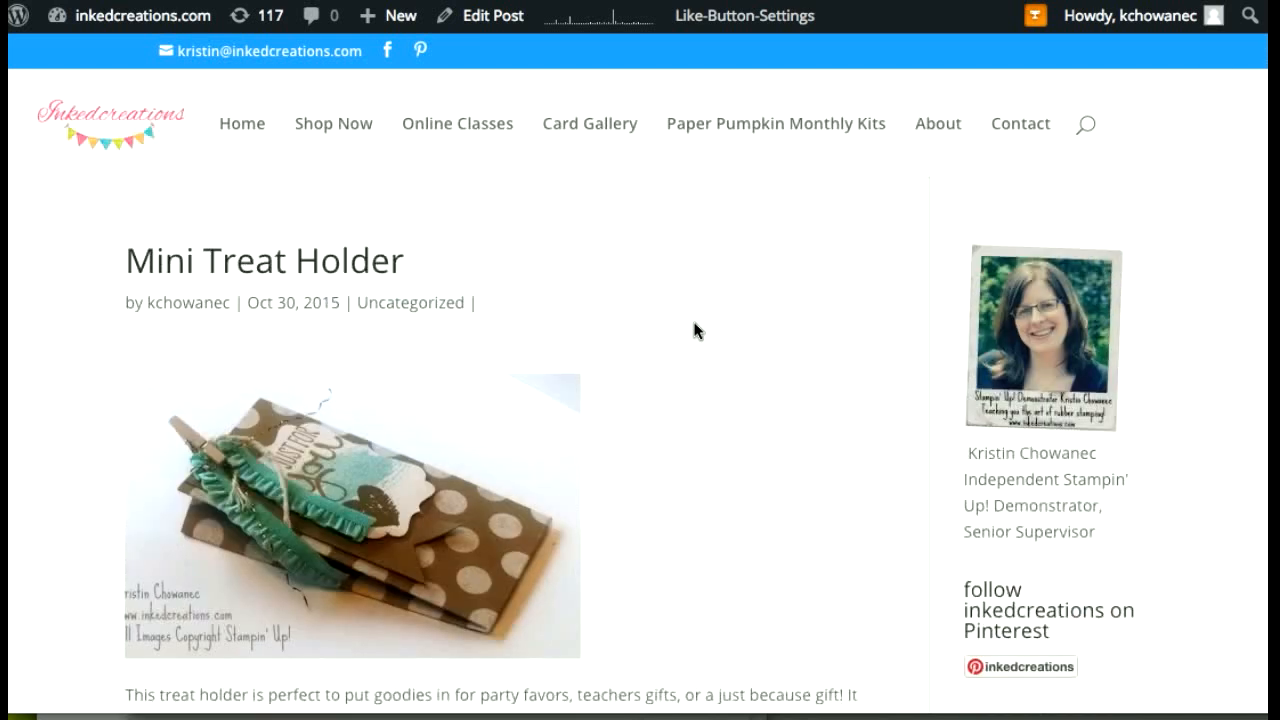
mouse_move(684, 410)
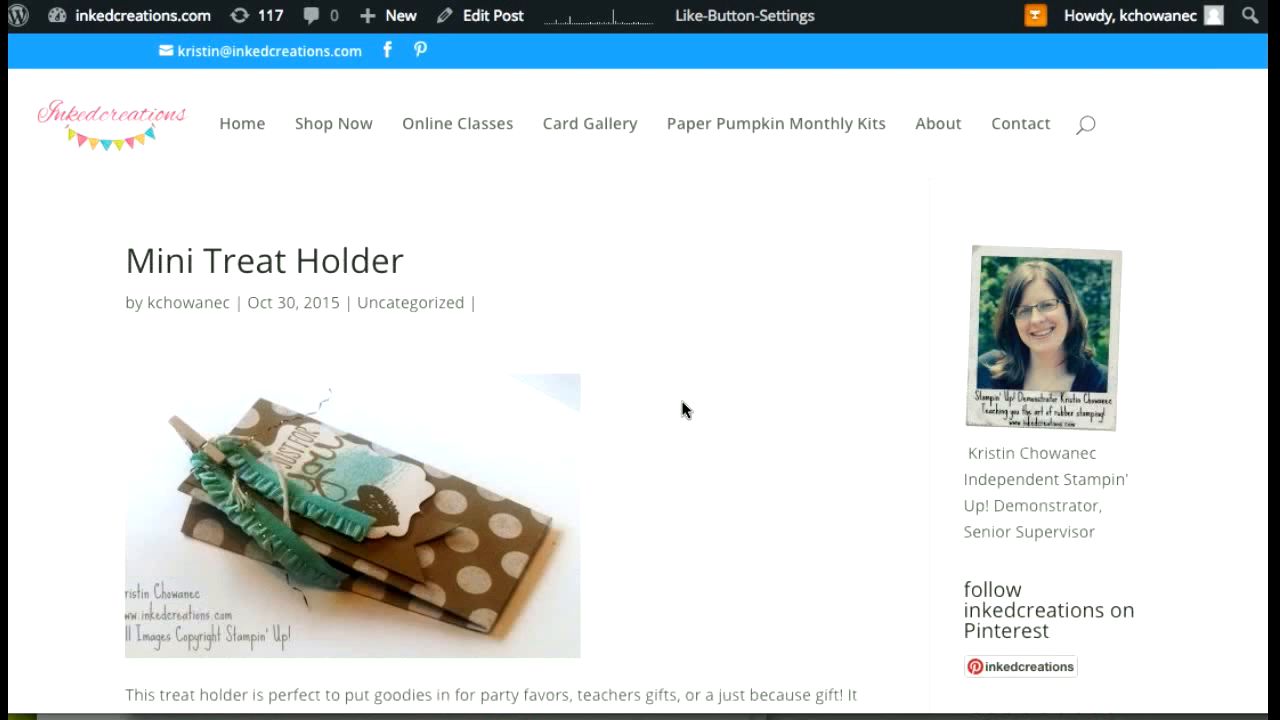
mouse_move(664, 414)
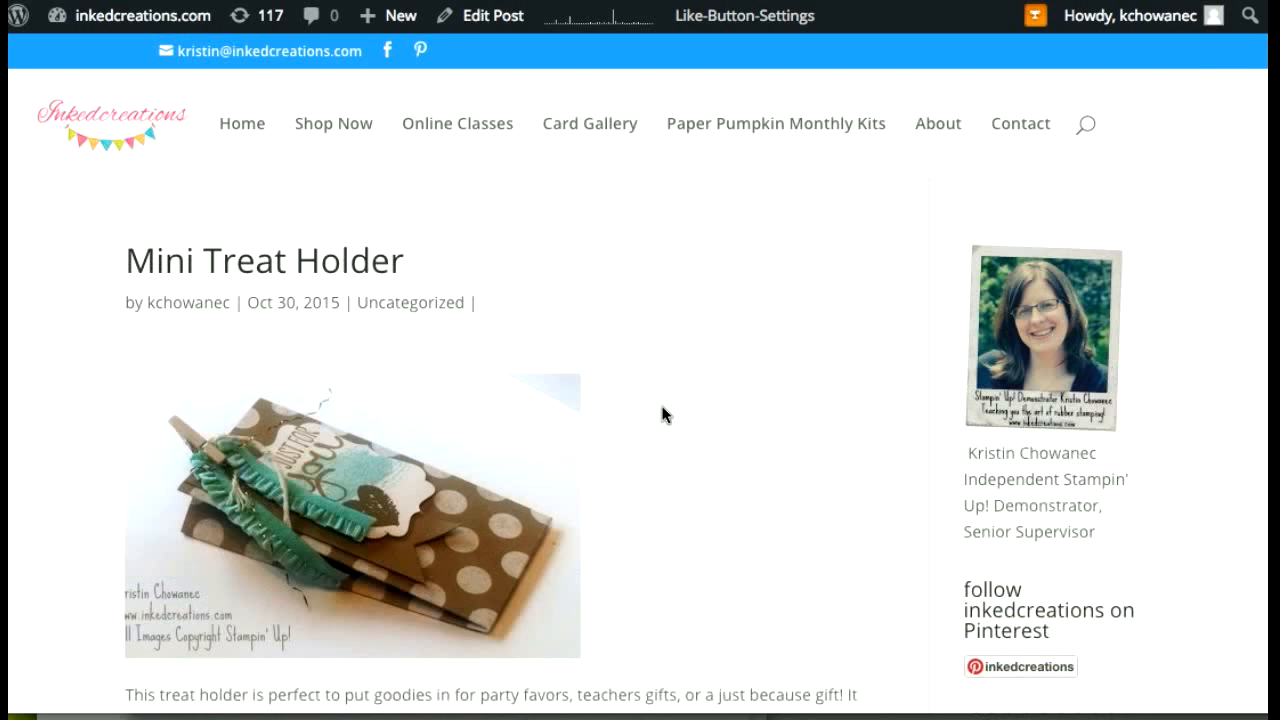
mouse_move(704, 408)
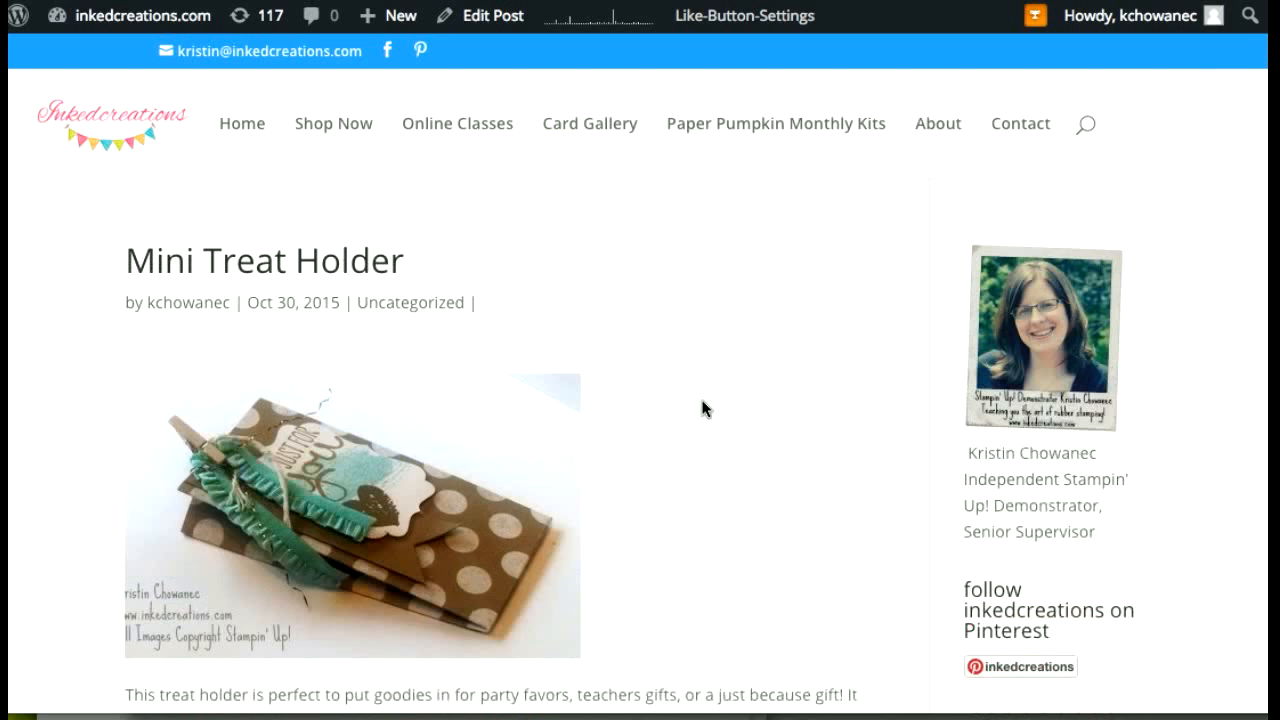